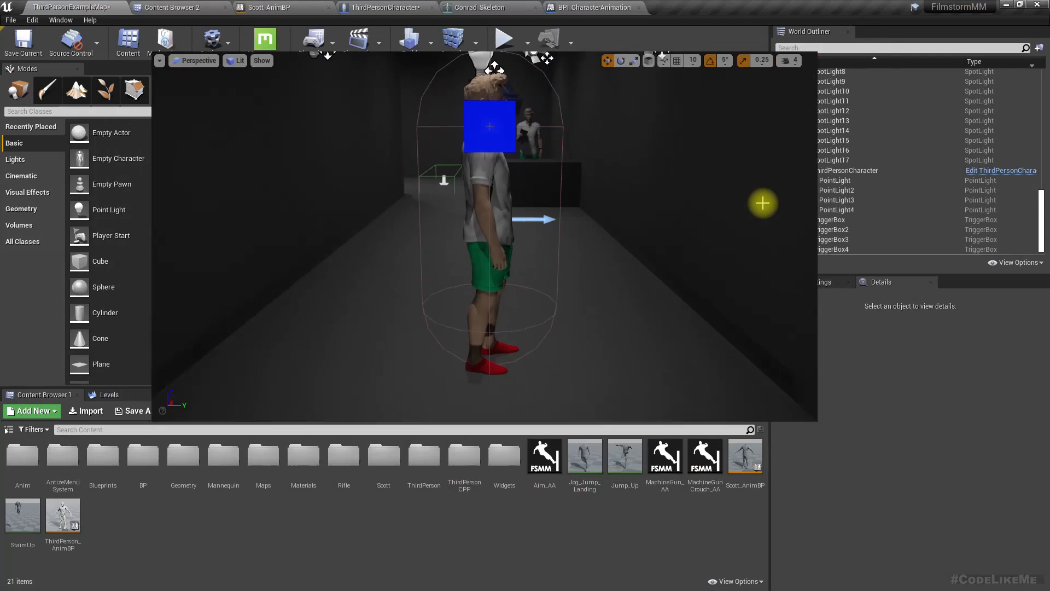
Step: Switch from the level view to the ThirdPersonCharacter blueprint's Head Rotation graph
left_click(386, 8)
type("an")
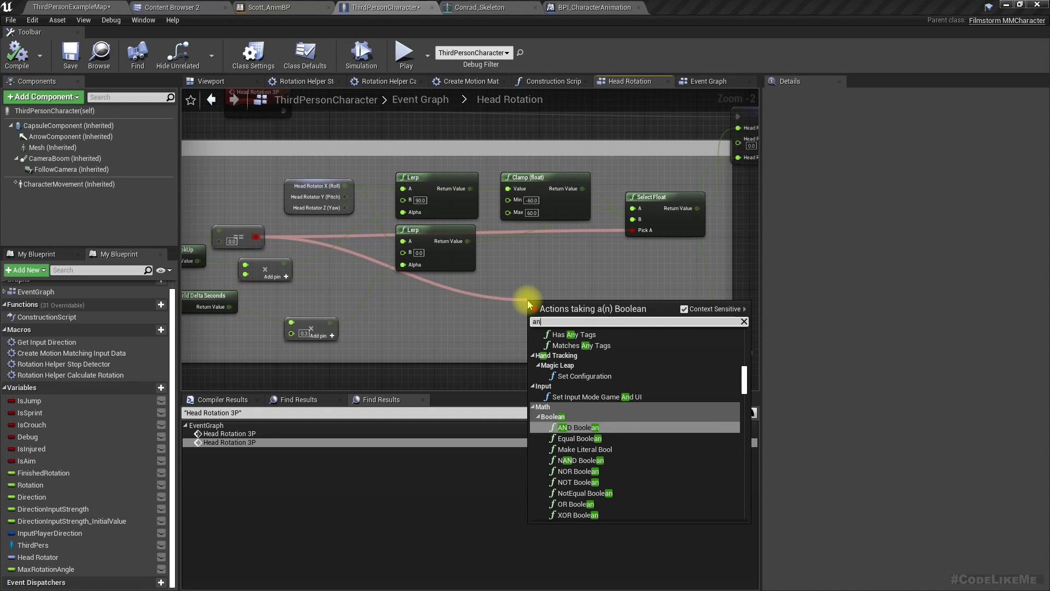
Step: Add an AND node fed by Abs of the head rotator's yaw compared as float < 90
left_click(578, 428)
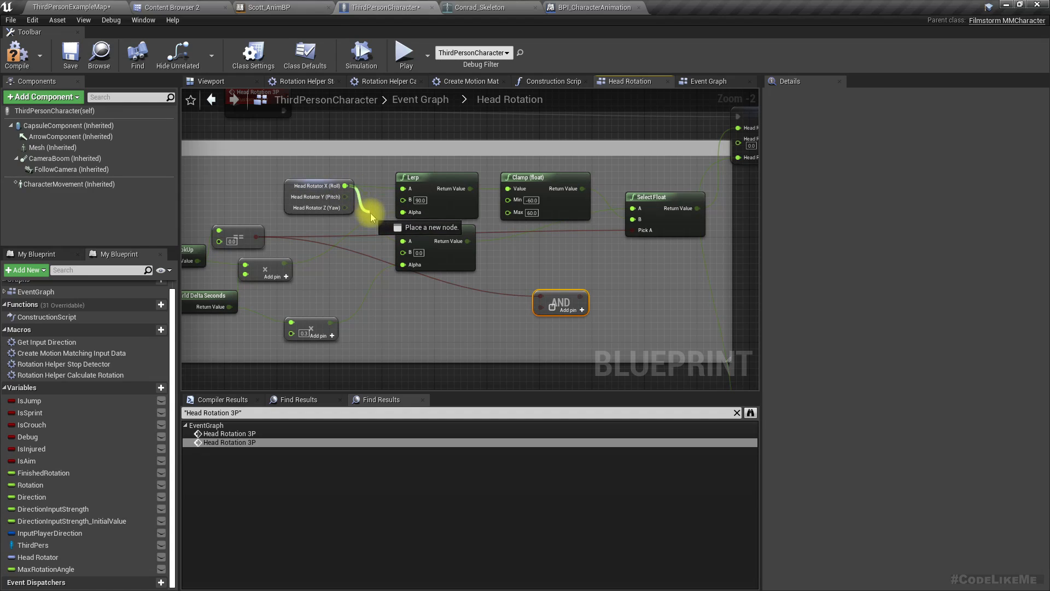
left_click(423, 311)
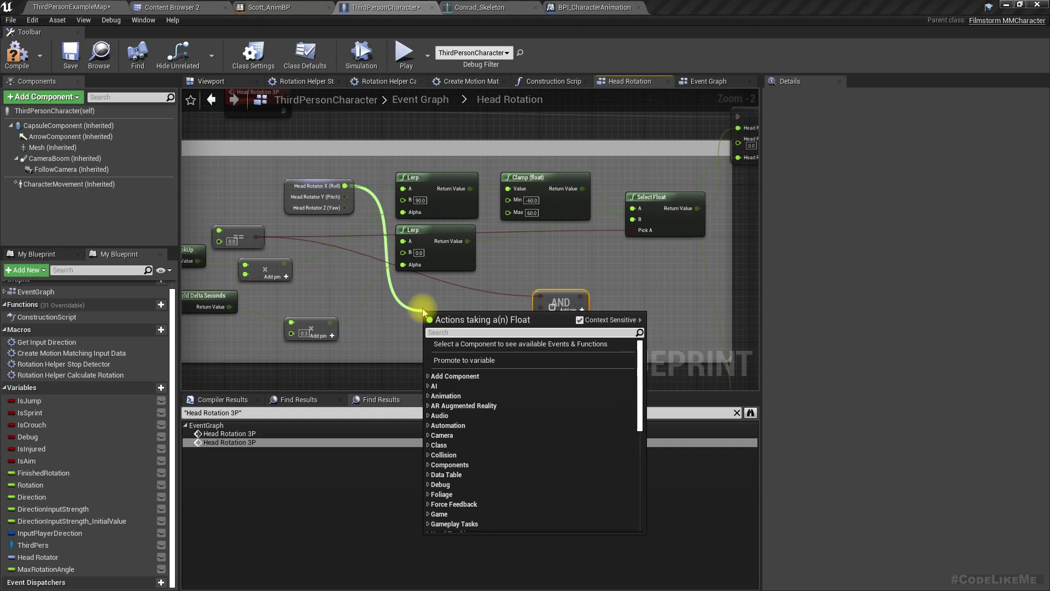
type("abs")
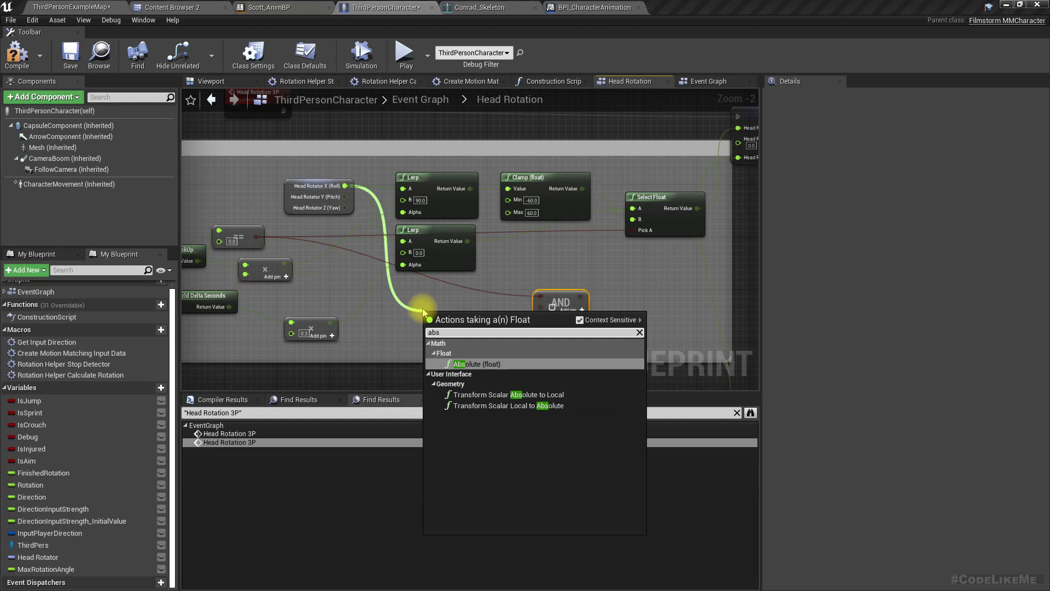
left_click(476, 363)
type("60")
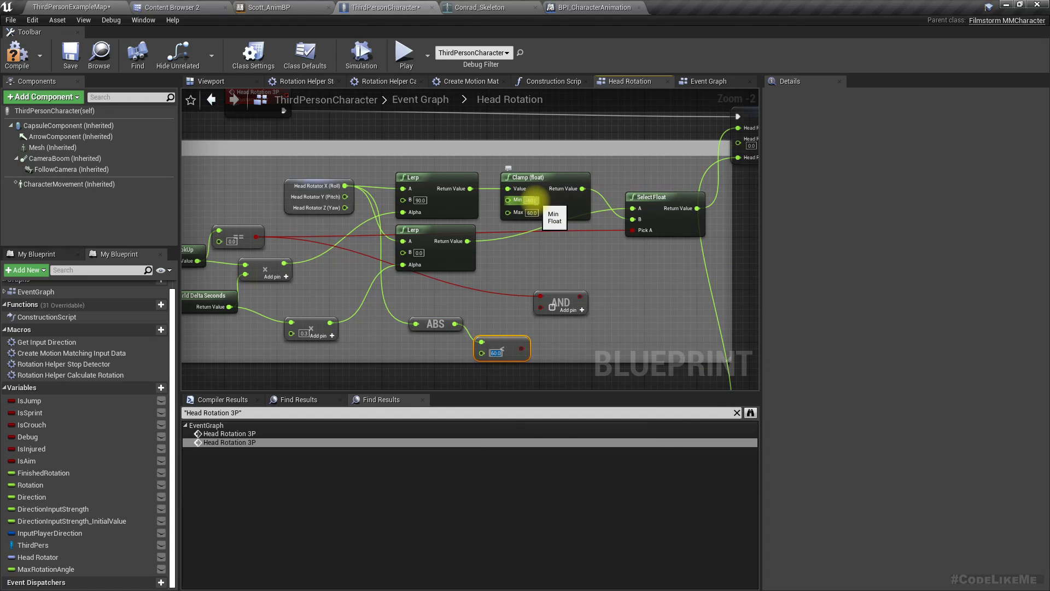
mouse_move(527, 199)
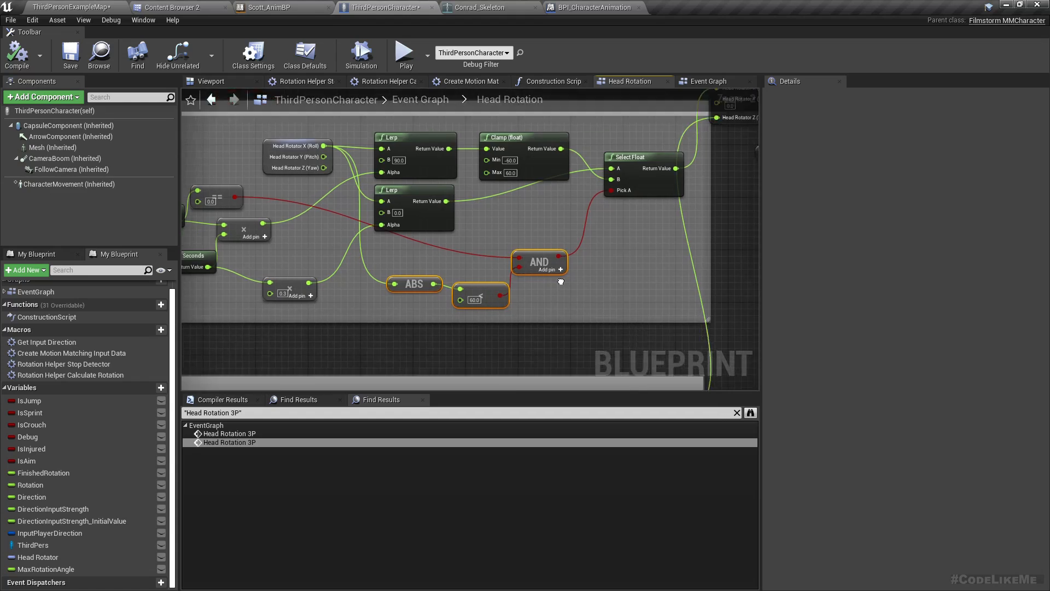
scroll("down", 3)
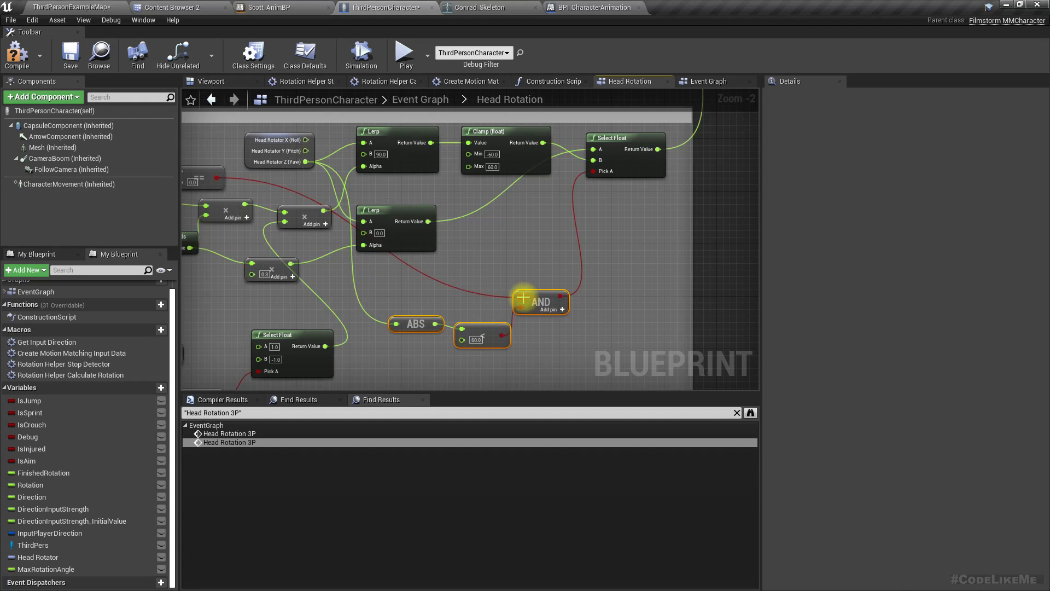
left_click(70, 6)
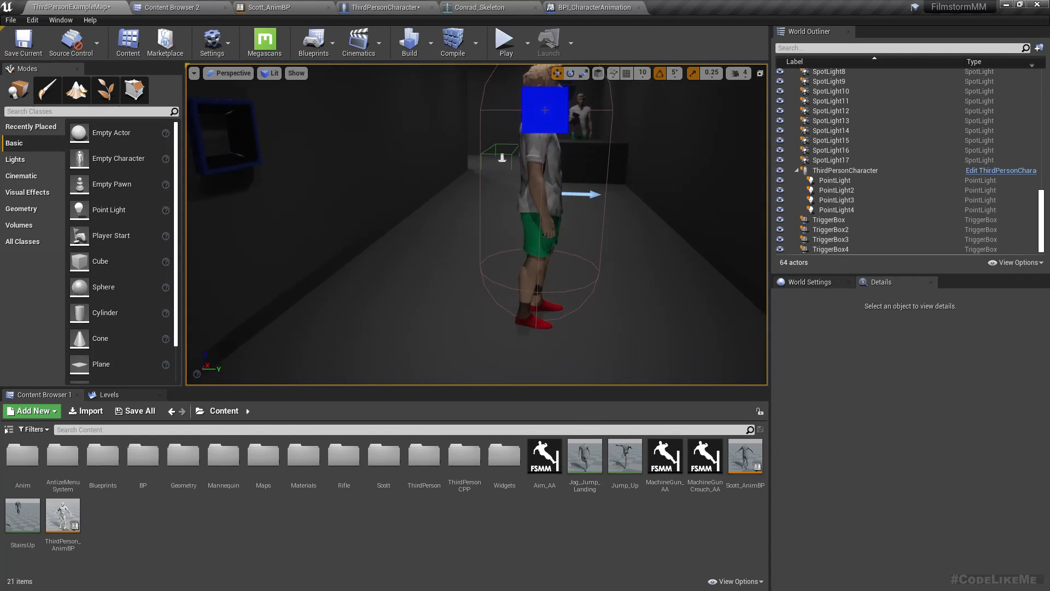
left_click(504, 38)
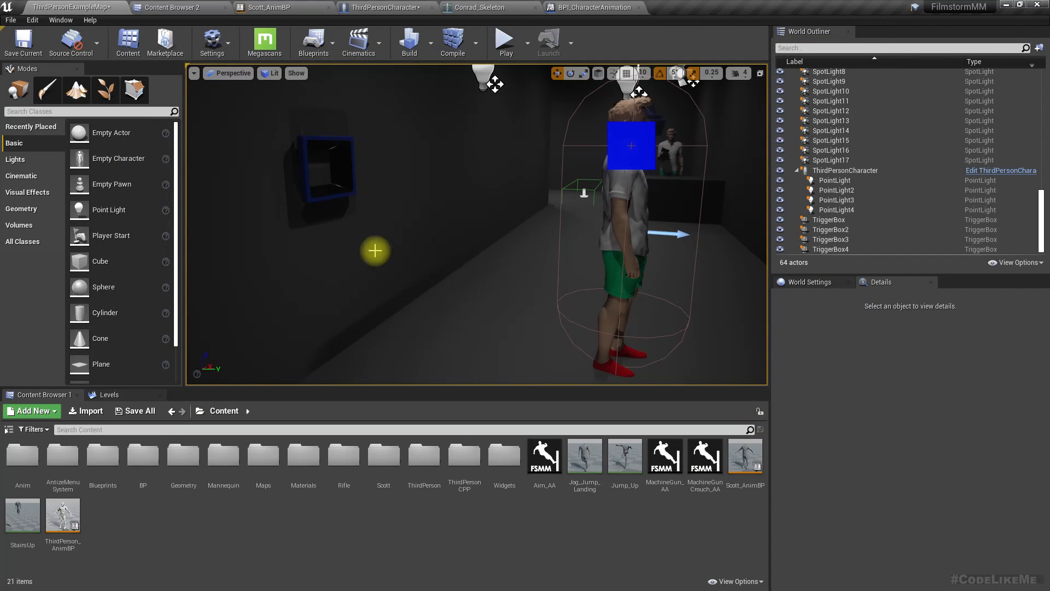
left_click(503, 38)
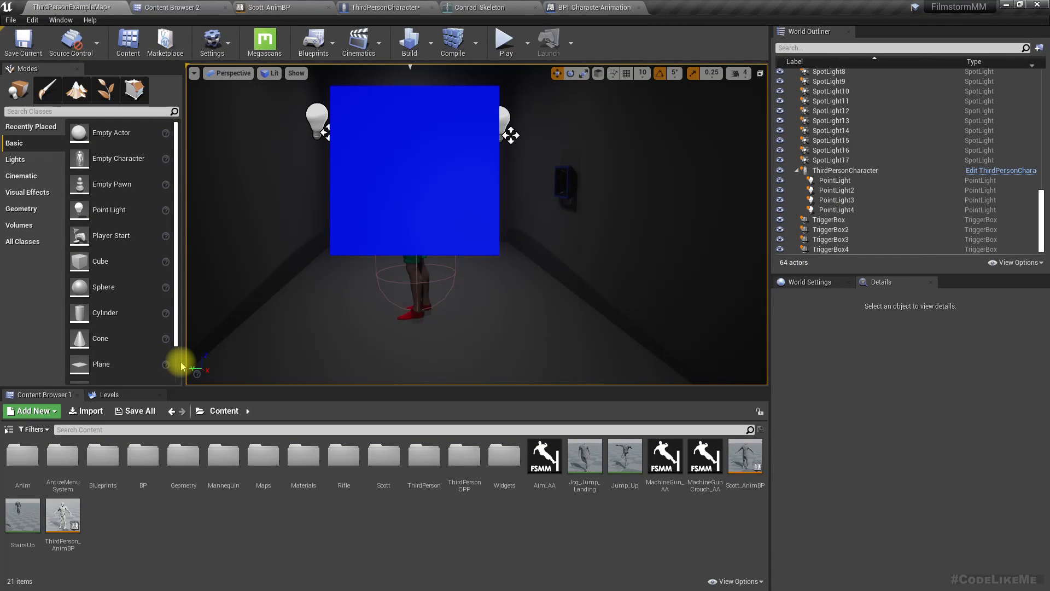
Step: Return to the level viewport and select the TriggerBox4 volume in the scene
left_click(798, 7)
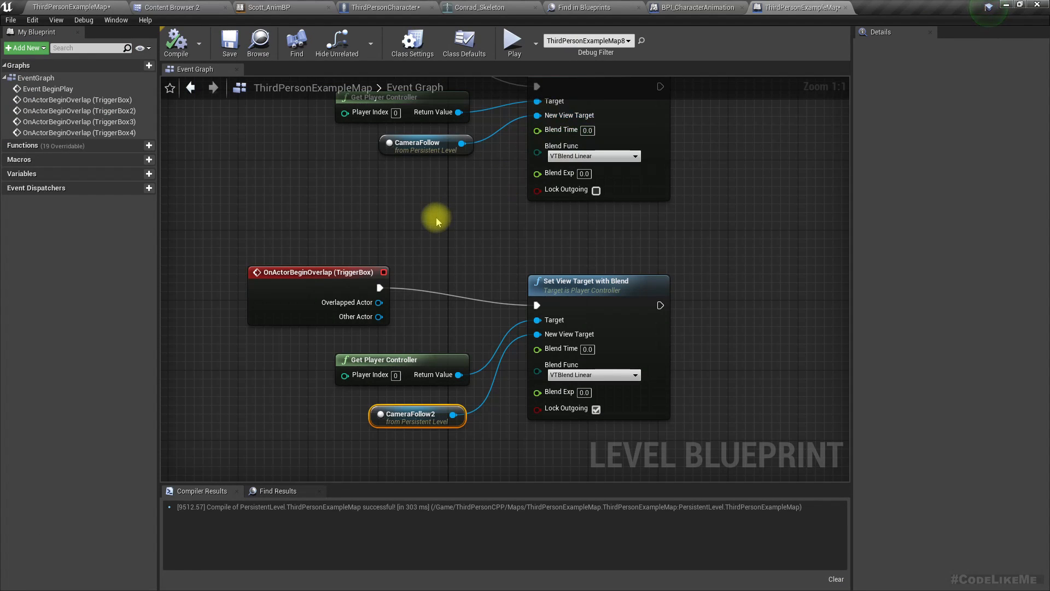
left_click(798, 8)
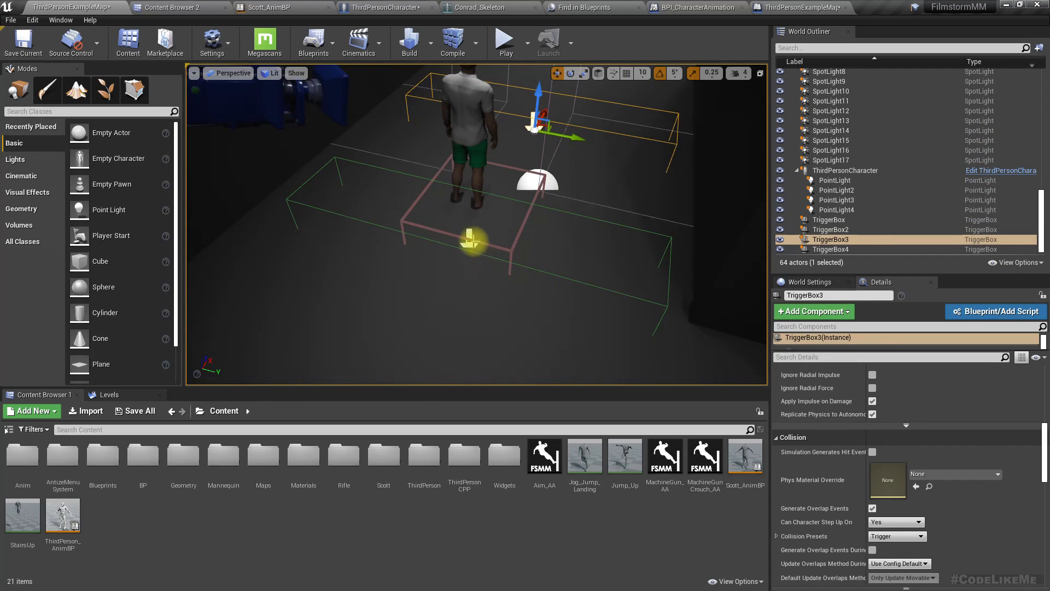
left_click(831, 248)
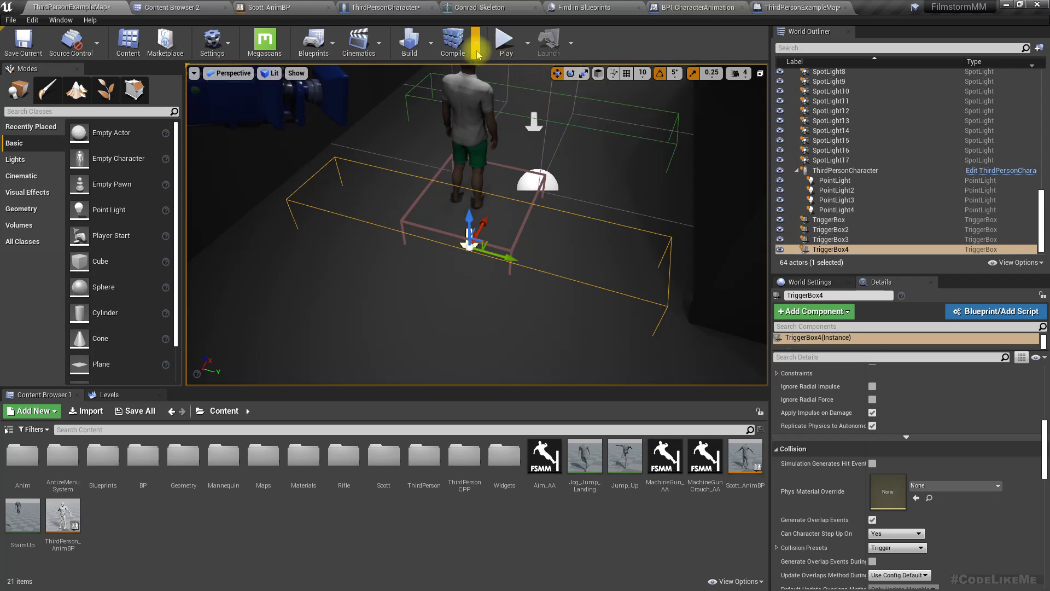
Step: Open the Level Blueprint and review the trigger-box overlap events blending to the follow cameras
left_click(311, 42)
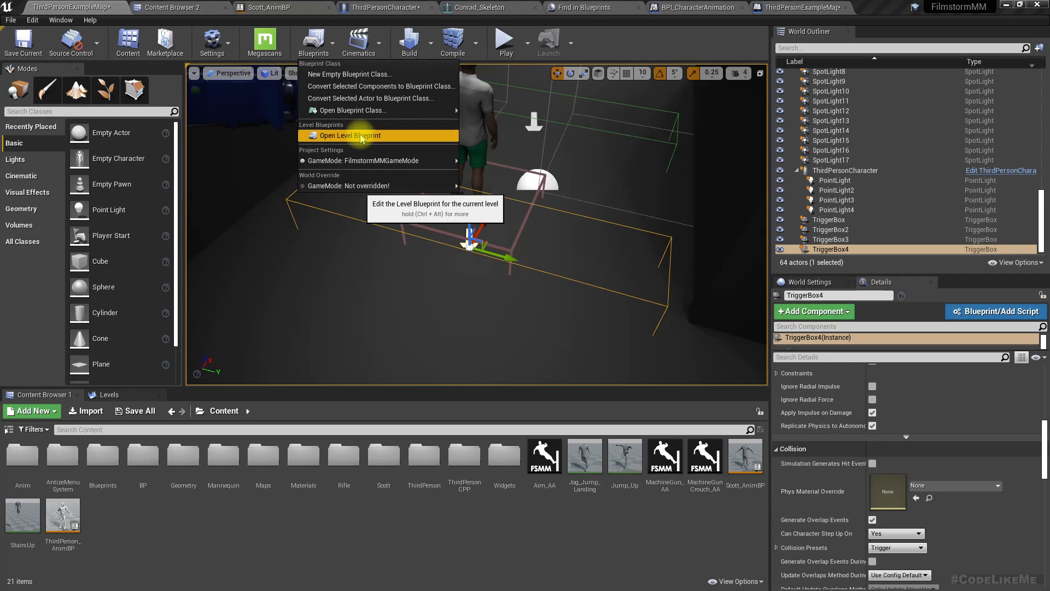
left_click(349, 135)
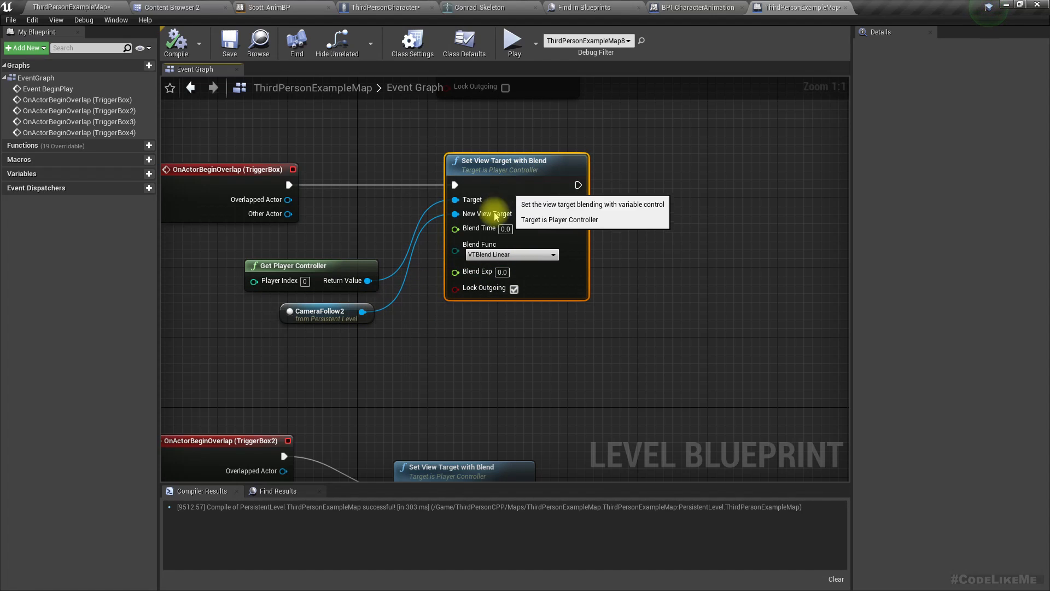
scroll("down", 3)
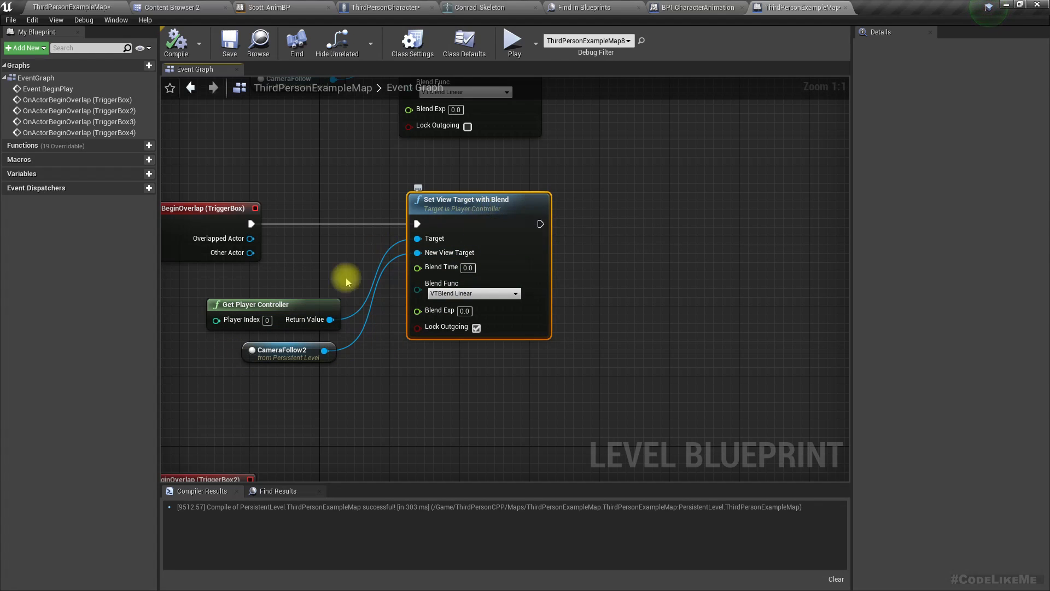
mouse_move(354, 360)
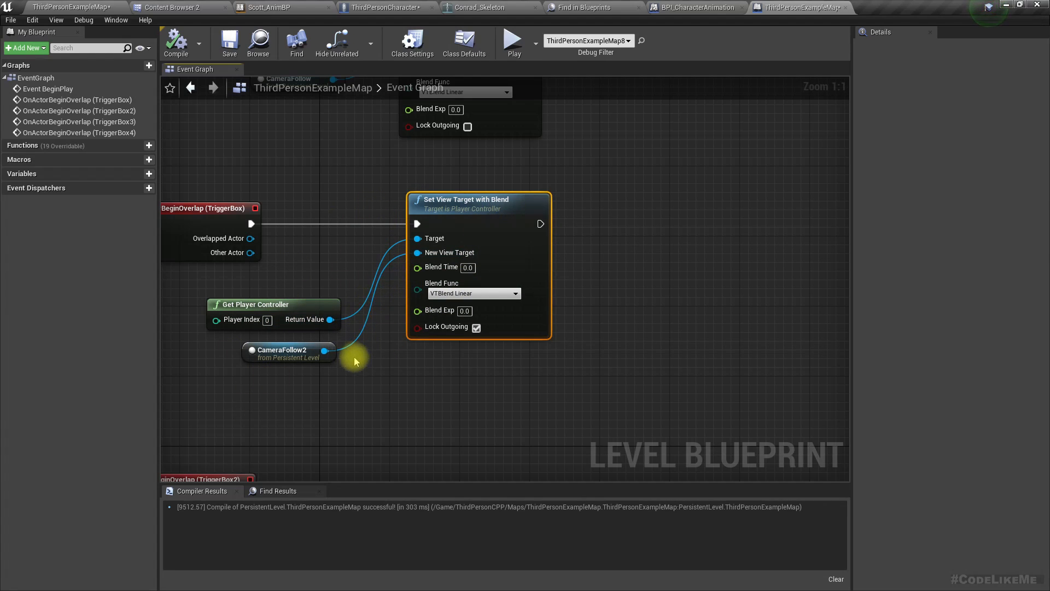
scroll("down", 3)
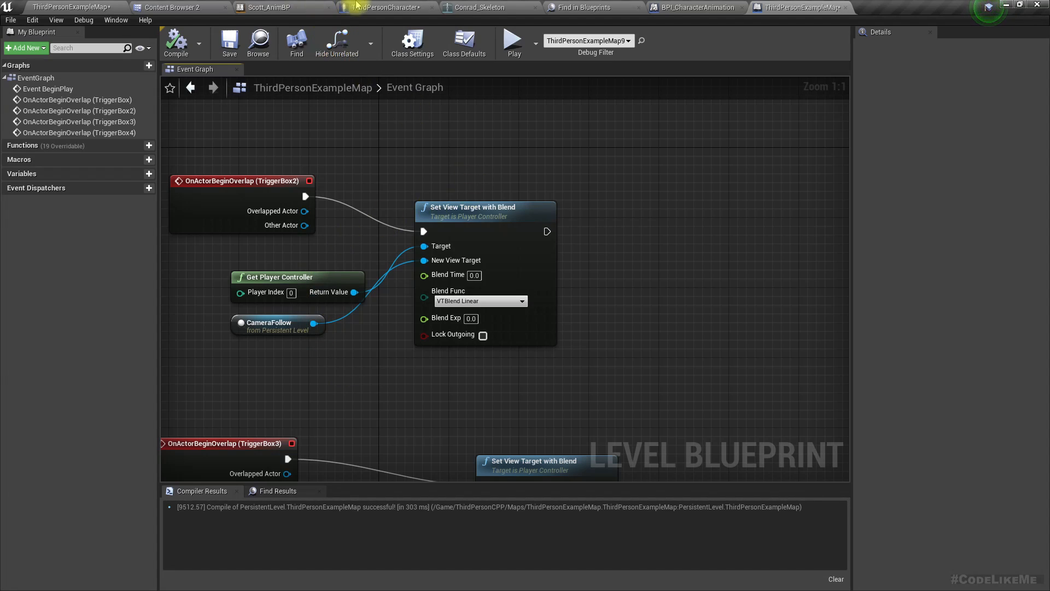
Step: Go to the character blueprint and open its Get Input Direction macro graph
left_click(384, 6)
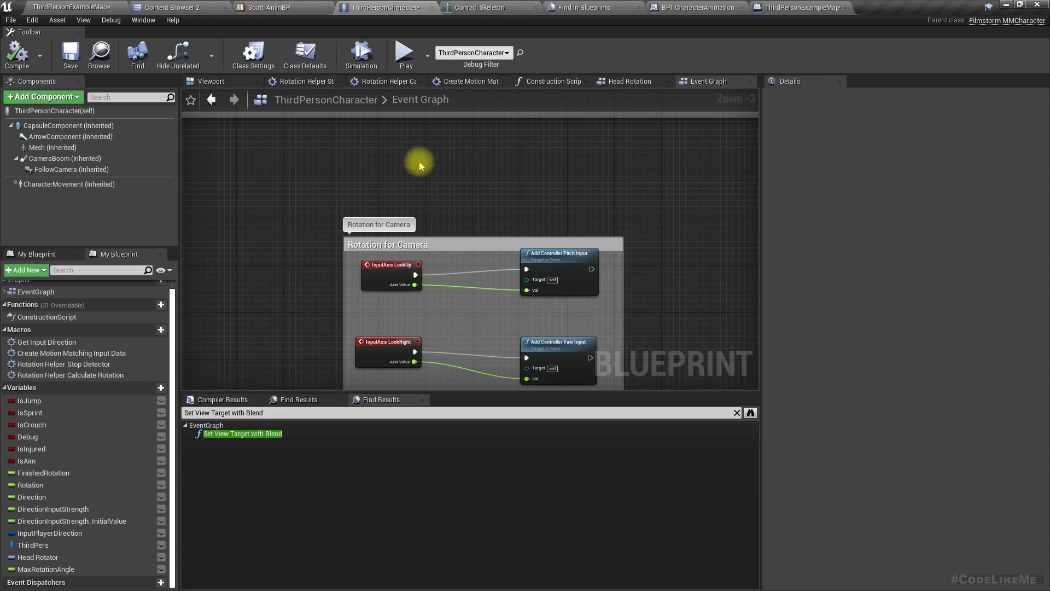
mouse_move(441, 189)
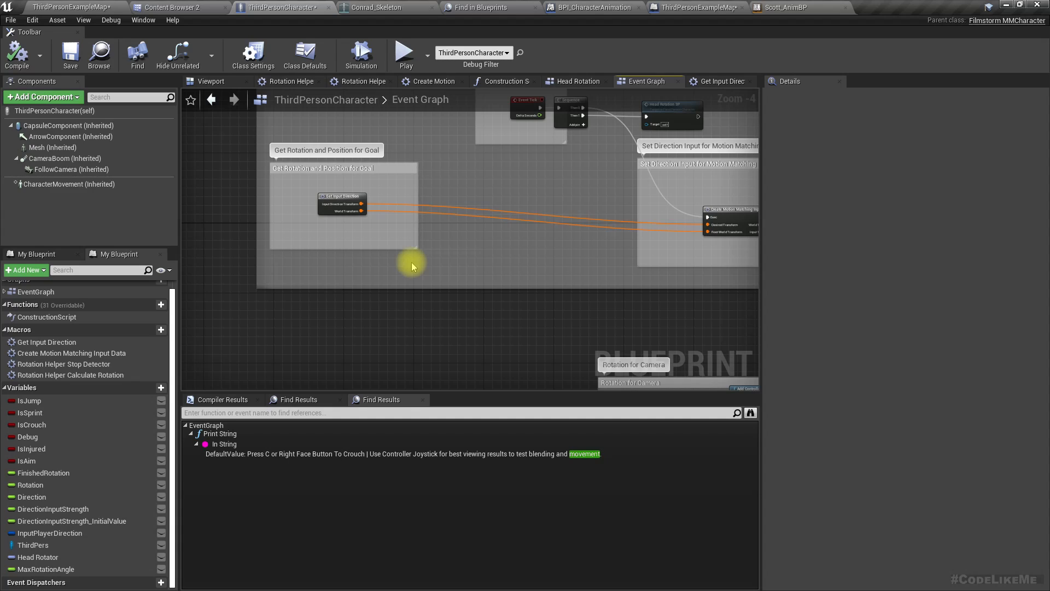
mouse_move(328, 324)
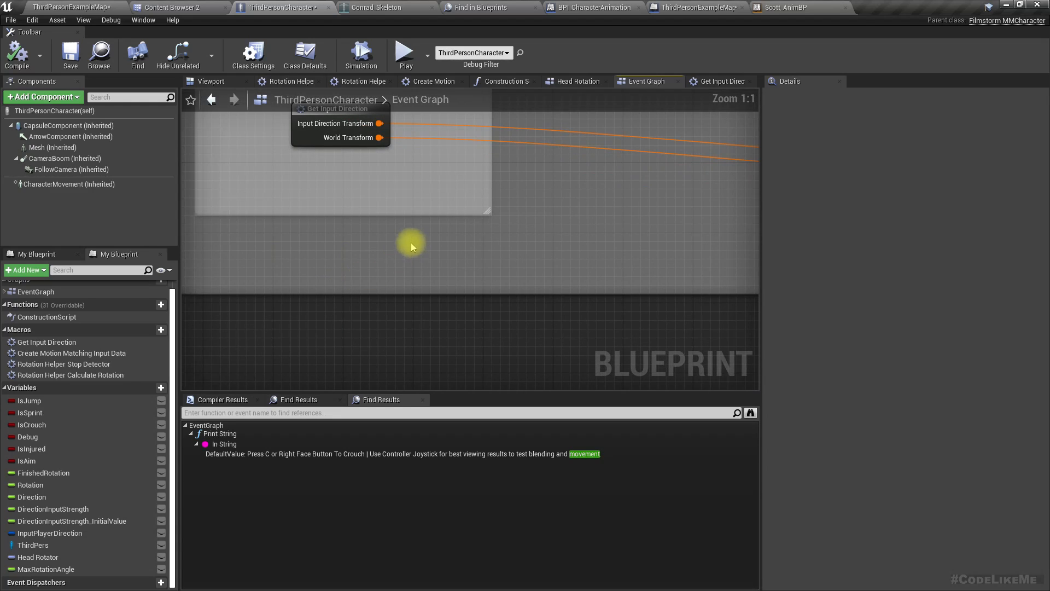
left_click_drag(412, 246, 280, 187)
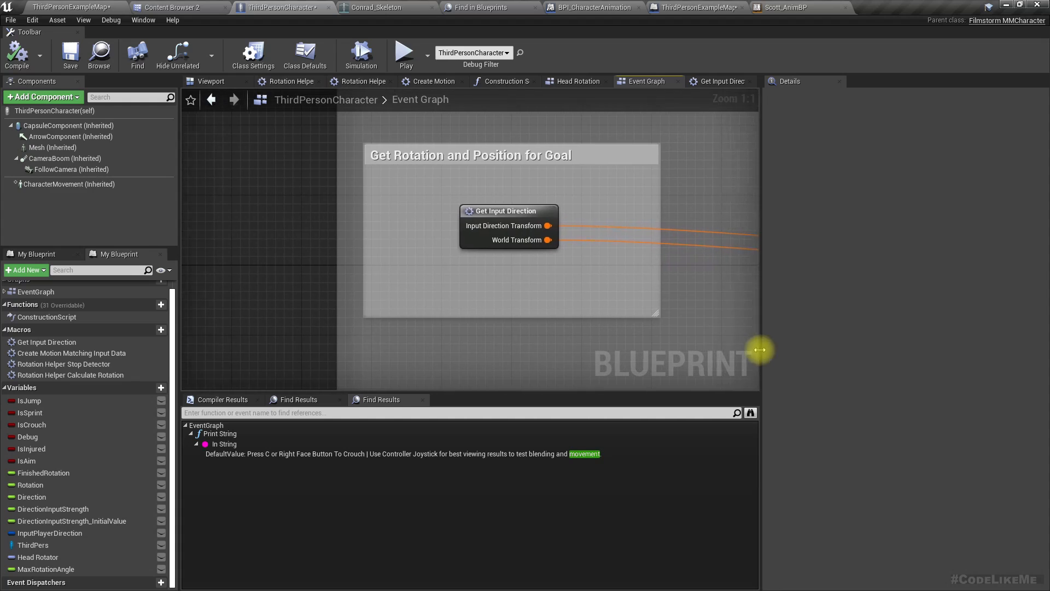
left_click(721, 81)
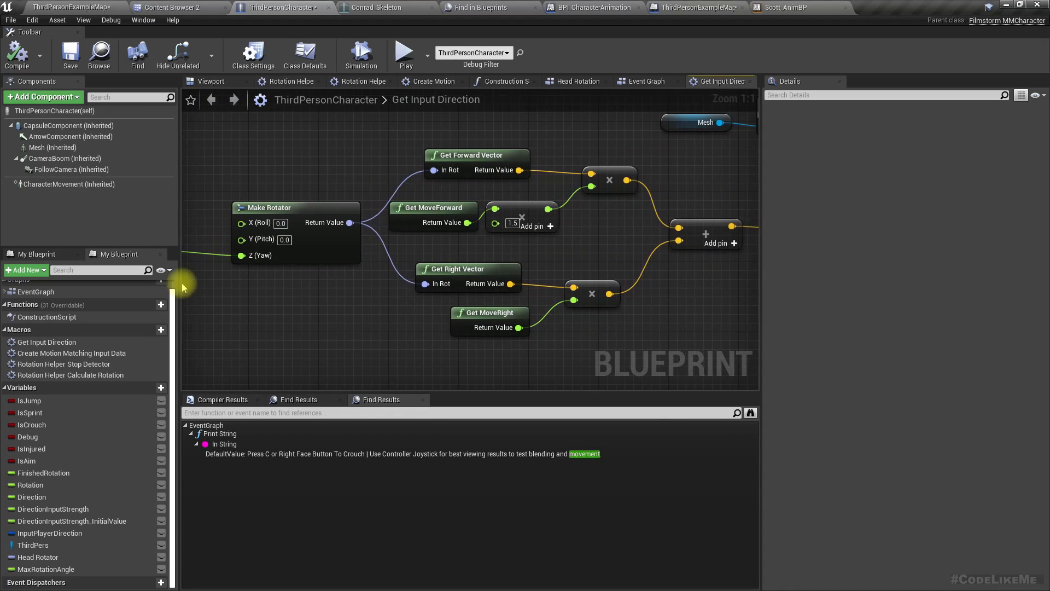
mouse_move(433, 277)
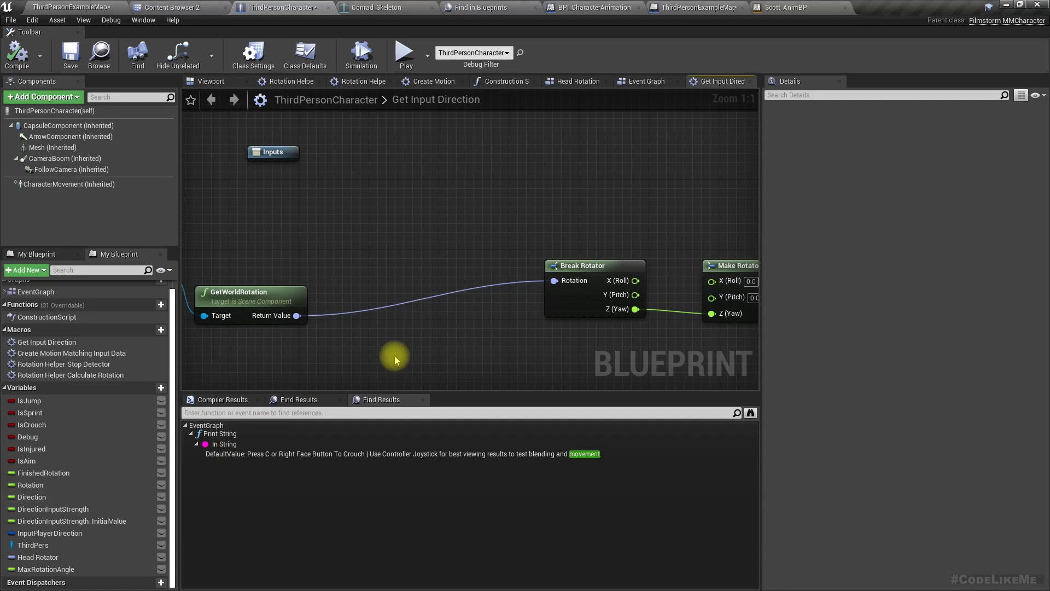
Step: Promote the Break Rotator's rotation input to a new Rotator variable named camera_rotation
right_click(555, 280)
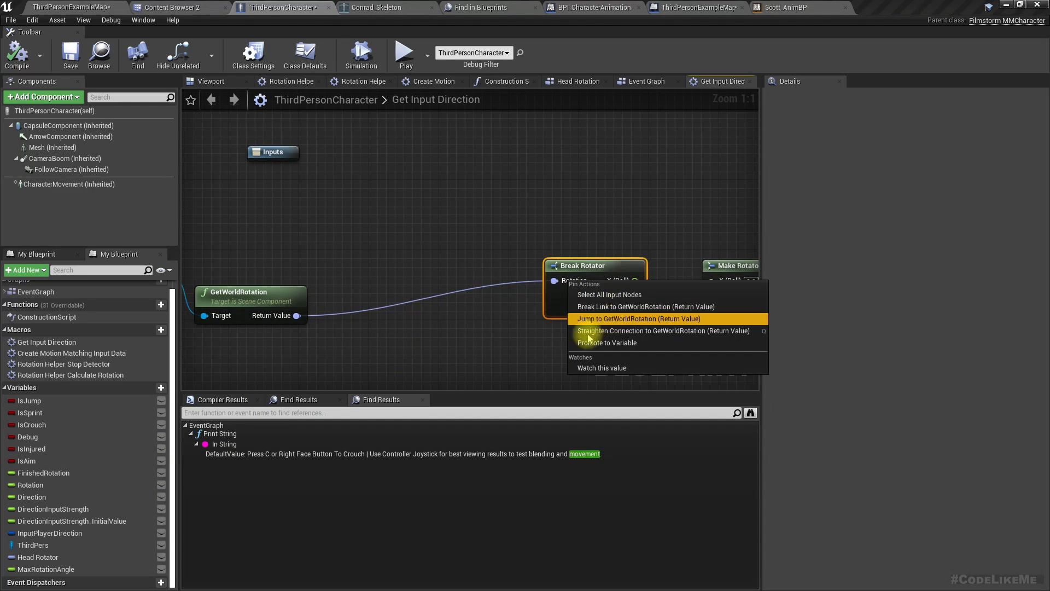
left_click(606, 342)
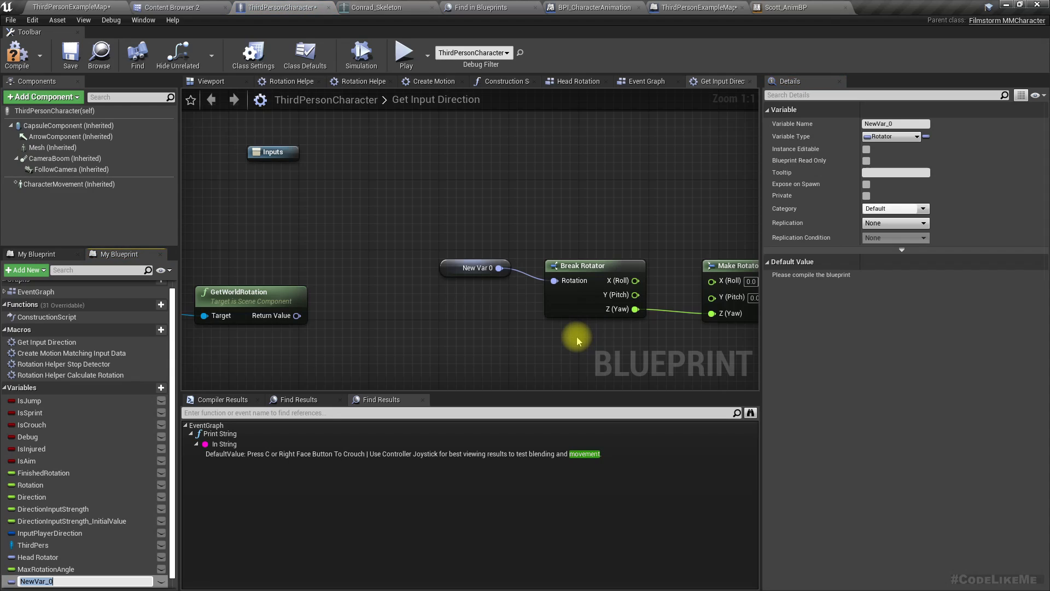
type("camera_fro")
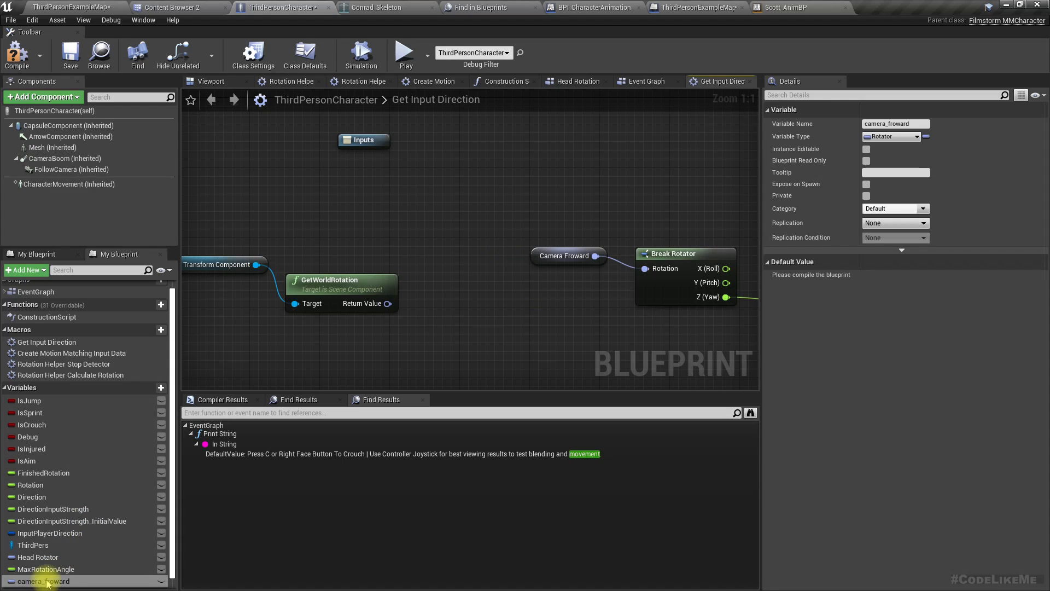
left_click(46, 581)
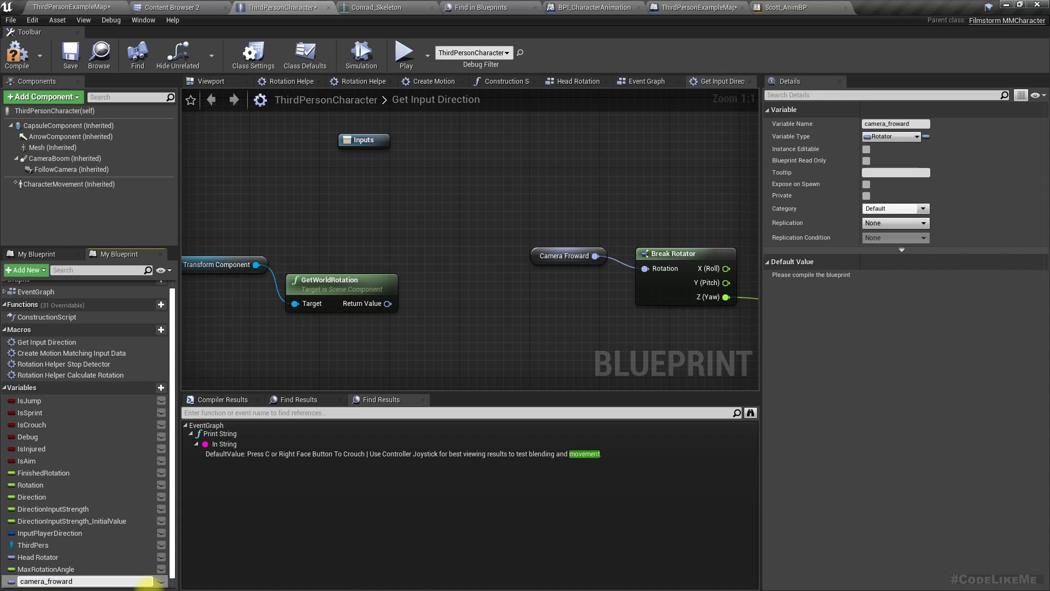
double_click(46, 581)
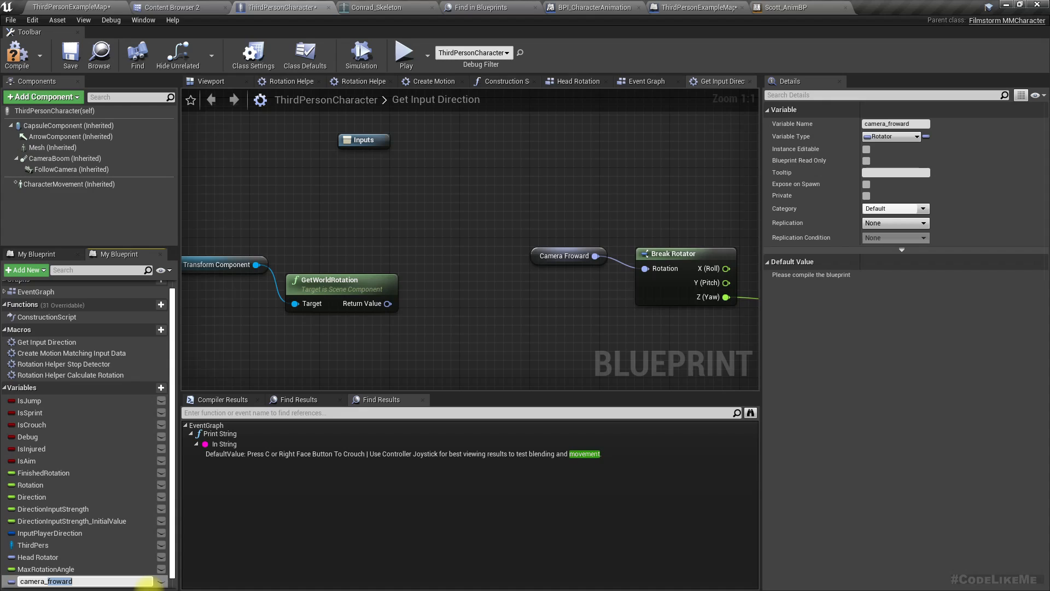
type("camera_rotation")
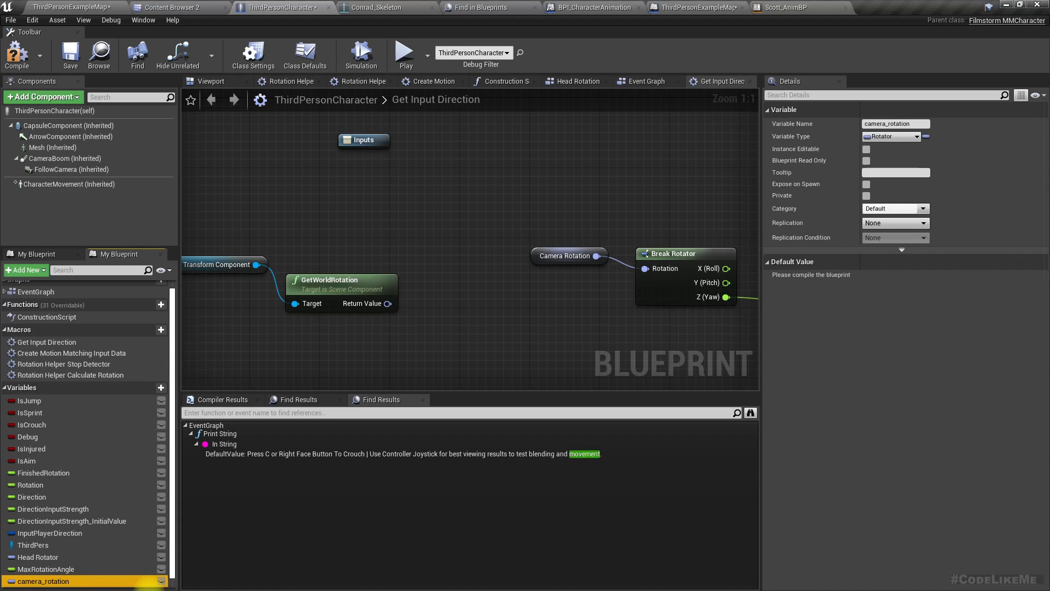
mouse_move(154, 283)
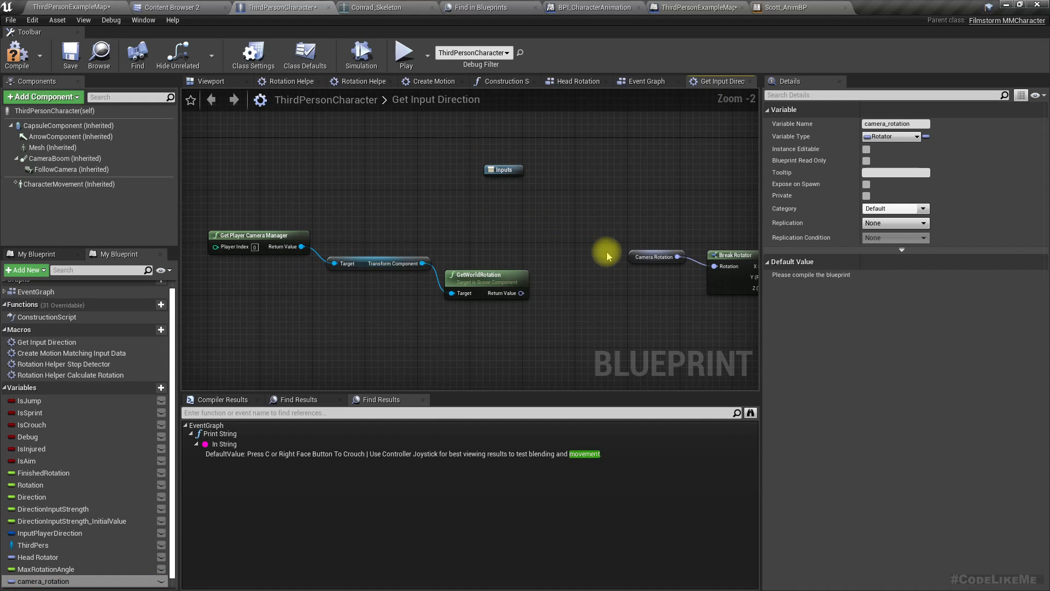
mouse_move(656, 276)
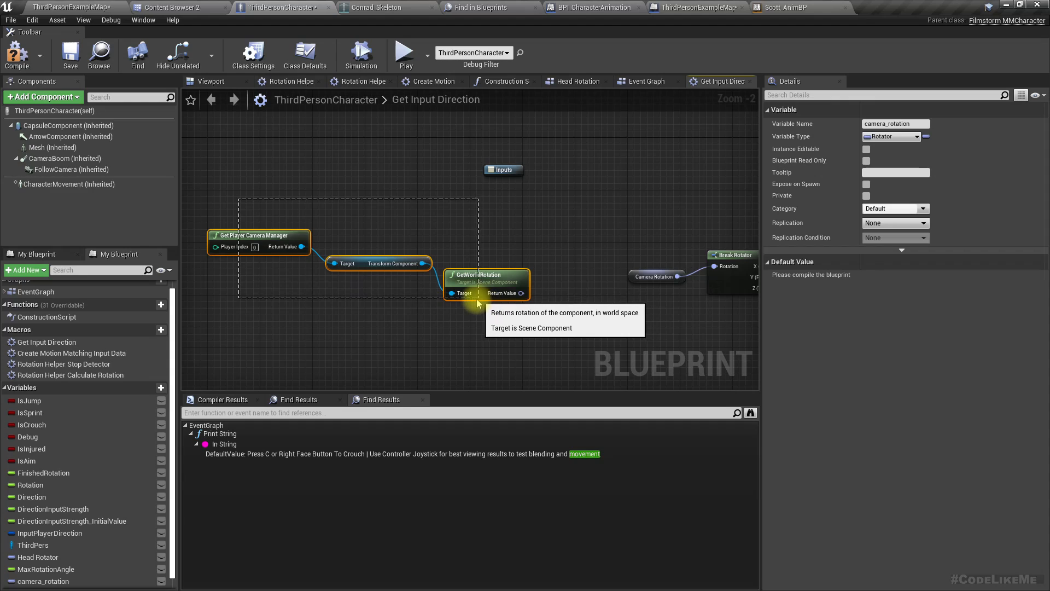
mouse_move(574, 260)
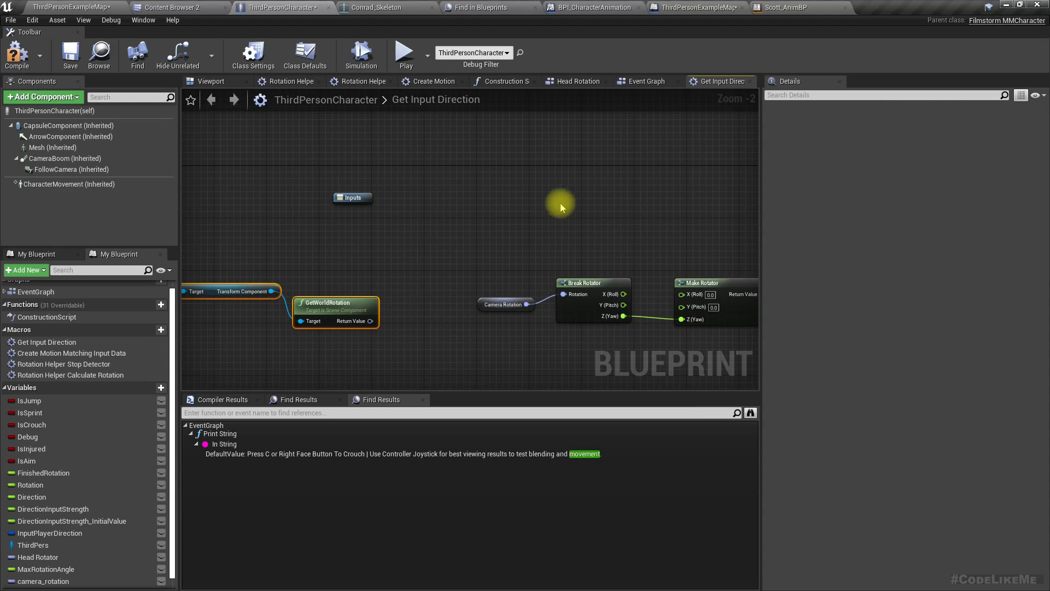
Step: Add a third Sequence output in the Event Graph driving a Set camera_rotation node
left_click(646, 81)
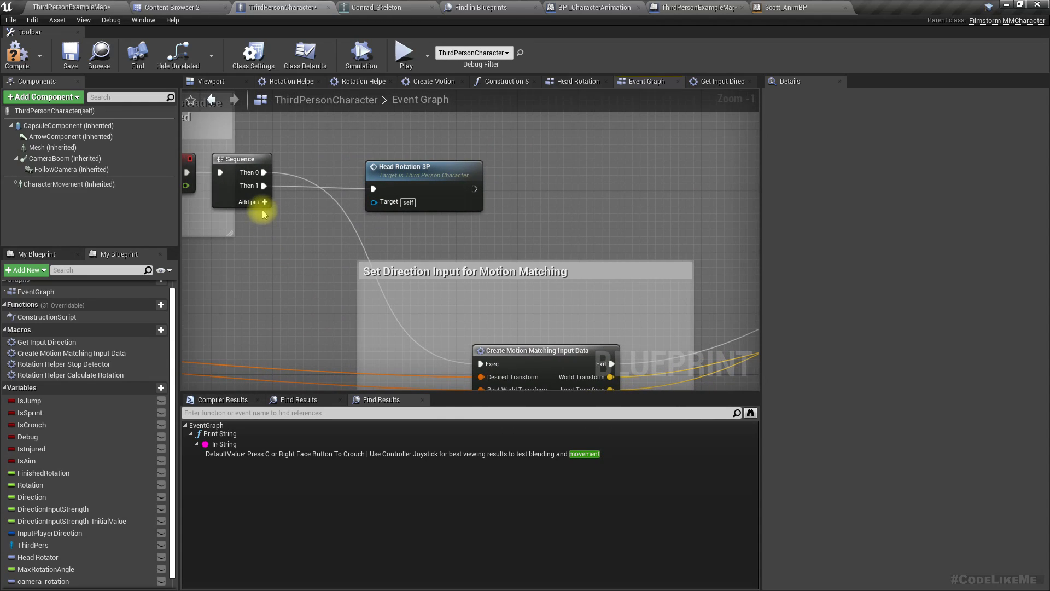
left_click(250, 201)
type("set camera rot")
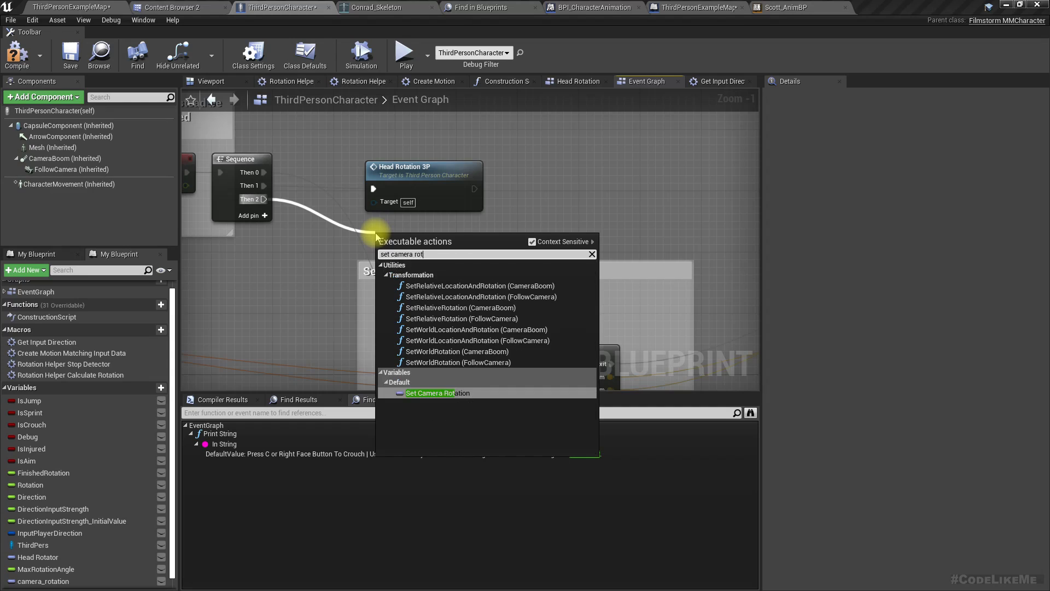
left_click(437, 393)
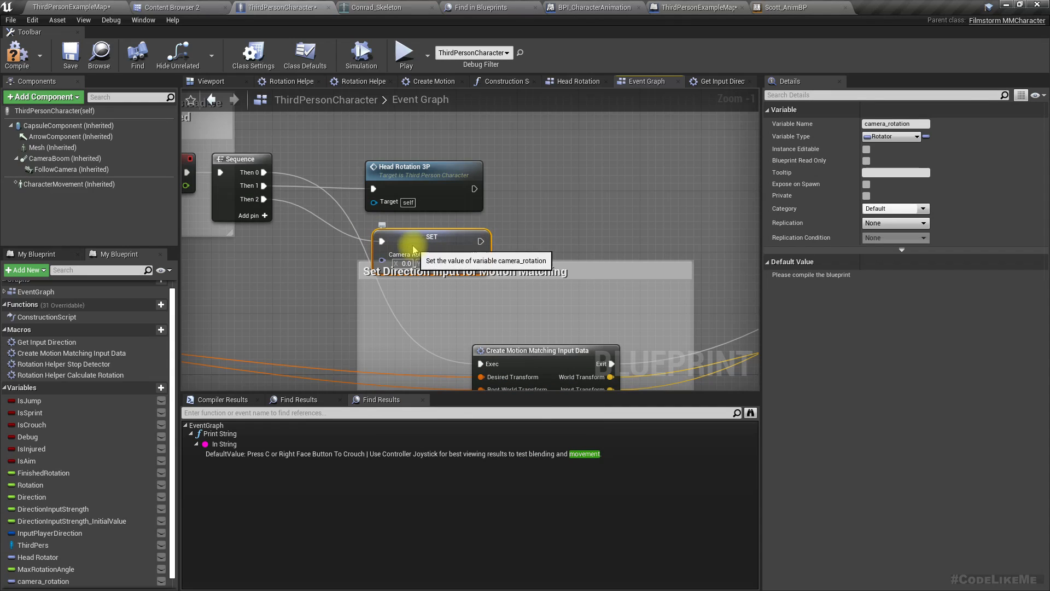
Step: Collapse the set node into a graph named Camera Rotation and open it
right_click(429, 241)
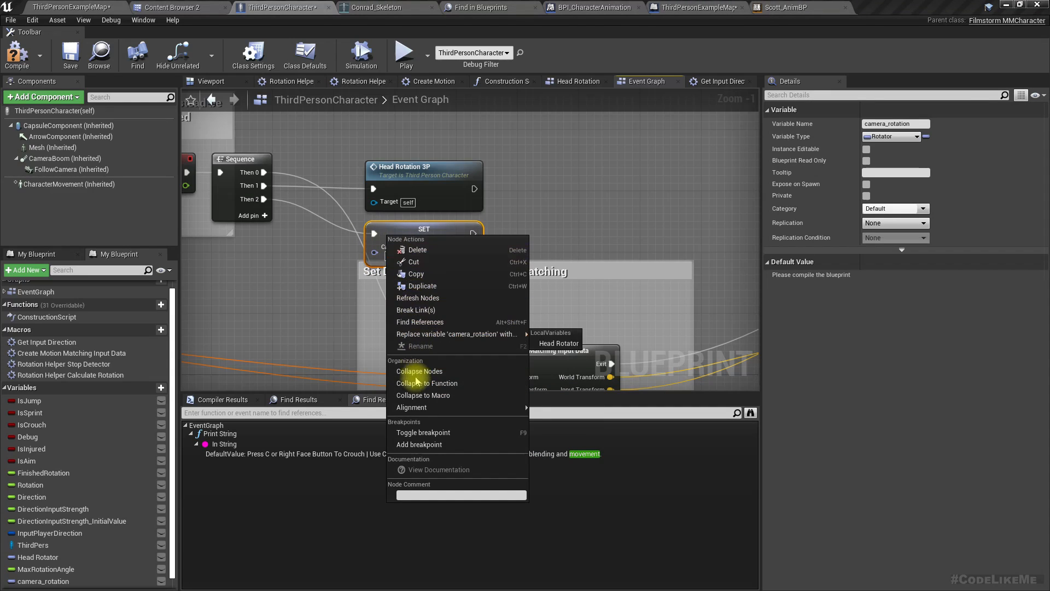
left_click(419, 371)
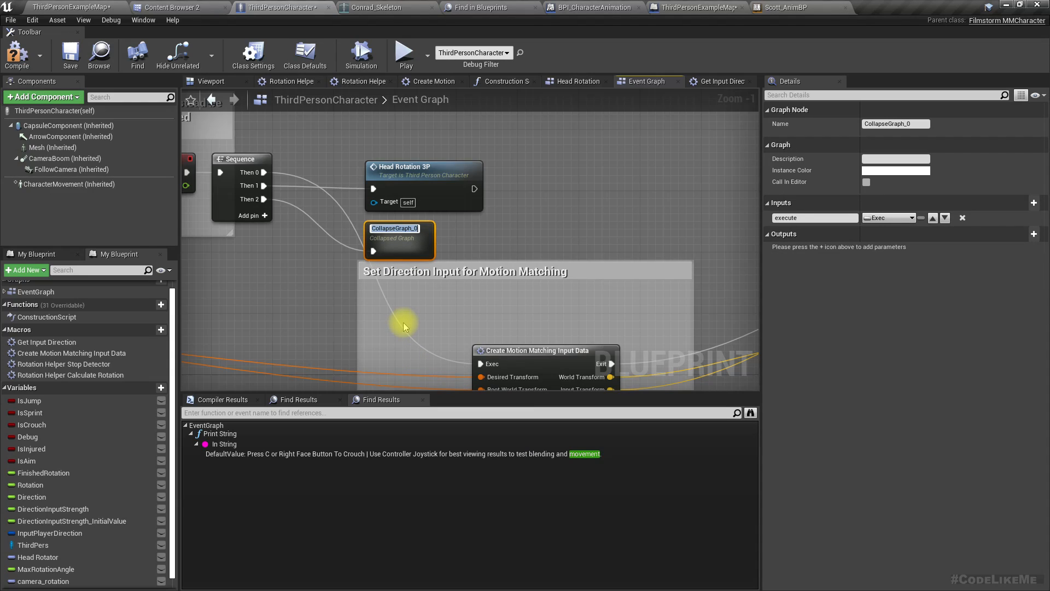
type("Camera Rotation")
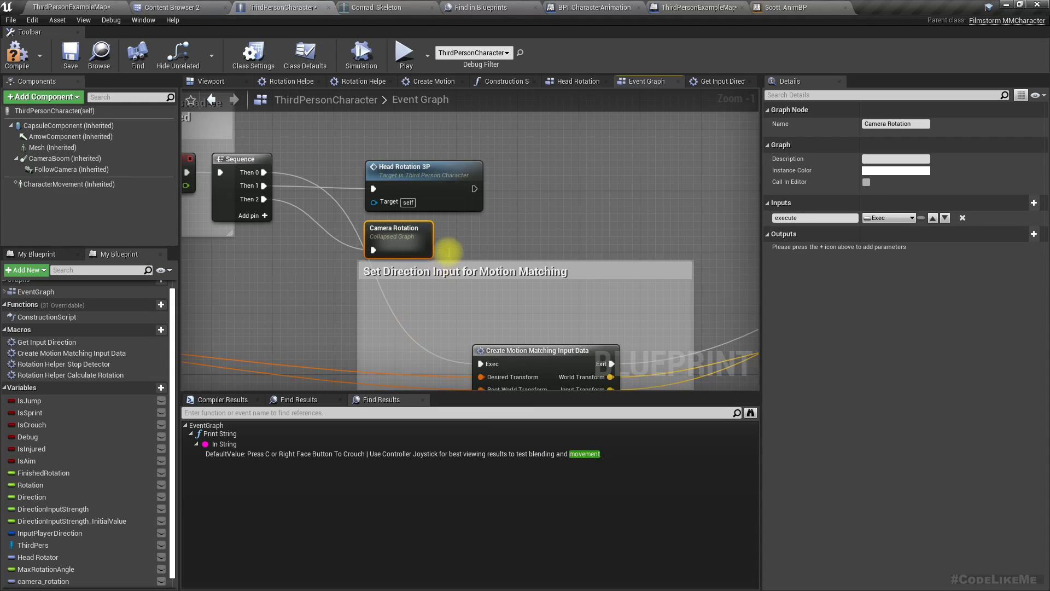
double_click(398, 240)
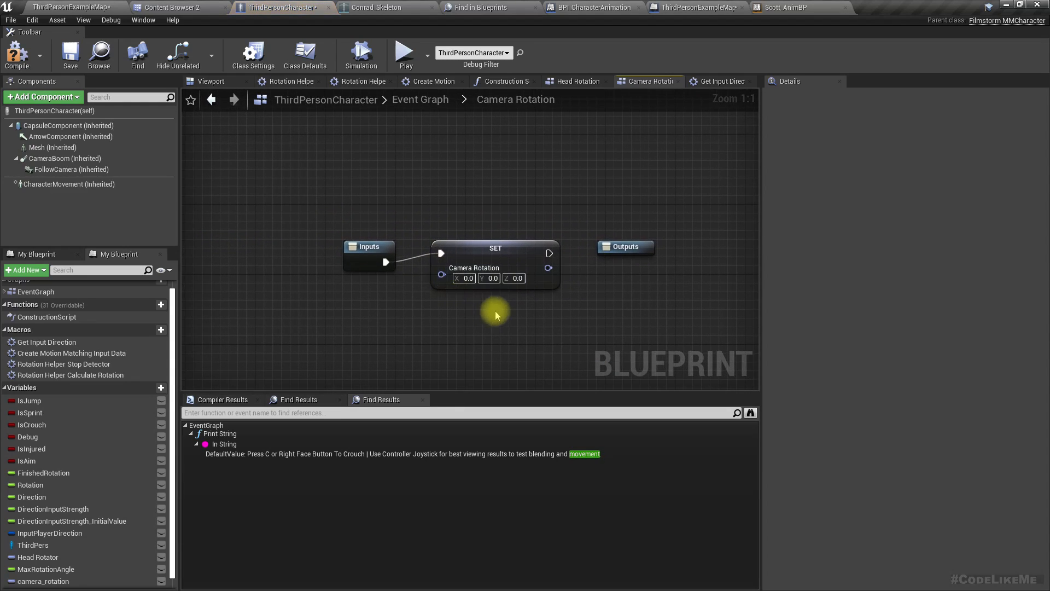
left_click(494, 265)
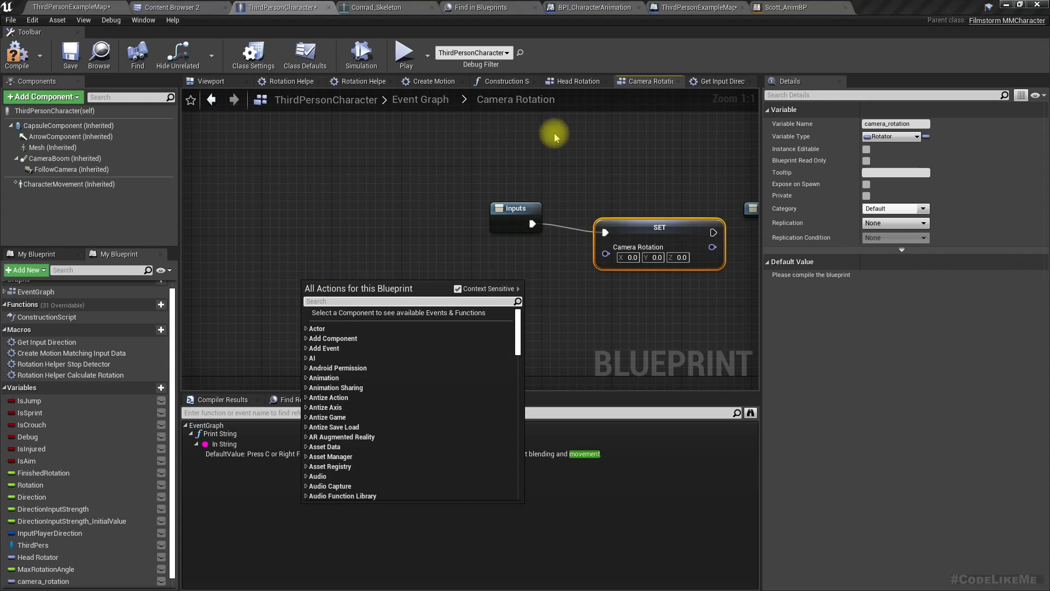
mouse_move(709, 83)
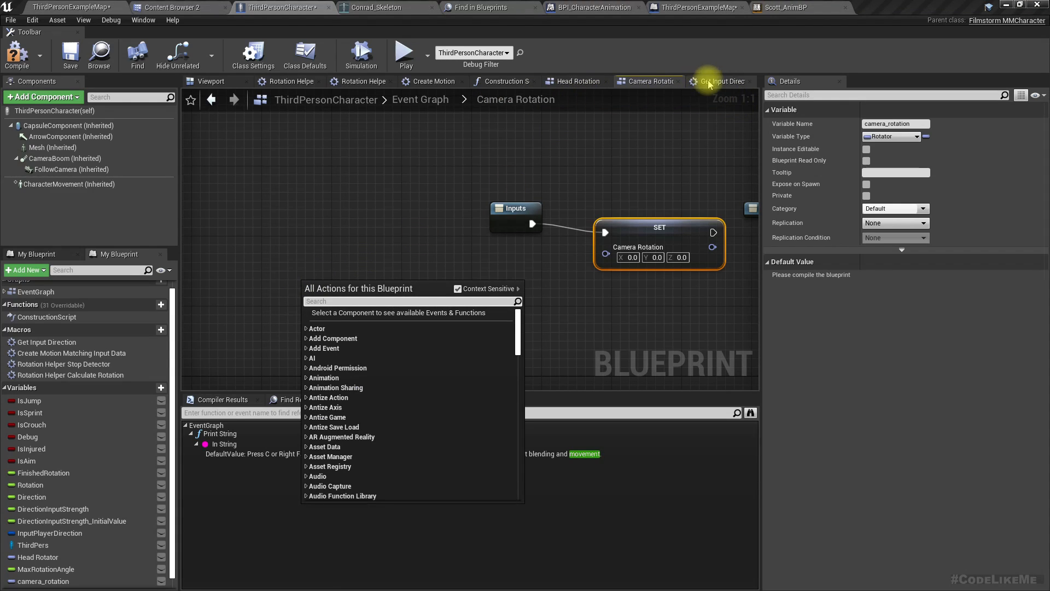
Step: Change camera_rotation's variable type from Rotator to Float in Get Input Direction, confirming the change
left_click(719, 81)
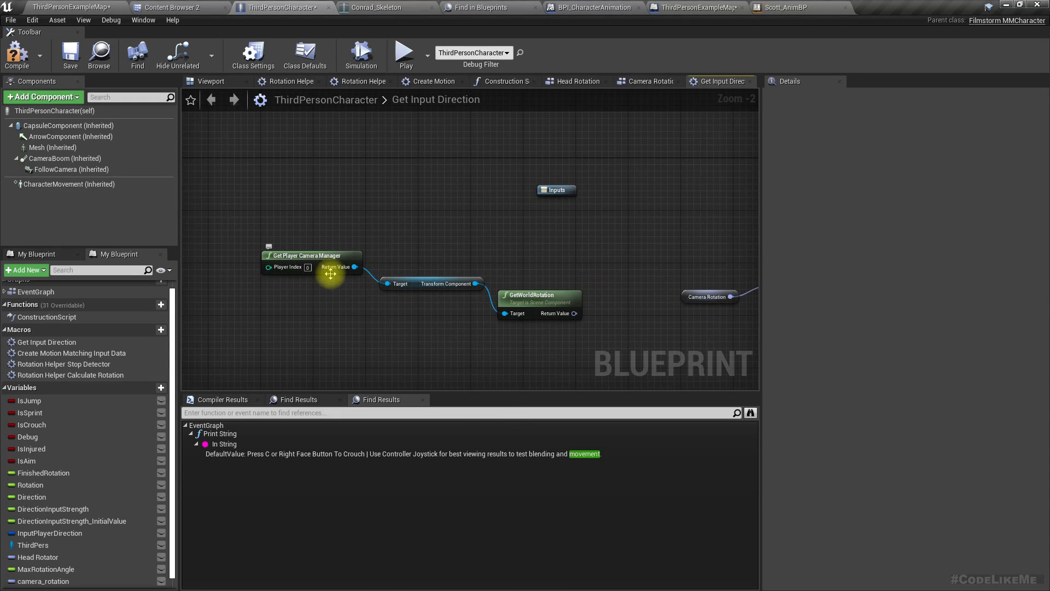
mouse_move(291, 231)
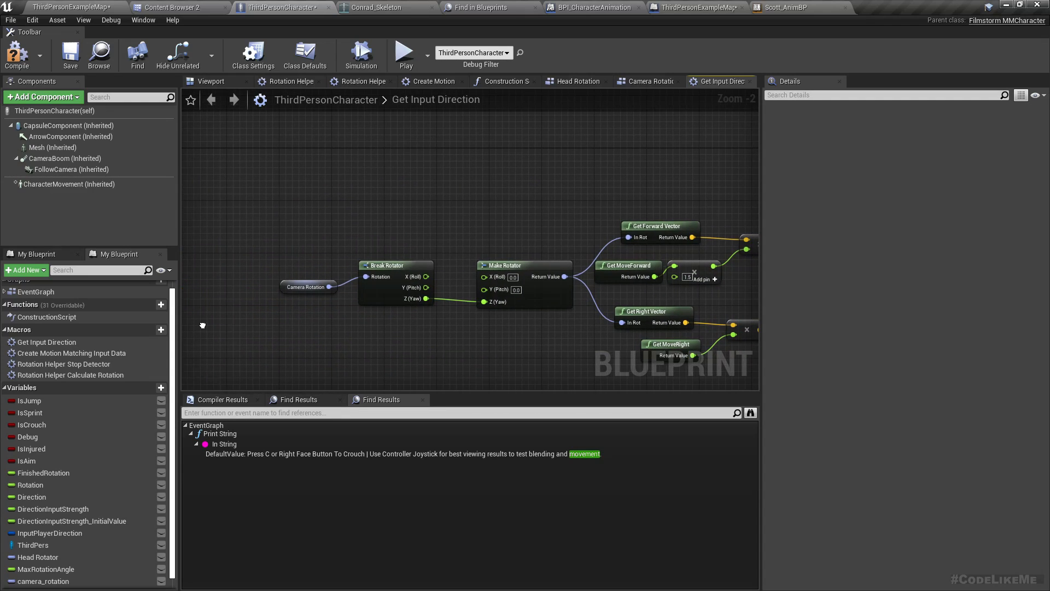
left_click_drag(202, 326, 320, 308)
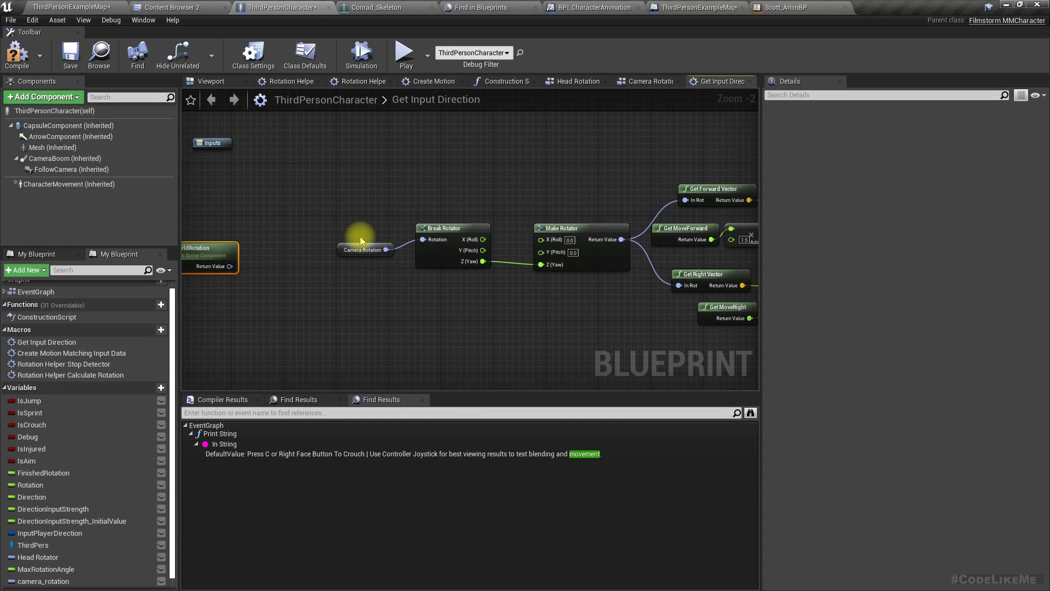
left_click(365, 250)
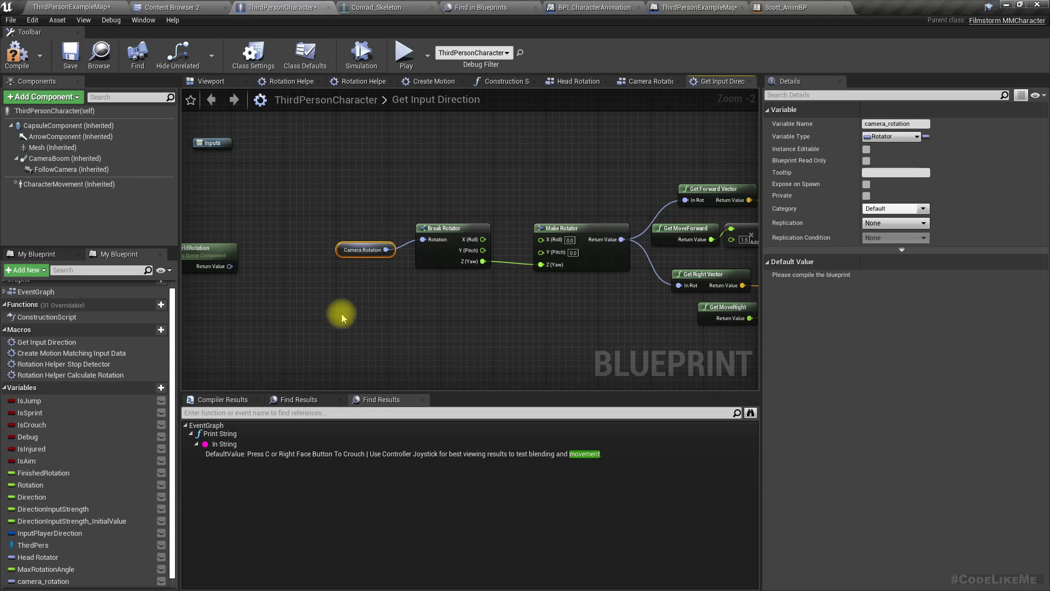
mouse_move(44, 581)
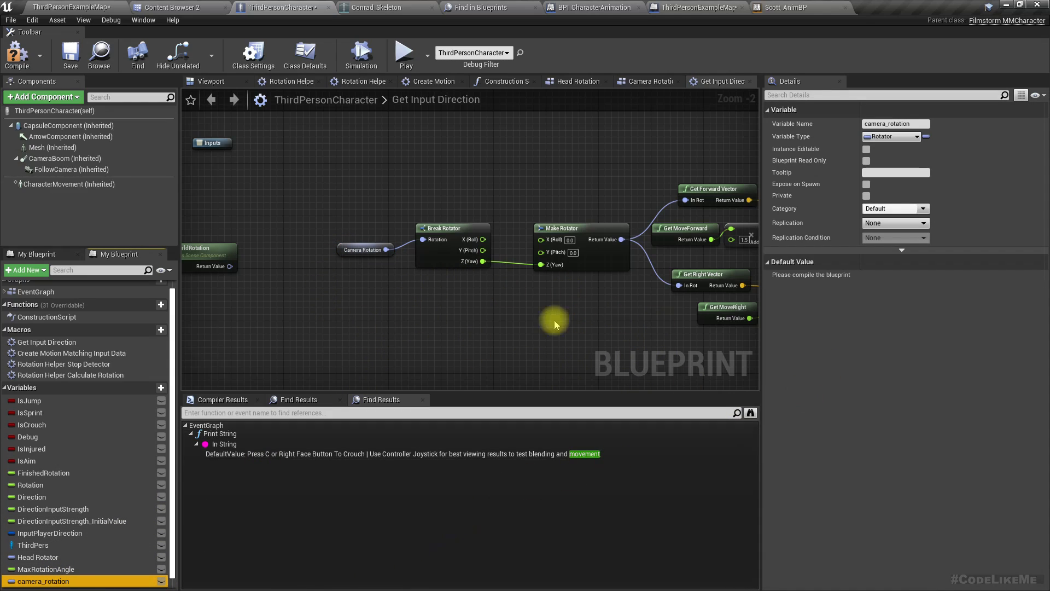
left_click(890, 136)
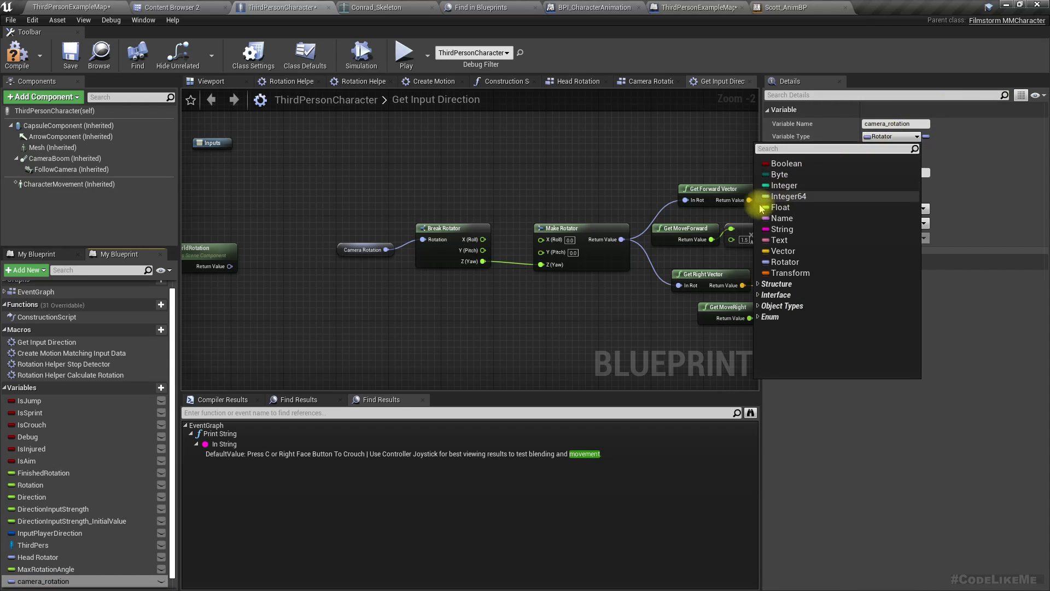
left_click(789, 196)
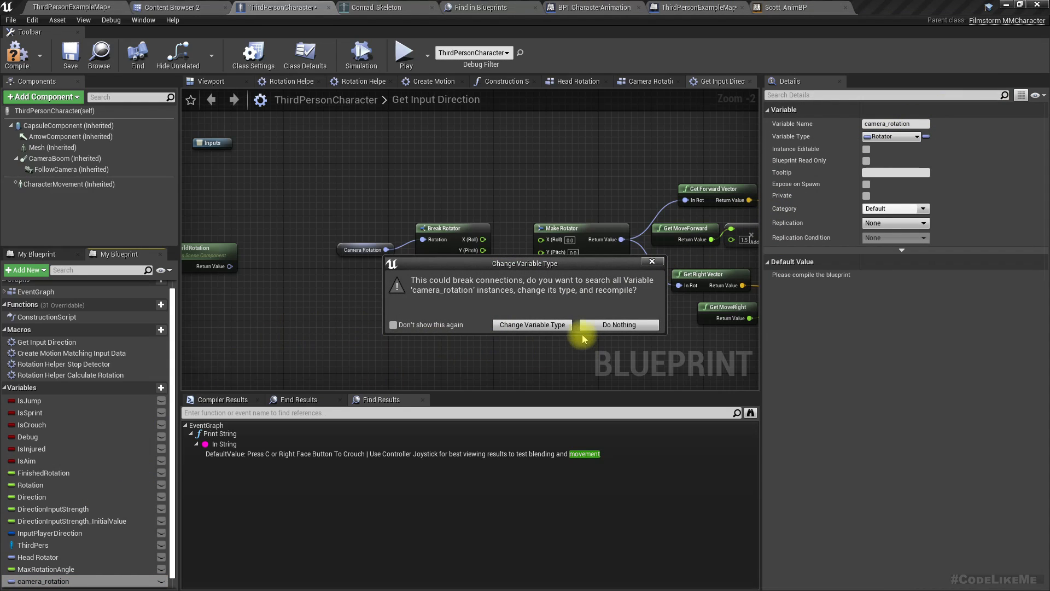
left_click(532, 324)
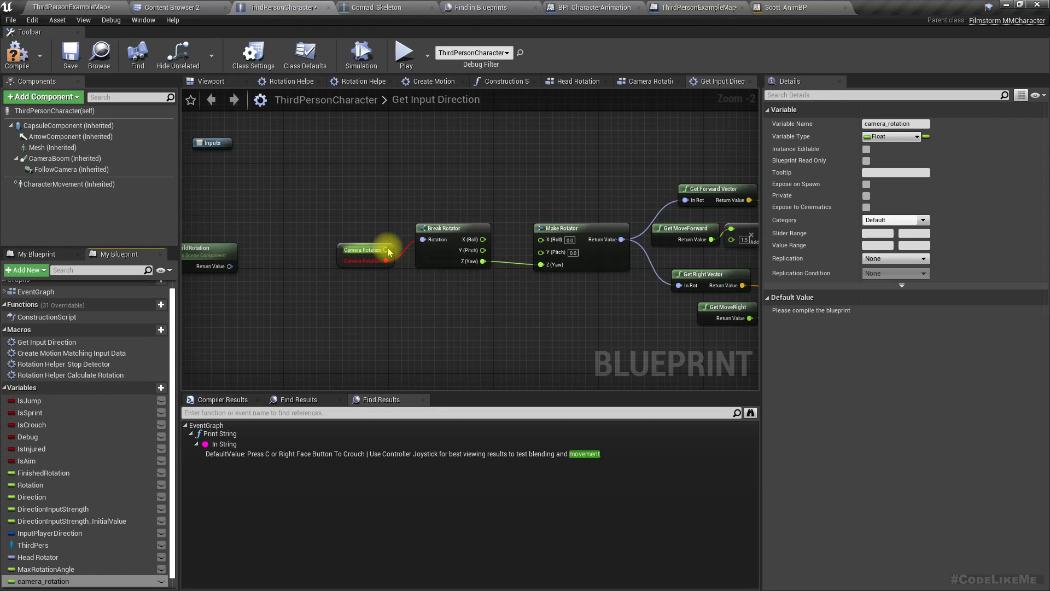
mouse_move(435, 260)
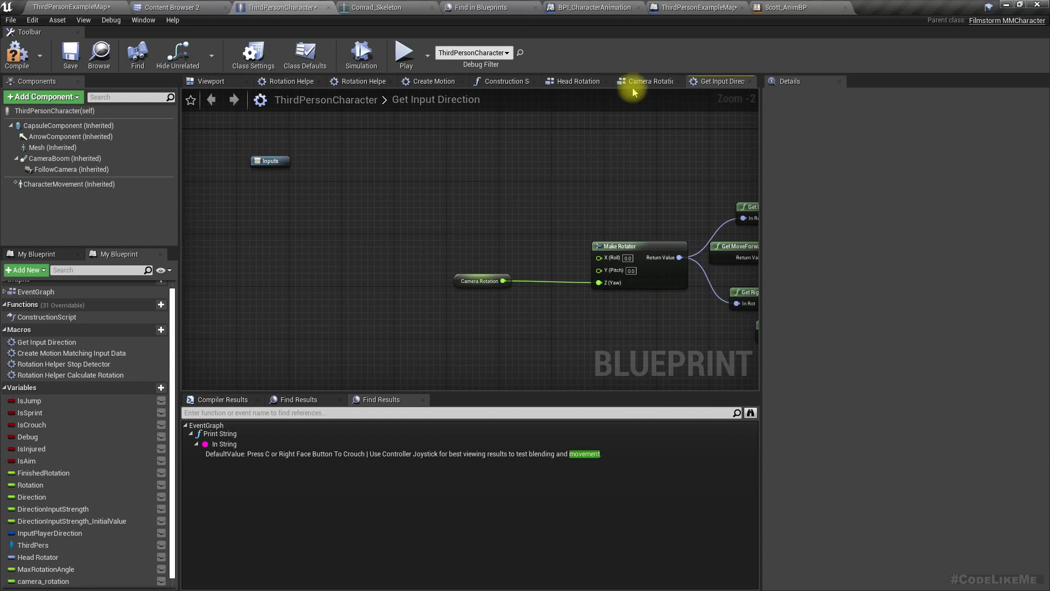
Step: Rename the variable to camera_yaw, set it from GetWorldRotation's split yaw output, and compile with no warnings
left_click(646, 81)
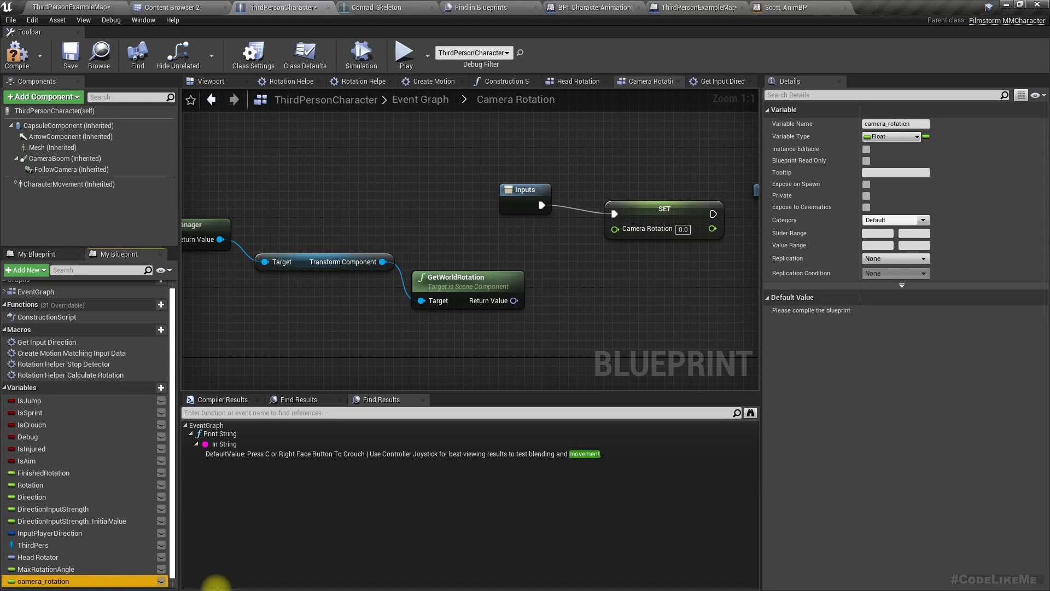
double_click(44, 581)
type("yaw")
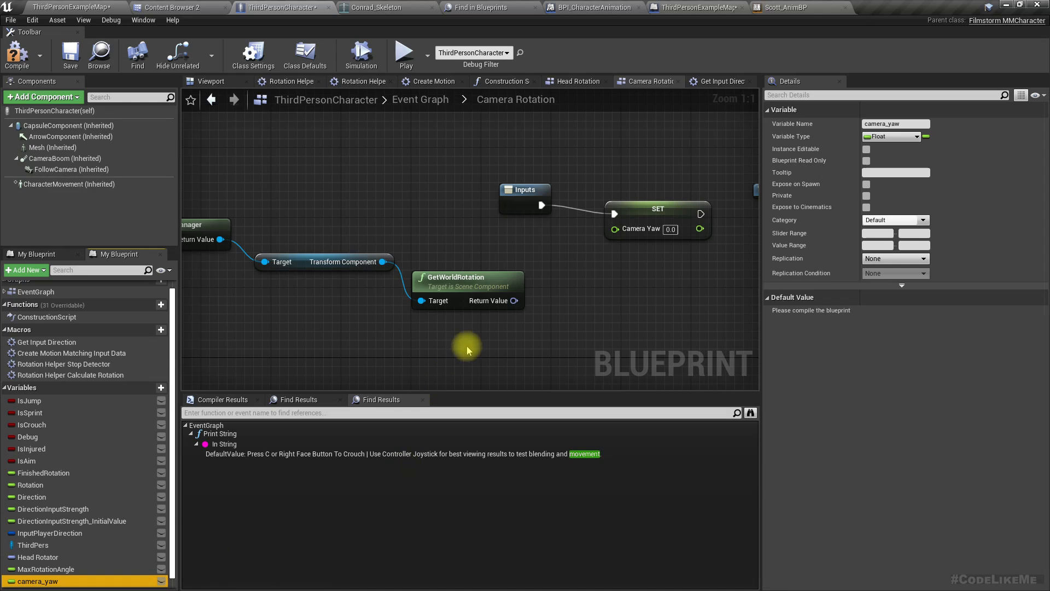
right_click(515, 300)
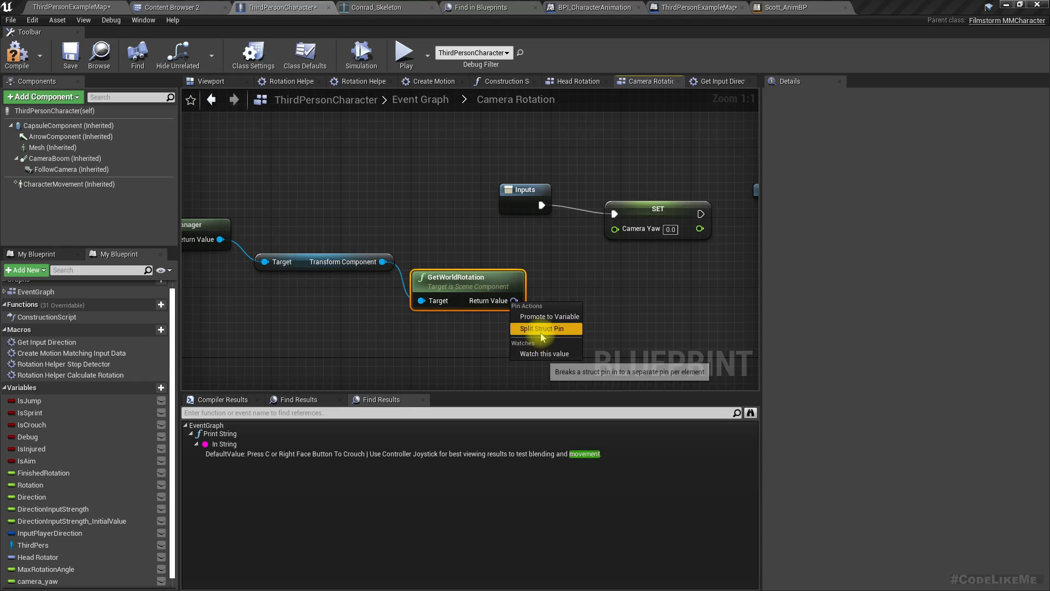
left_click(539, 329)
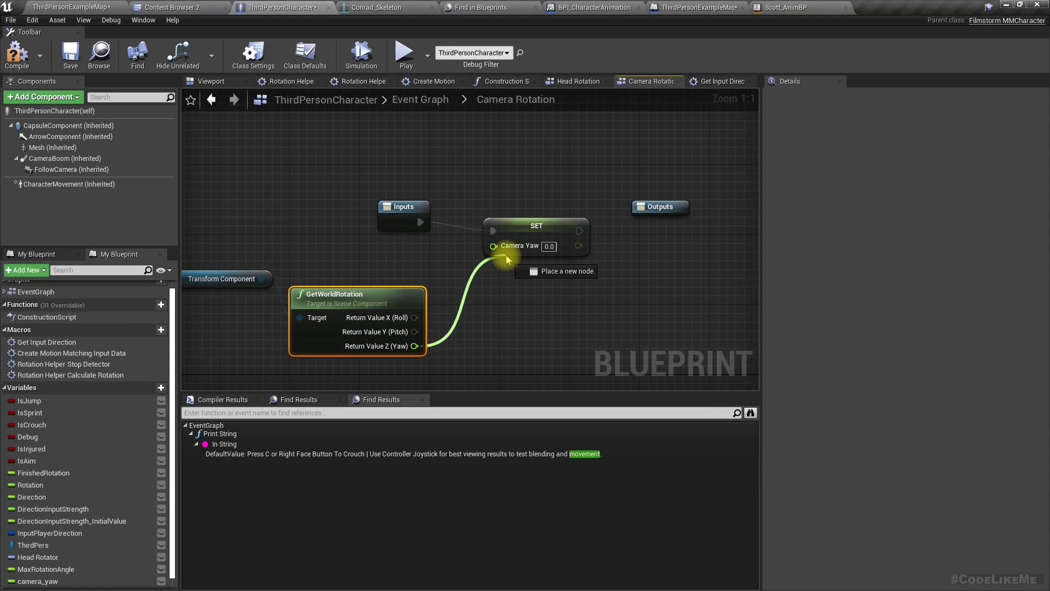
left_click(386, 205)
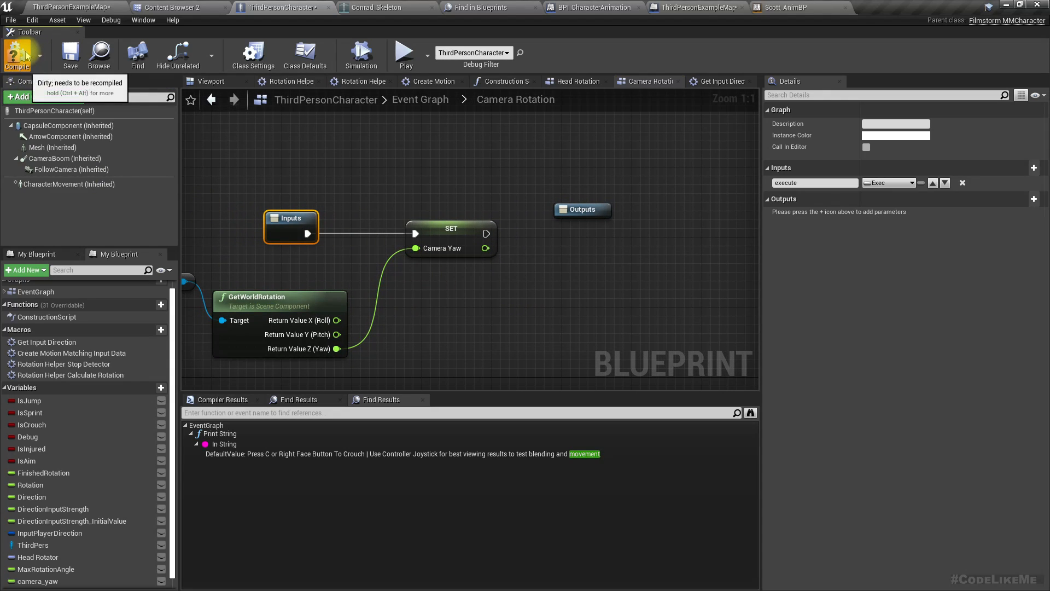
left_click(18, 54)
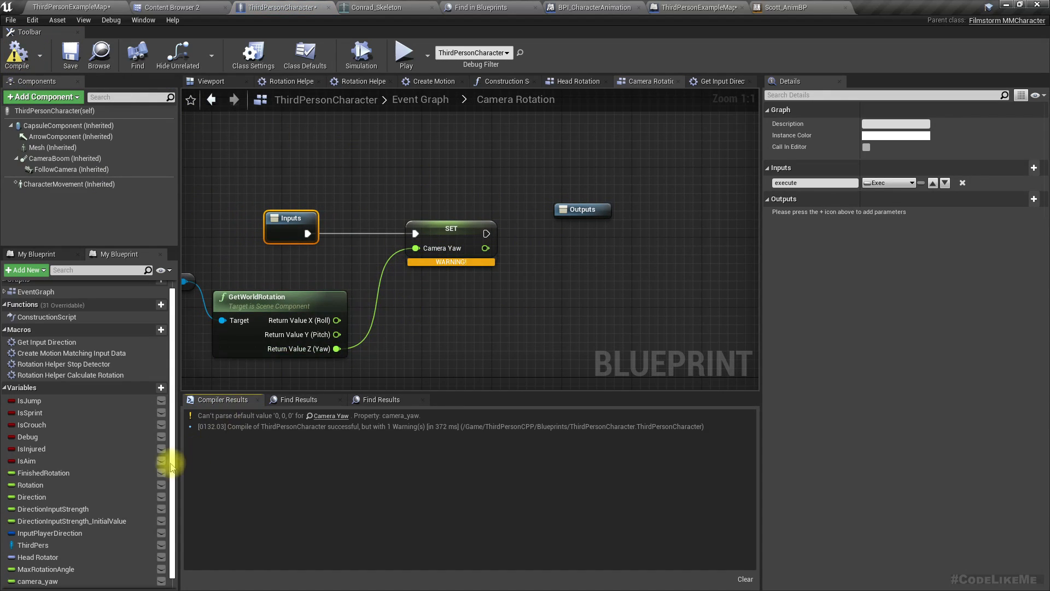
mouse_move(330, 435)
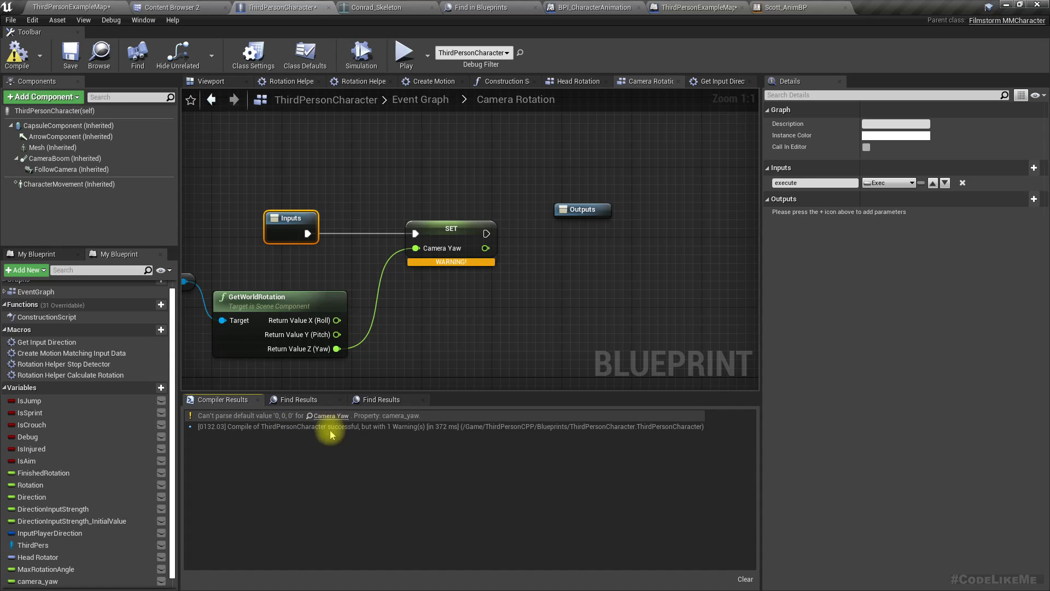
mouse_move(219, 207)
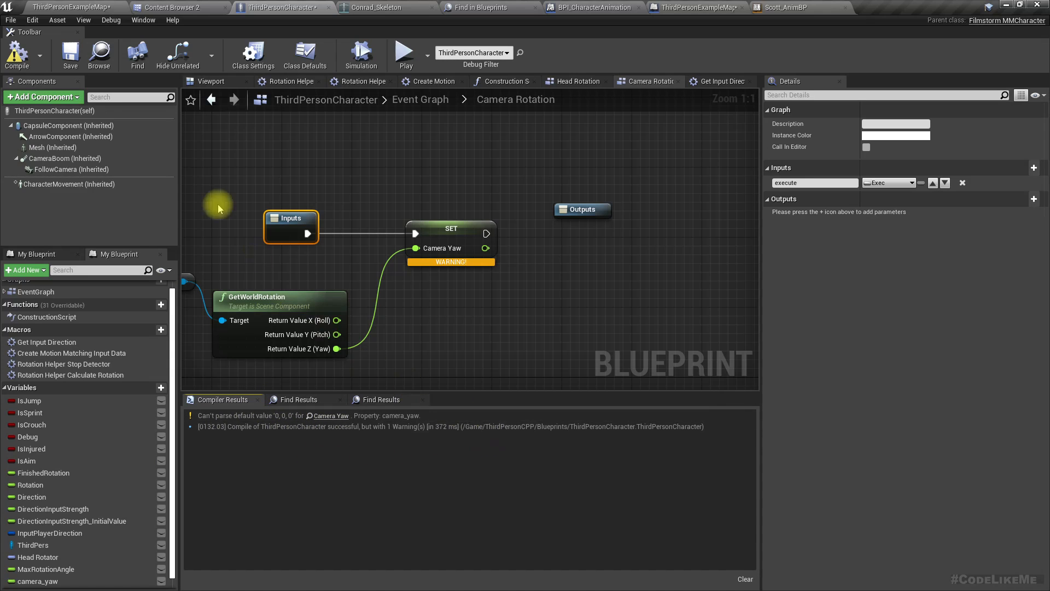
left_click(16, 54)
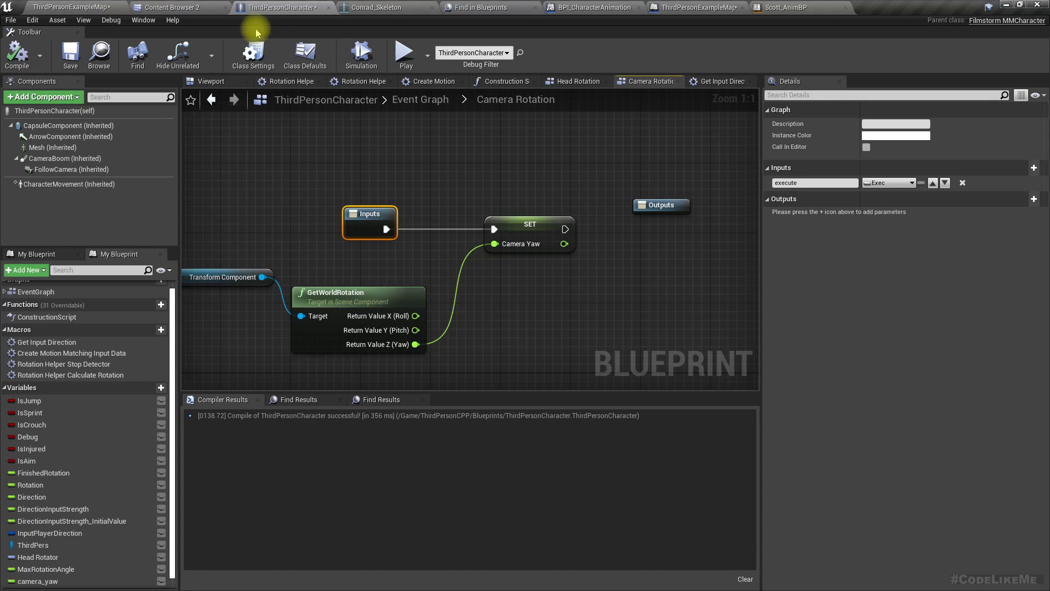
left_click(67, 8)
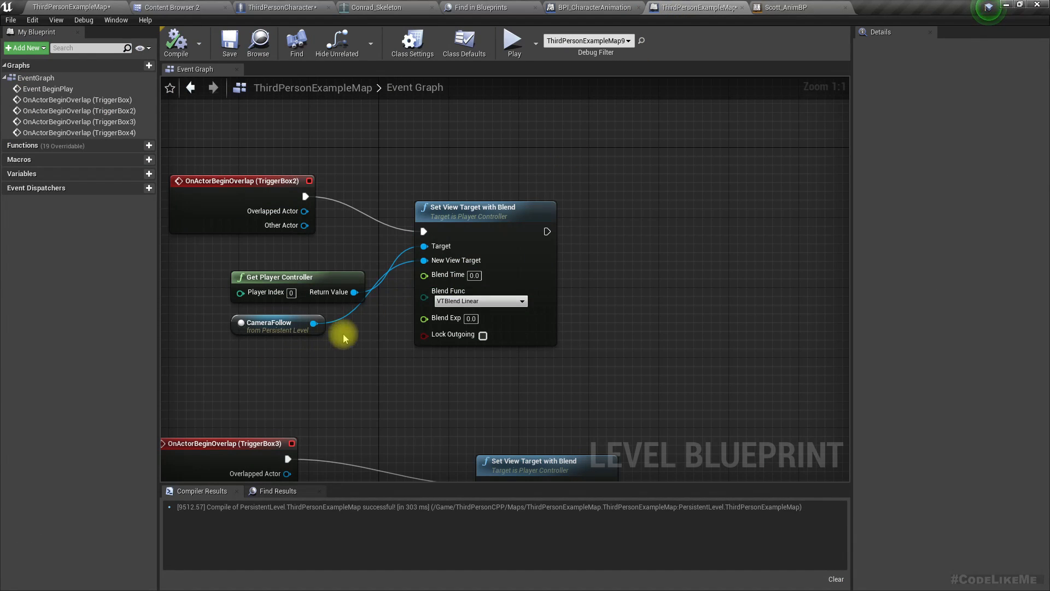
left_click(277, 7)
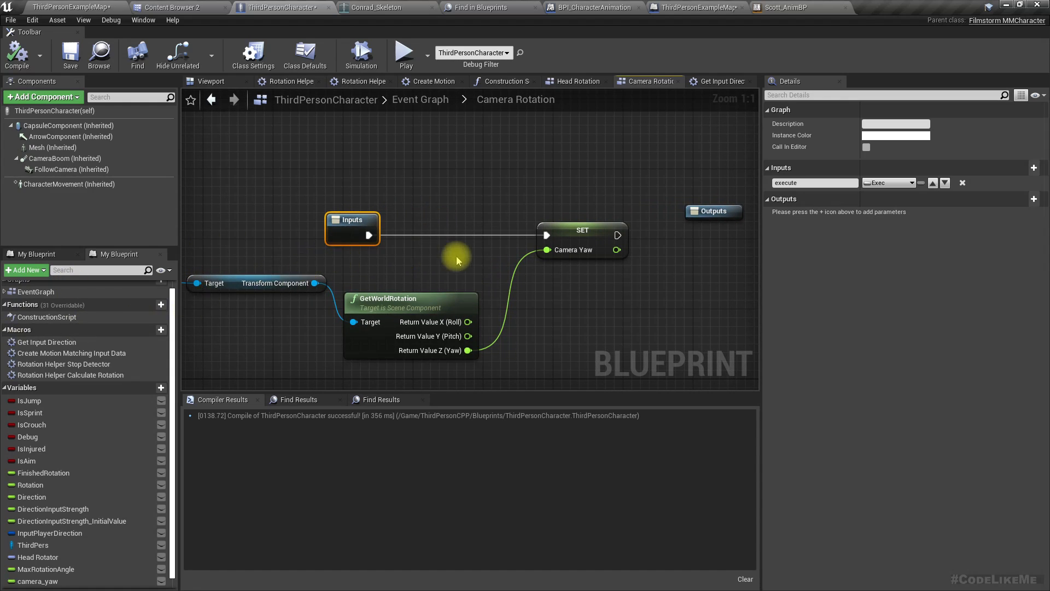
mouse_move(562, 269)
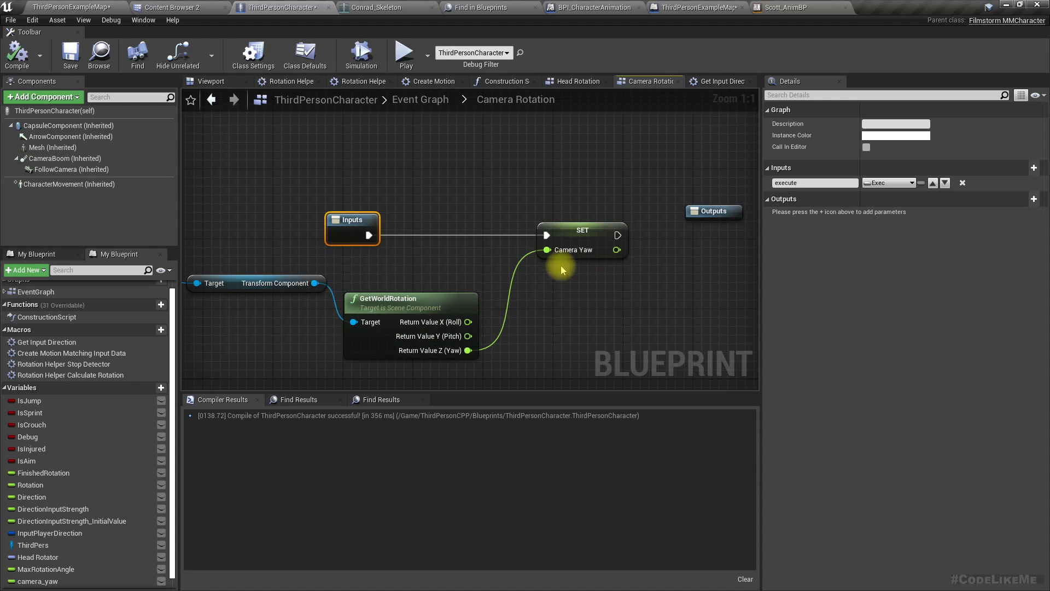
mouse_move(124, 533)
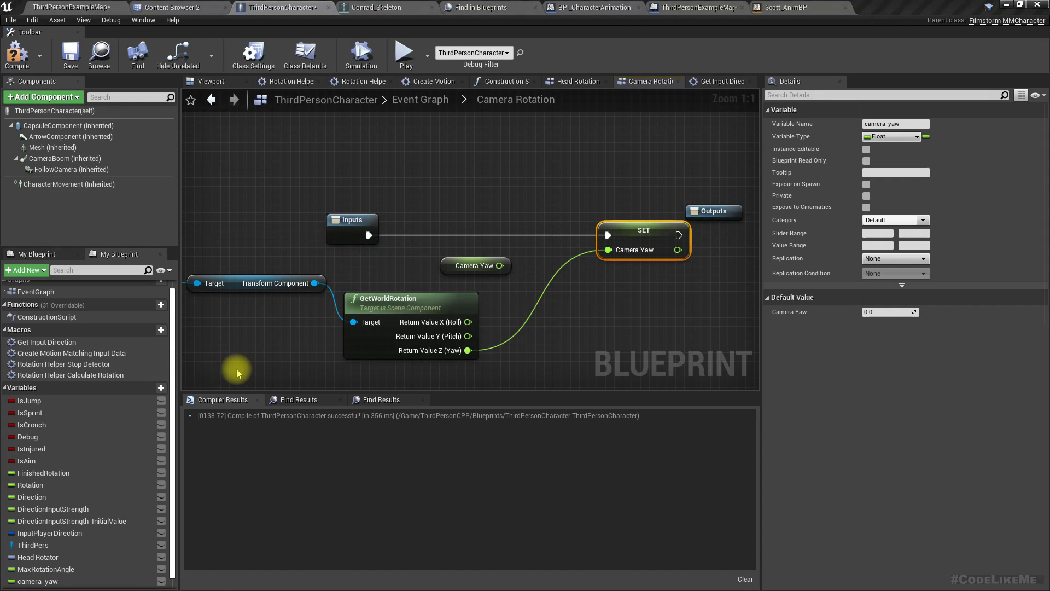
mouse_move(450, 243)
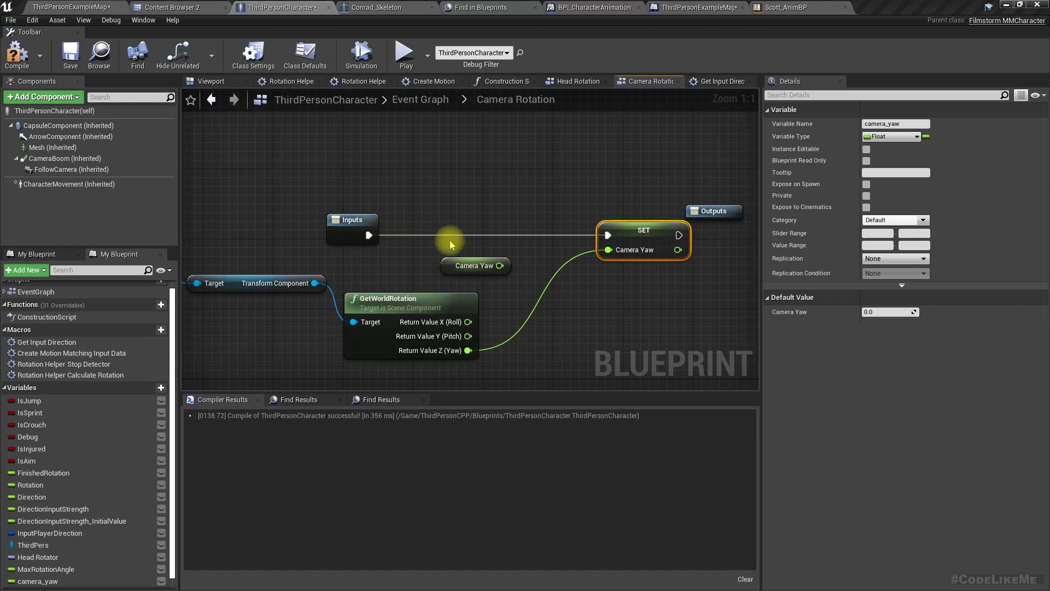
mouse_move(499, 273)
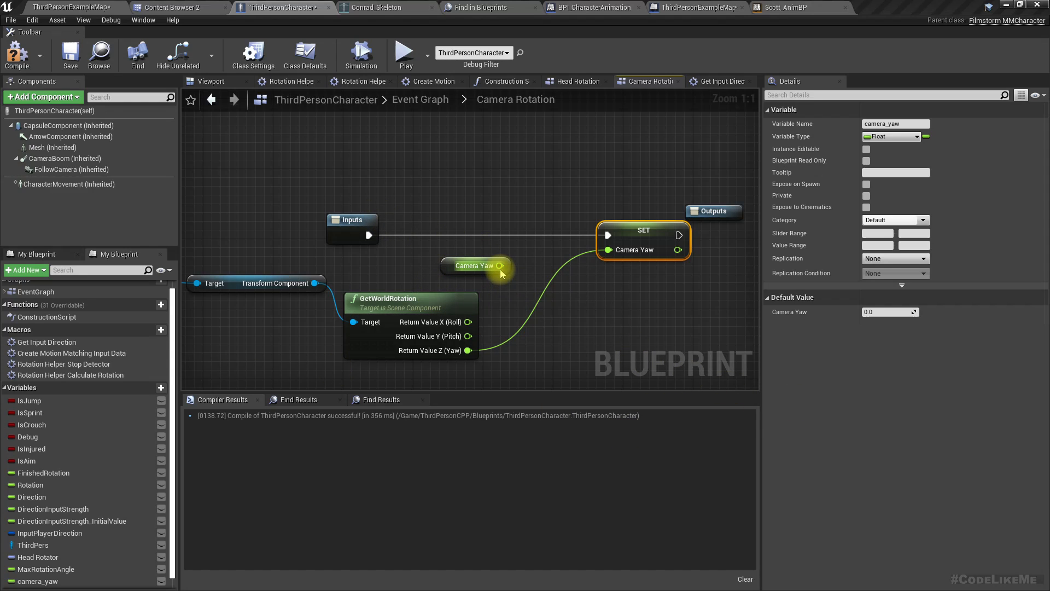
Step: Lerp Camera Yaw toward world yaw with a new float Camera Alpha defaulting to 1.0, into Set Camera Yaw
left_click_drag(499, 271, 529, 288)
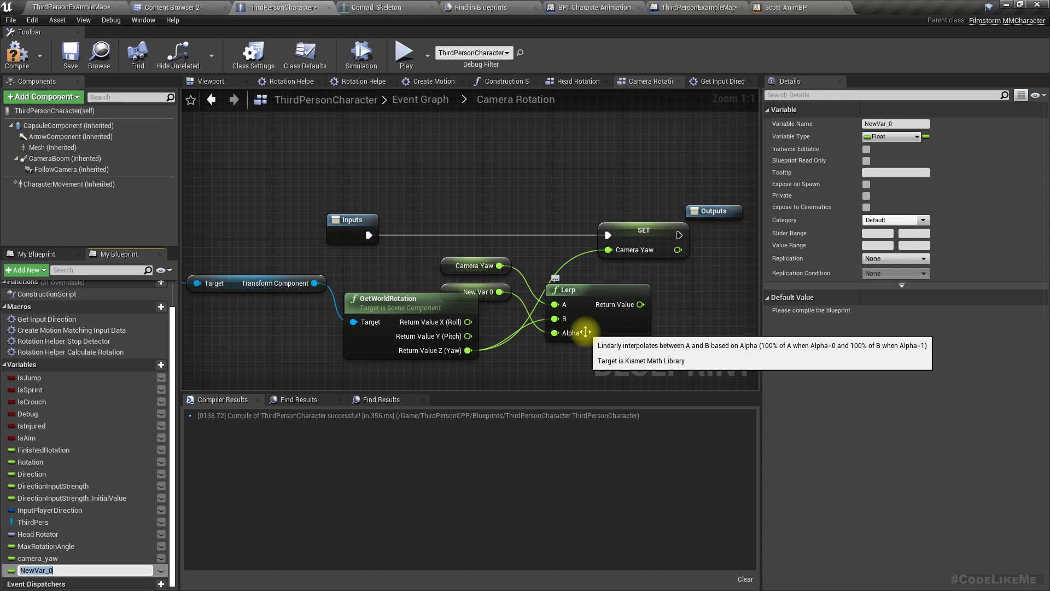
type("camera alpha")
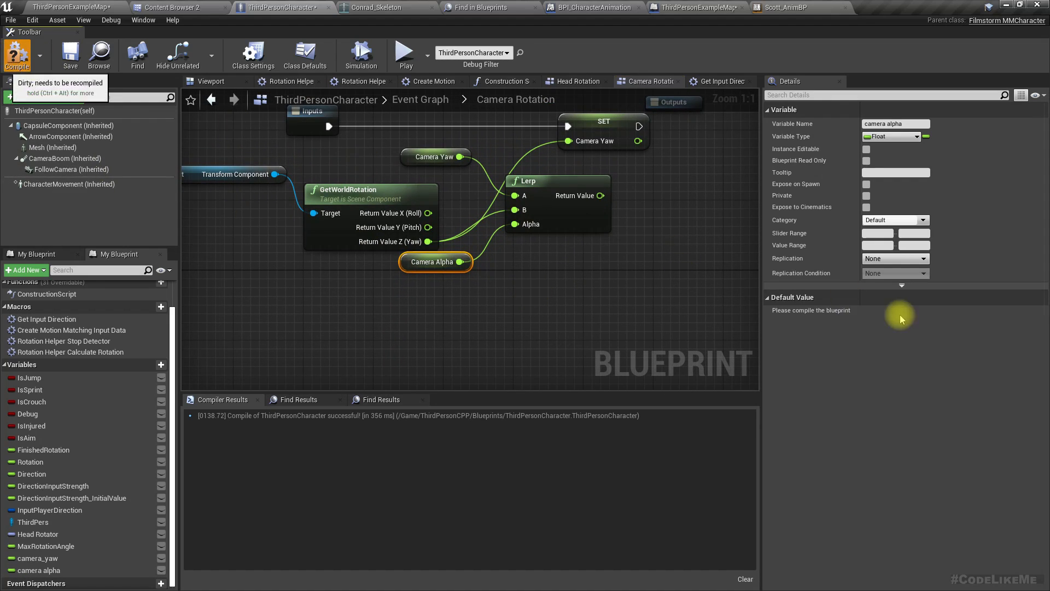
left_click(16, 54)
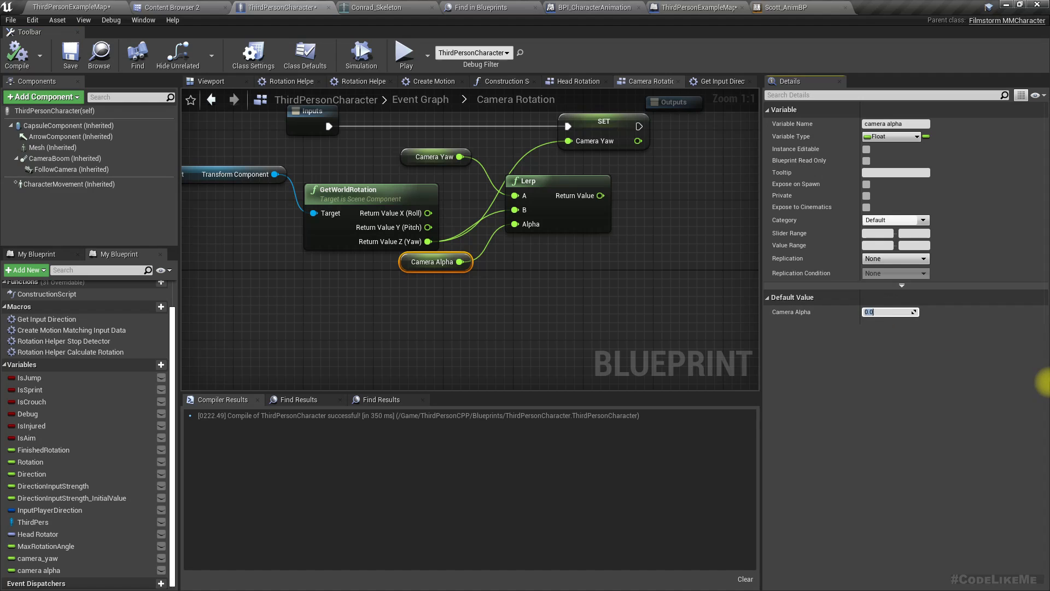
type("1.0")
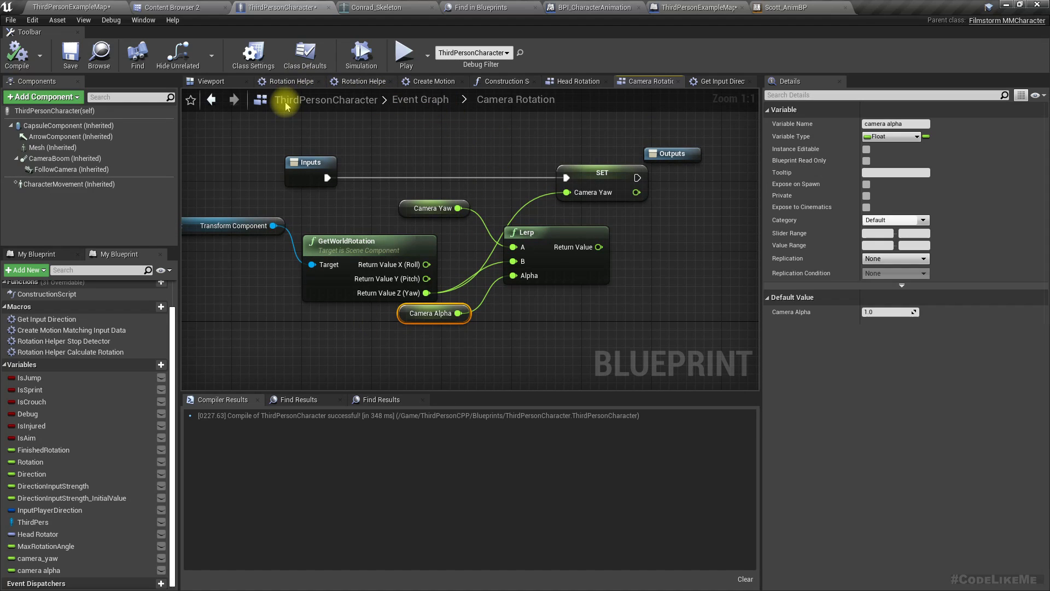
mouse_move(252, 55)
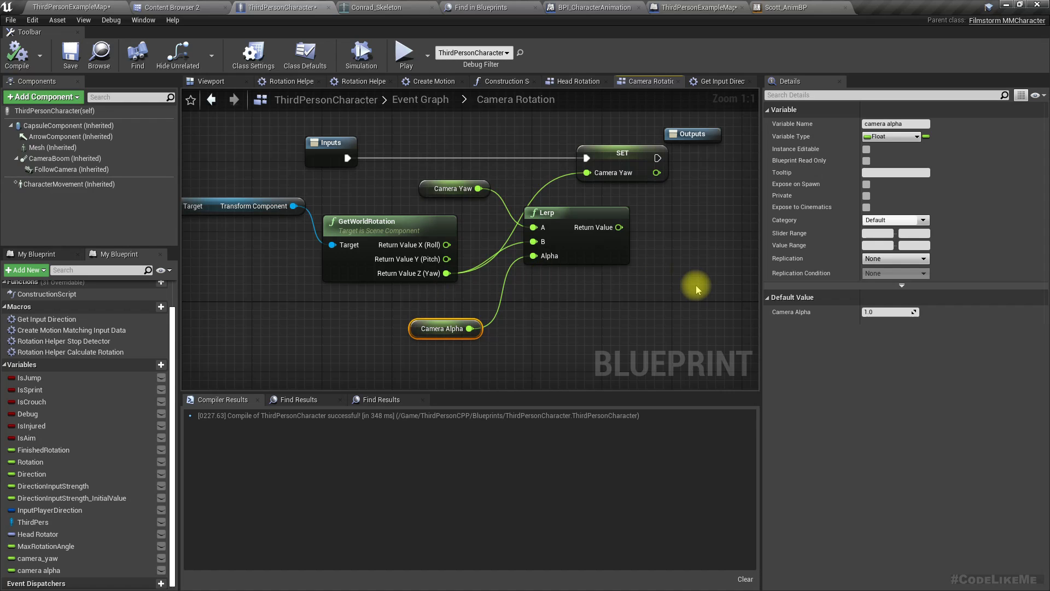
Step: Switch to the level blueprint and zoom out to show all camera-switch trigger events
left_click(694, 8)
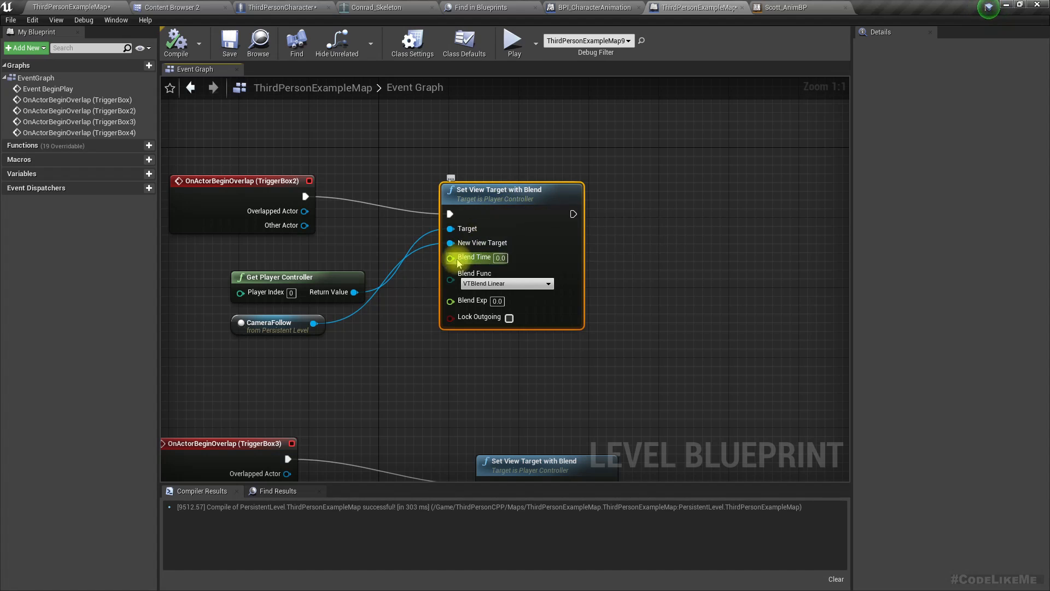
mouse_move(572, 213)
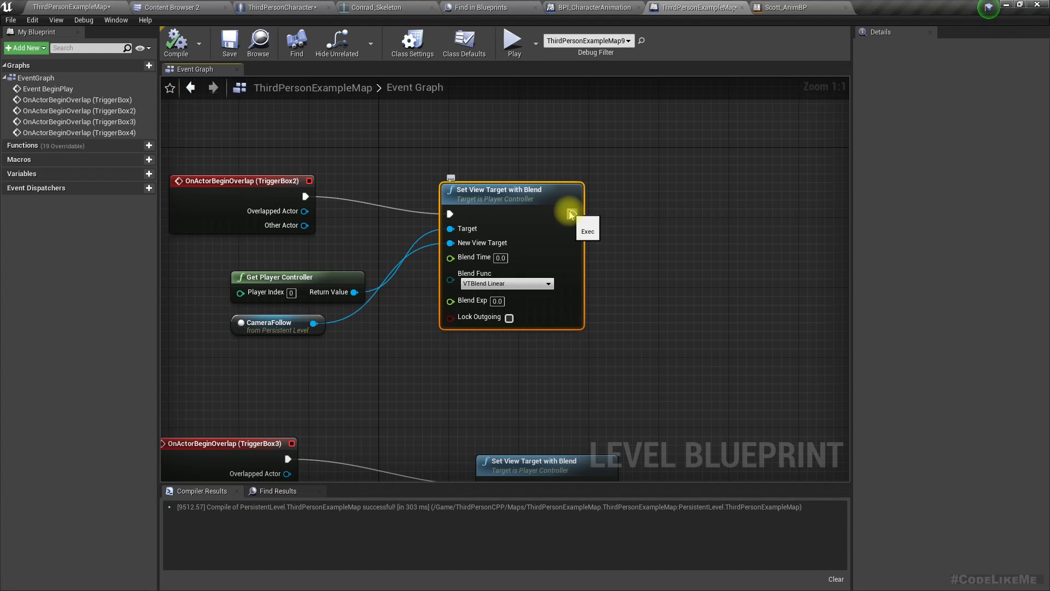
mouse_move(608, 241)
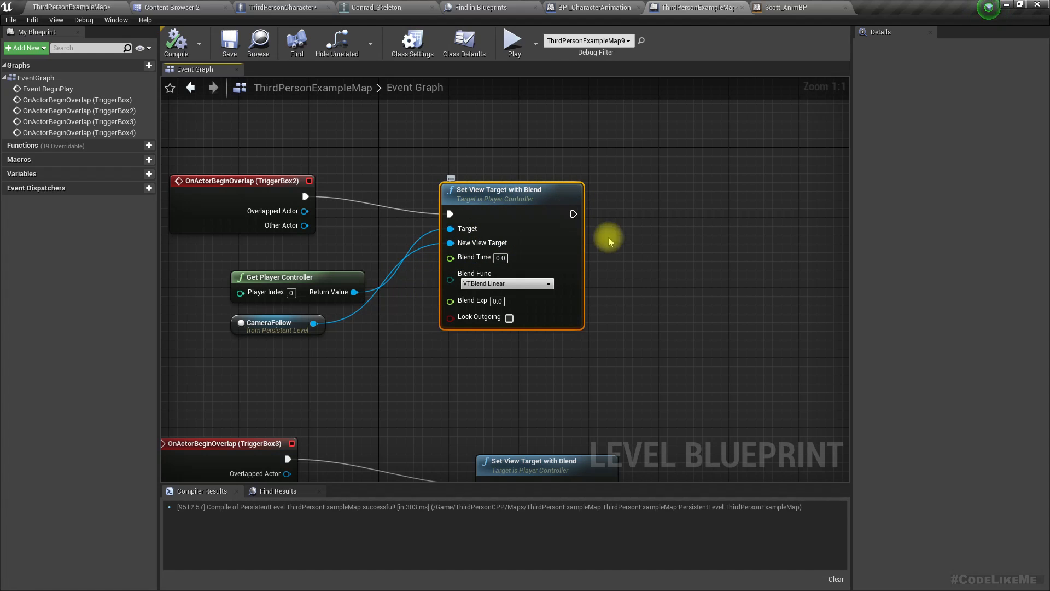
scroll("down", 3)
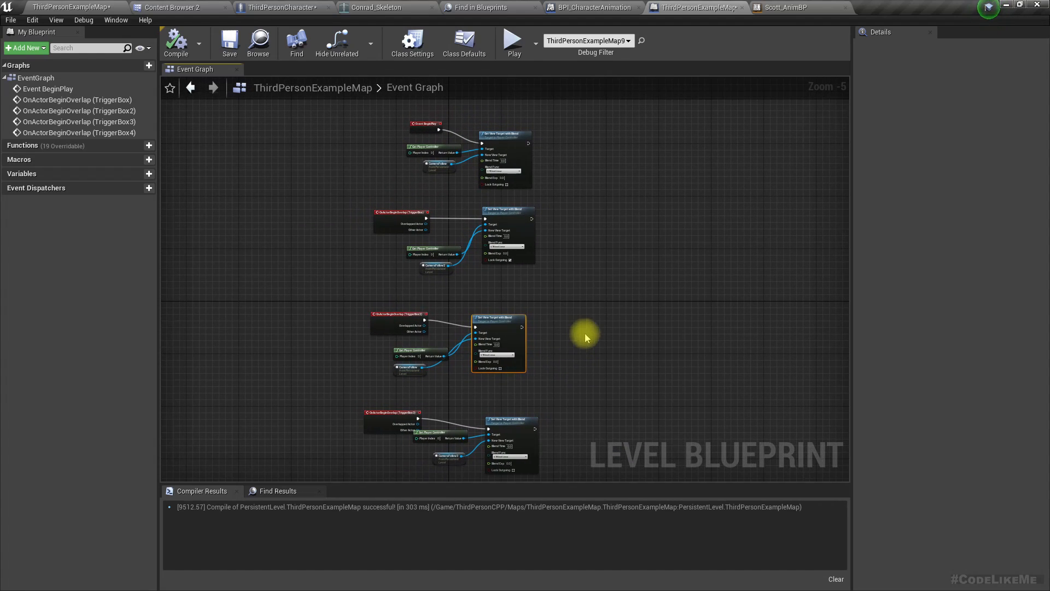
mouse_move(590, 310)
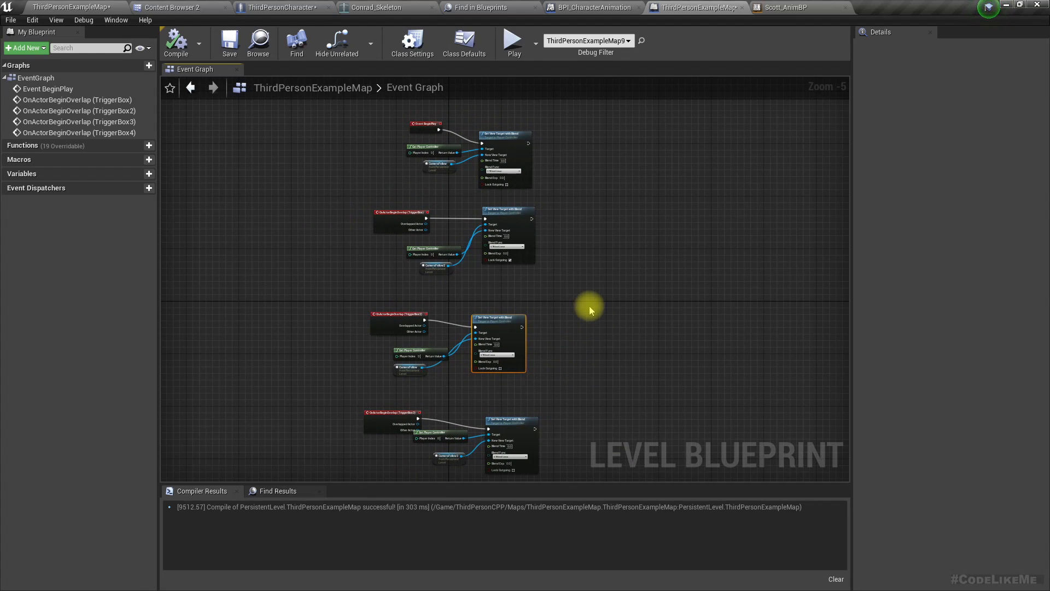
Step: Create a new Blueprint Interface asset named BPI_PlayerCamera and open it
left_click(281, 8)
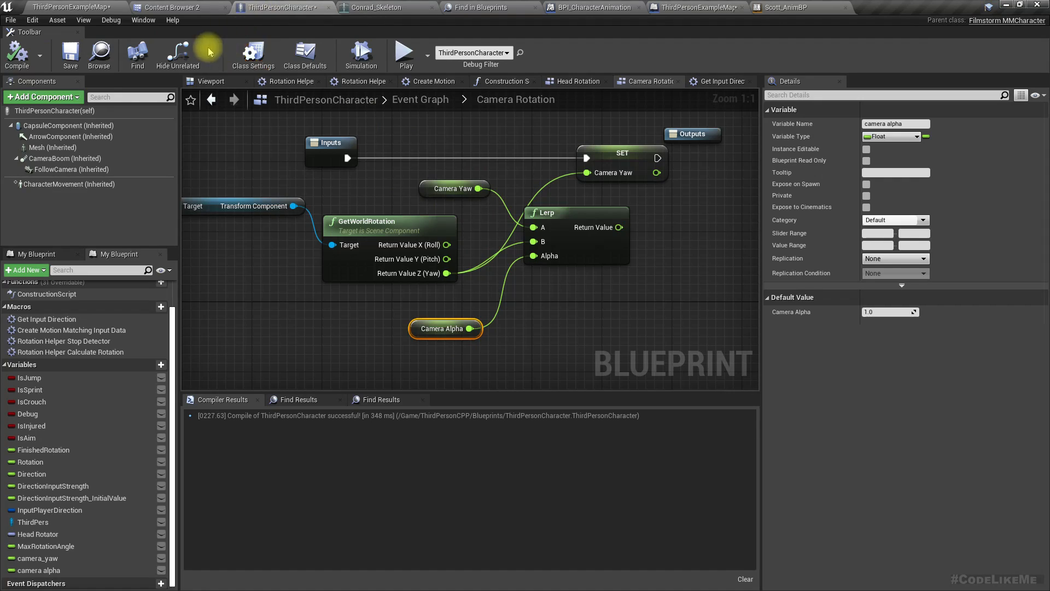
left_click(173, 8)
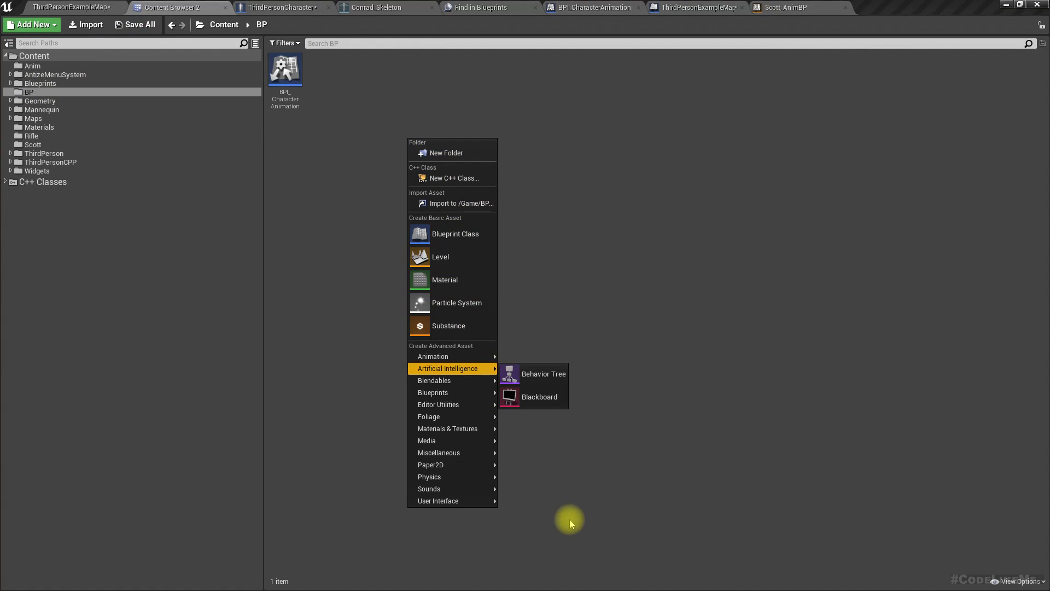
mouse_move(433, 392)
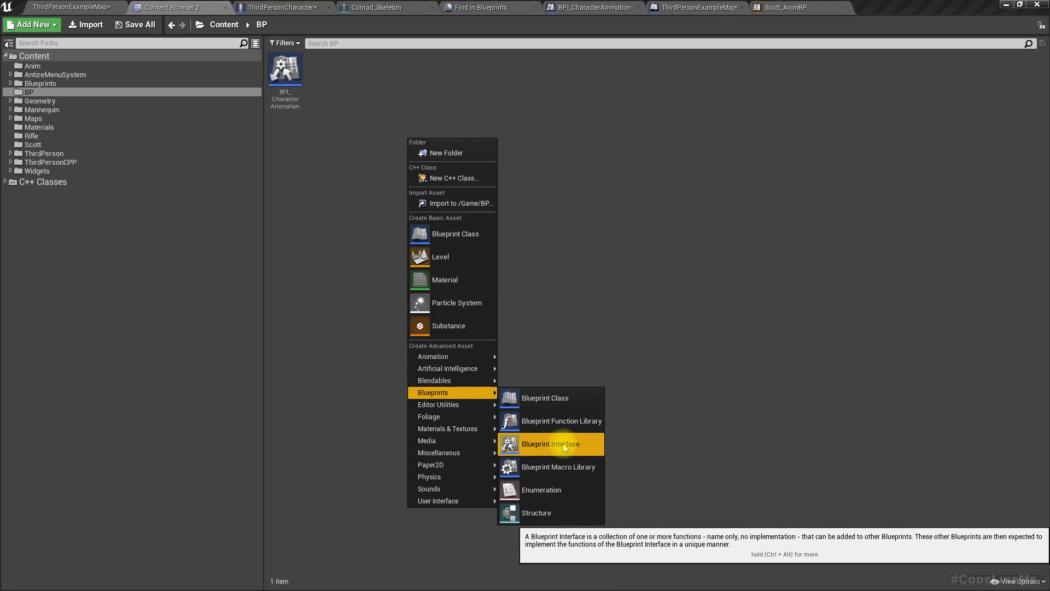
left_click(545, 443)
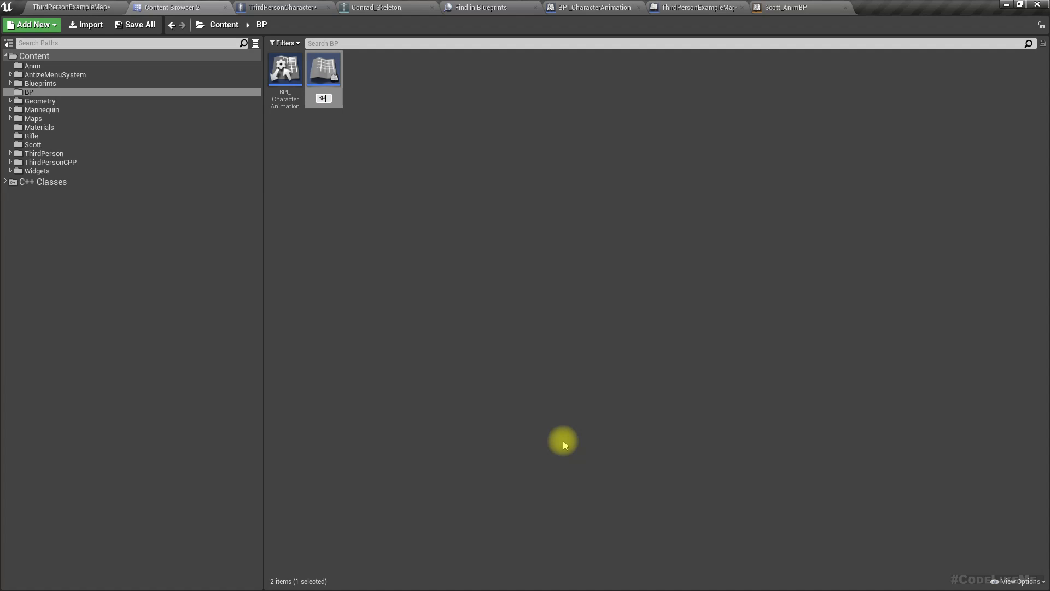
type("BPI_C")
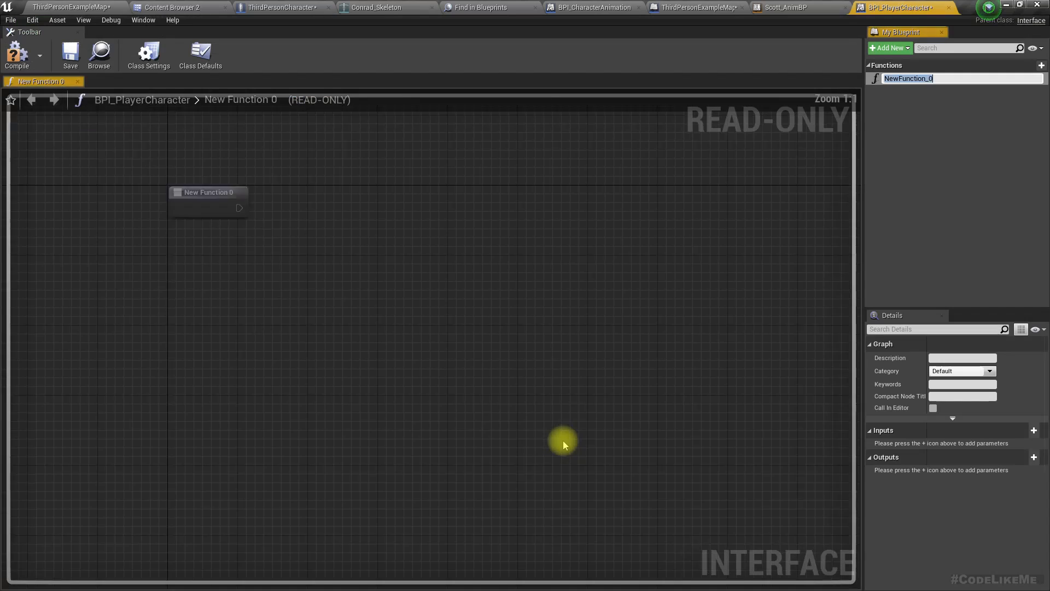
left_click_drag(208, 192, 472, 346)
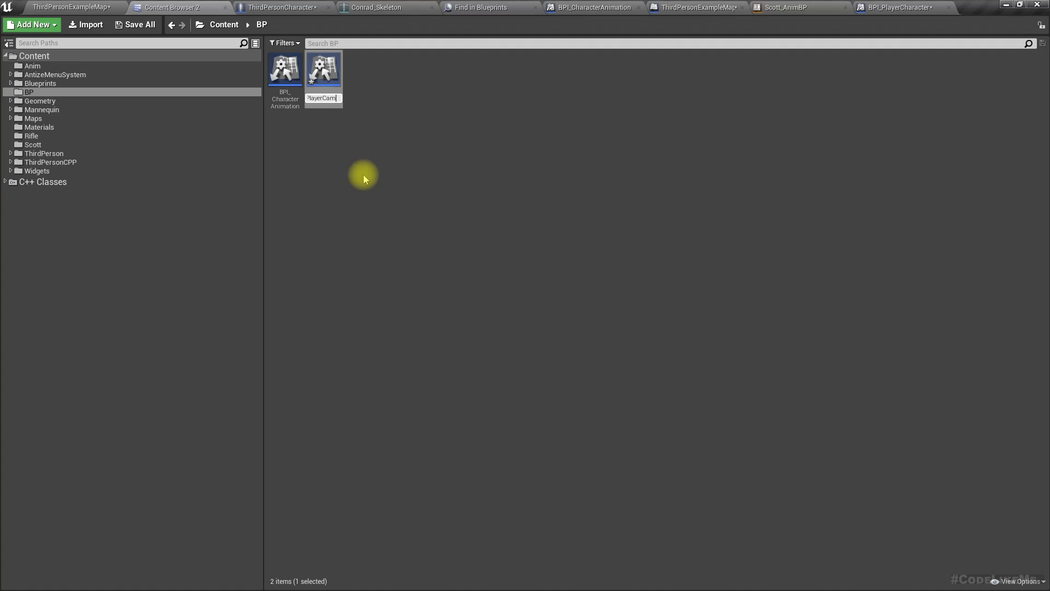
left_click(897, 7)
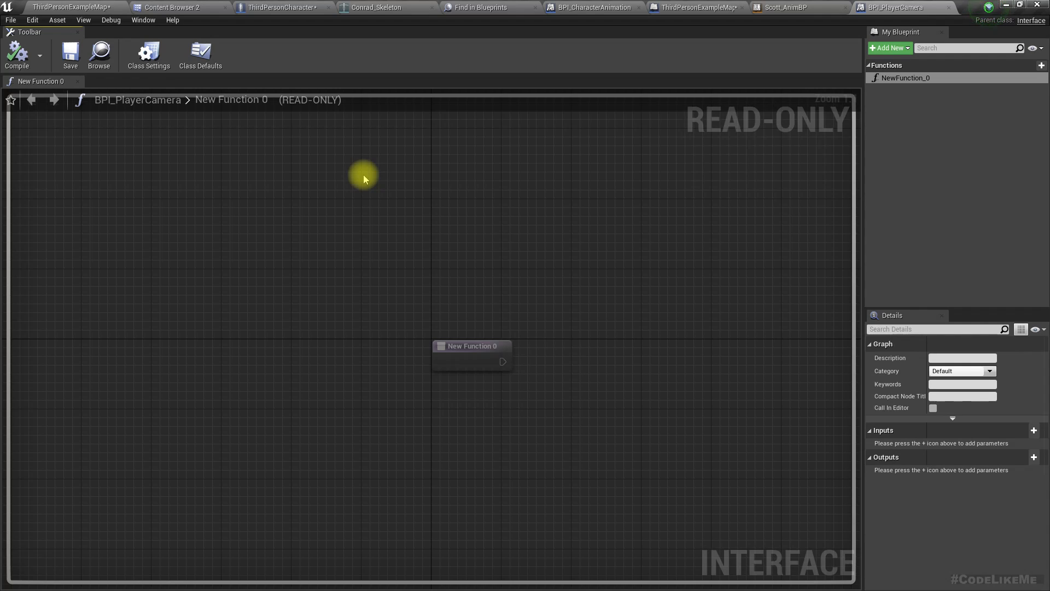
mouse_move(926, 94)
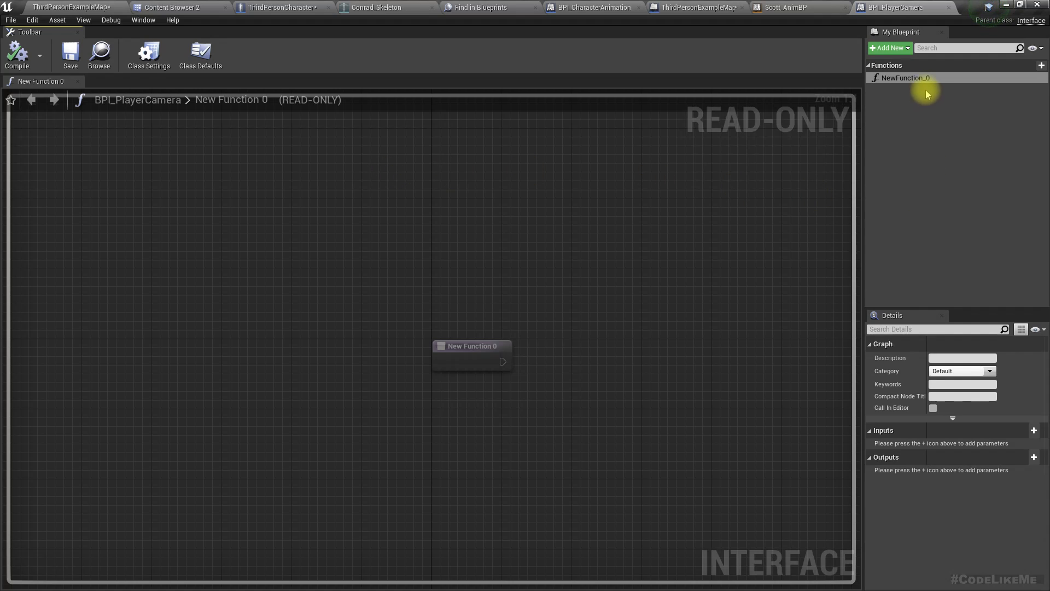
mouse_move(906, 78)
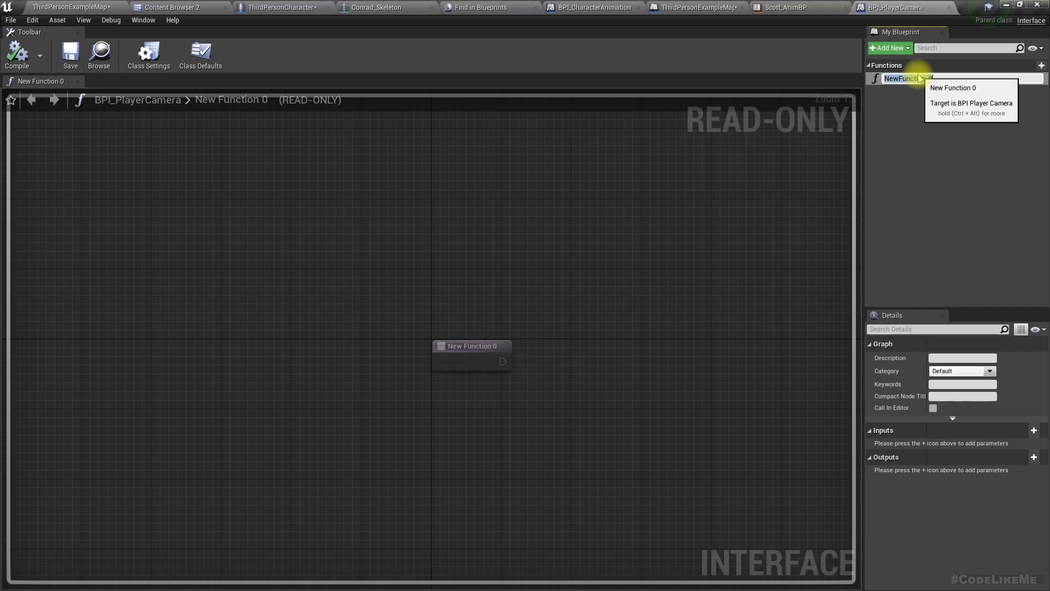
Step: Rename the interface's new function to CameraChanging
type("Temporaly")
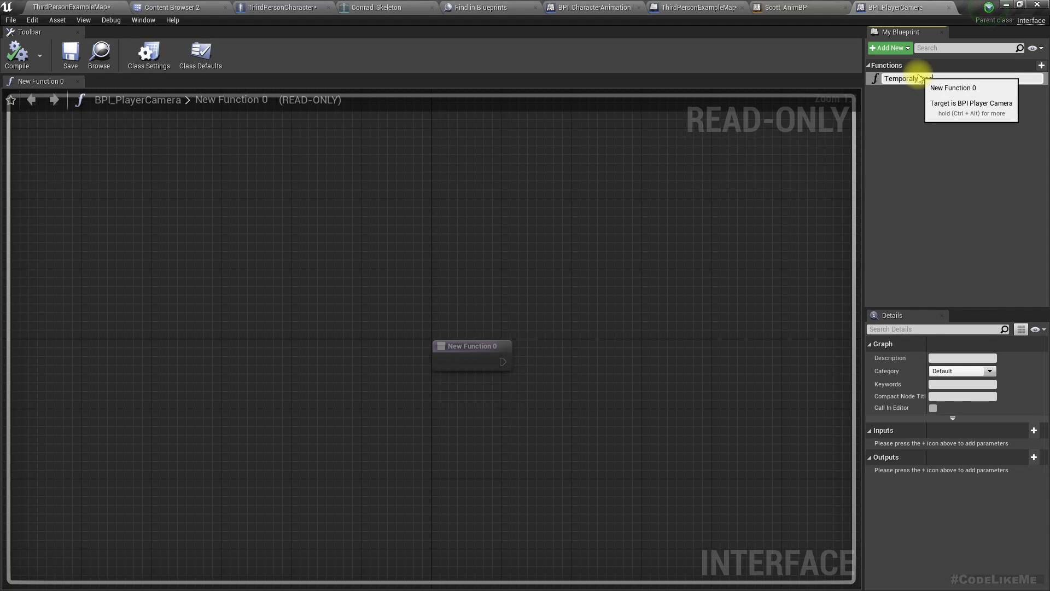
type("CameraChanging")
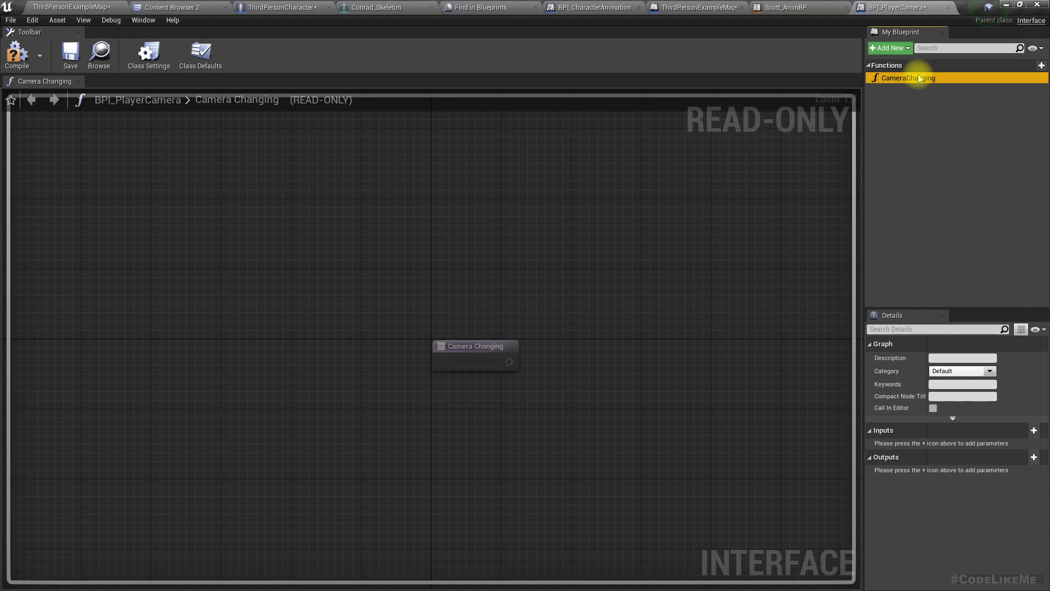
left_click(16, 55)
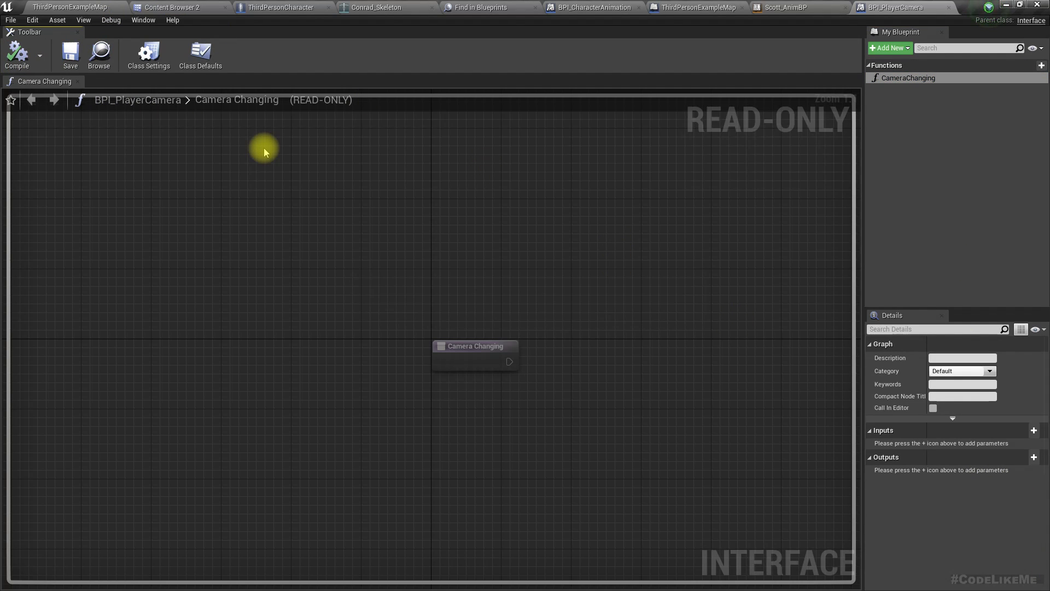
Step: Implement the BPI_PlayerCamera interface on the third-person character via Class Settings
left_click(274, 8)
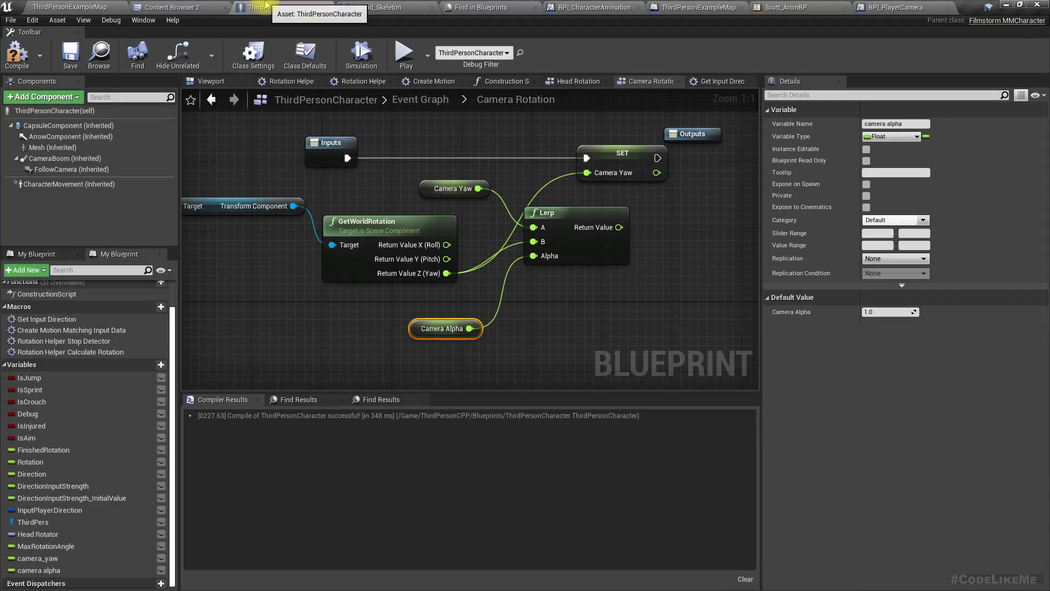
left_click(253, 56)
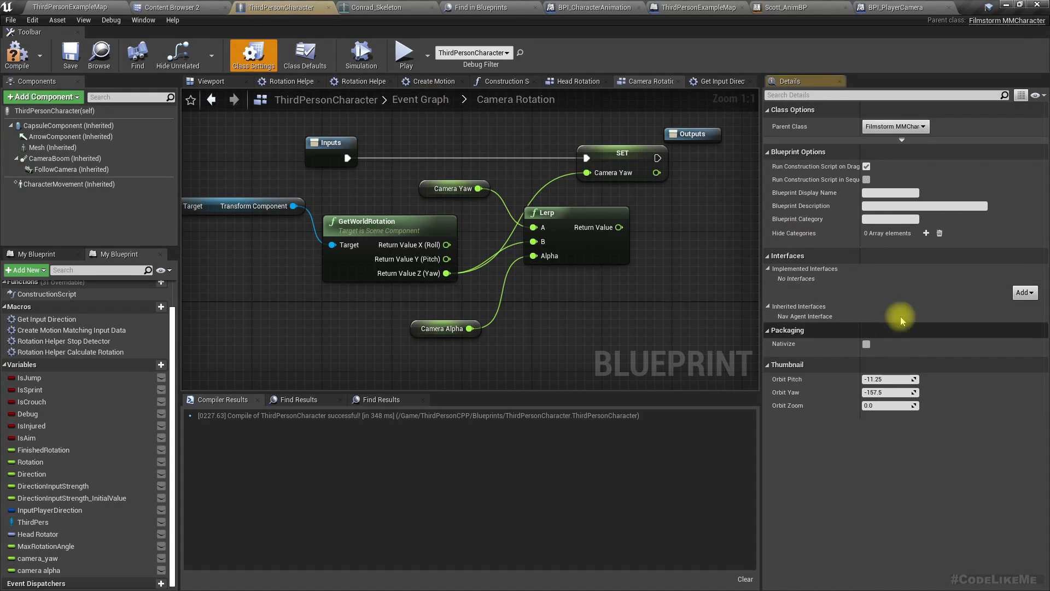
left_click(1022, 292)
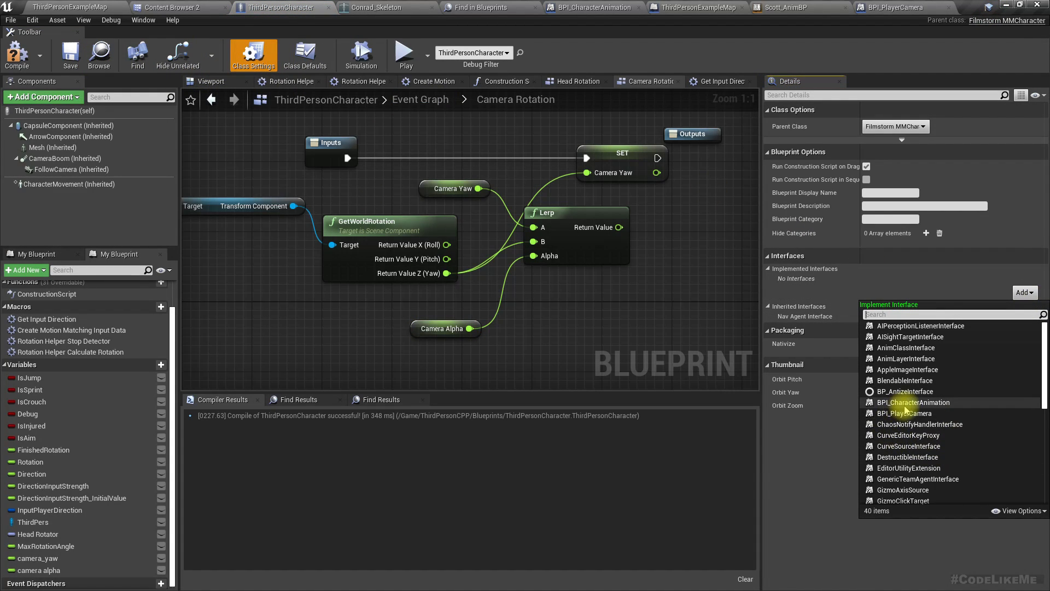
left_click(905, 414)
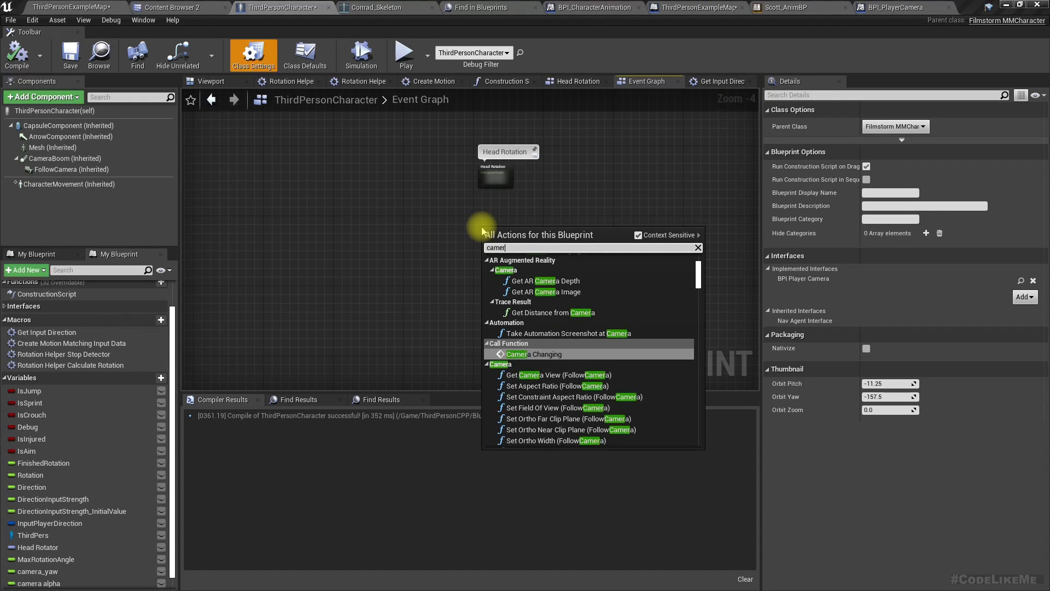
Step: Add Event Camera Changing setting Camera Alpha 0, Delay 0.3 s, then Camera Alpha 1
type("camera changi")
type("del")
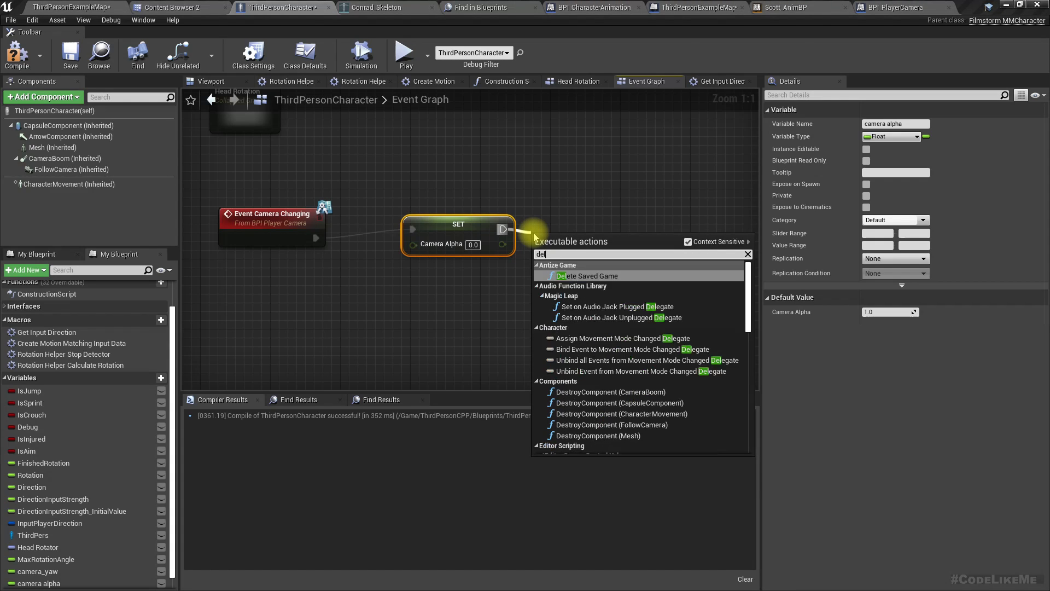
left_click(559, 258)
type("set camer")
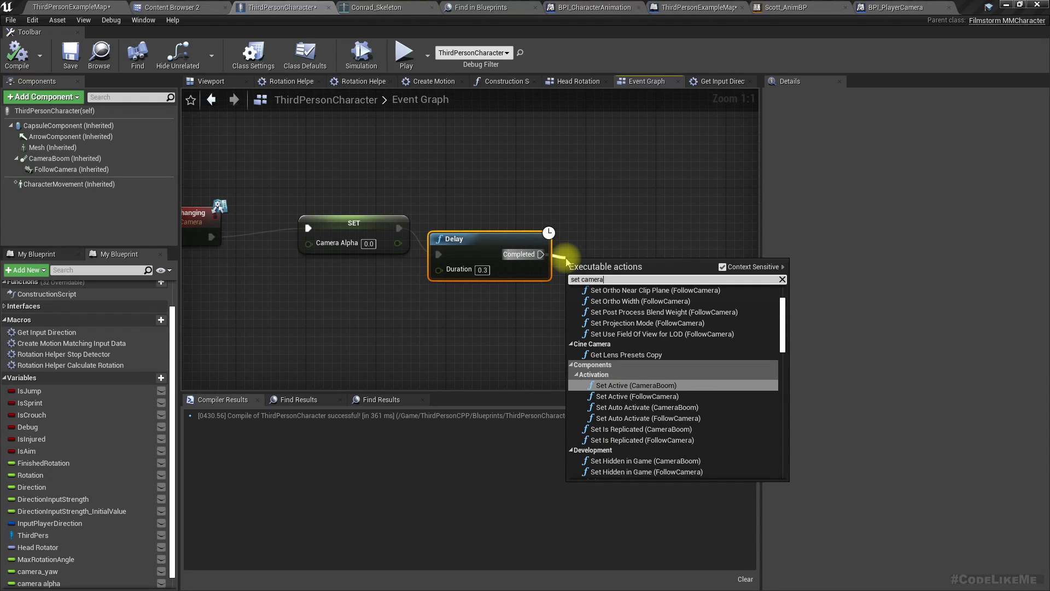
type("al")
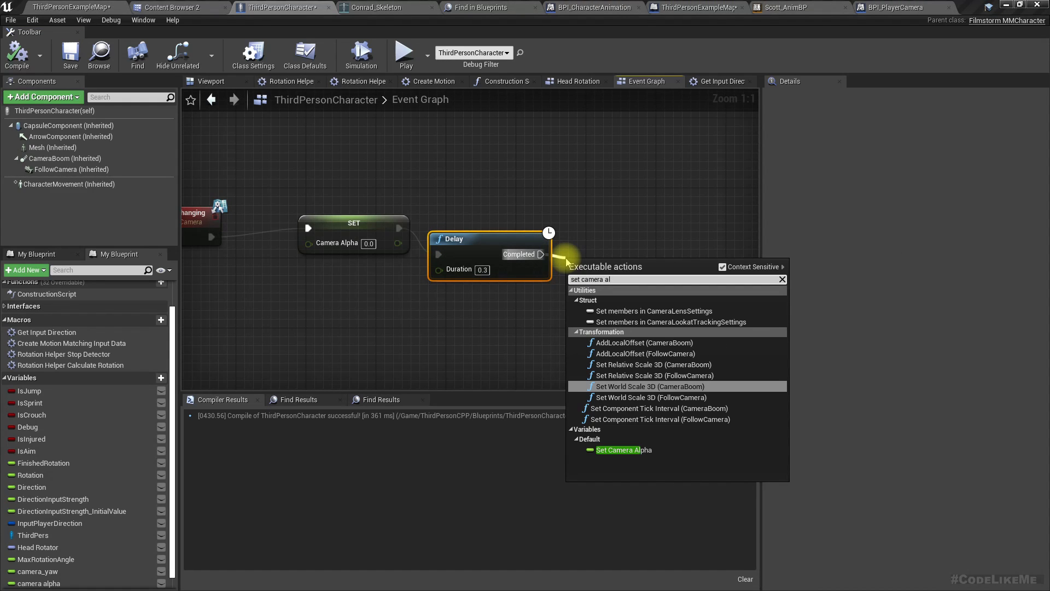
left_click(623, 449)
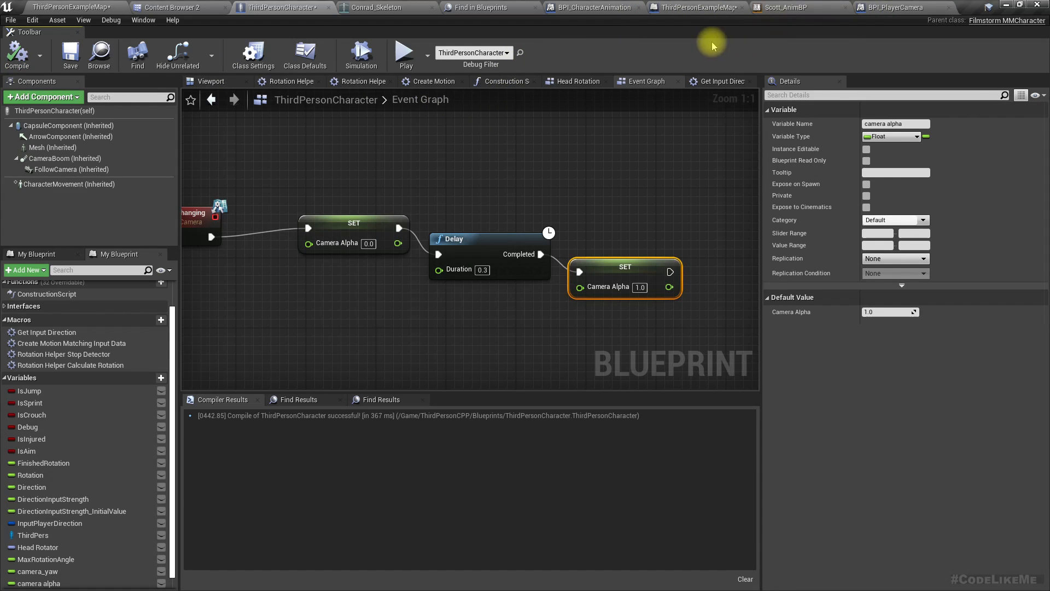
Step: In the level blueprint call Camera Changing on Get Player Character after Set View Target with Blend
left_click(697, 8)
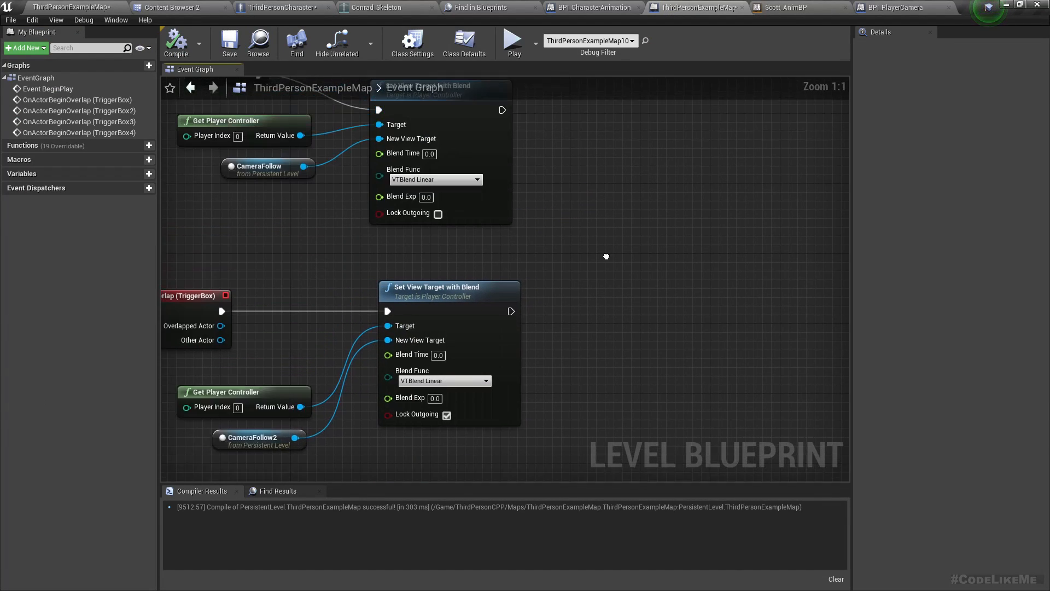
right_click(569, 284)
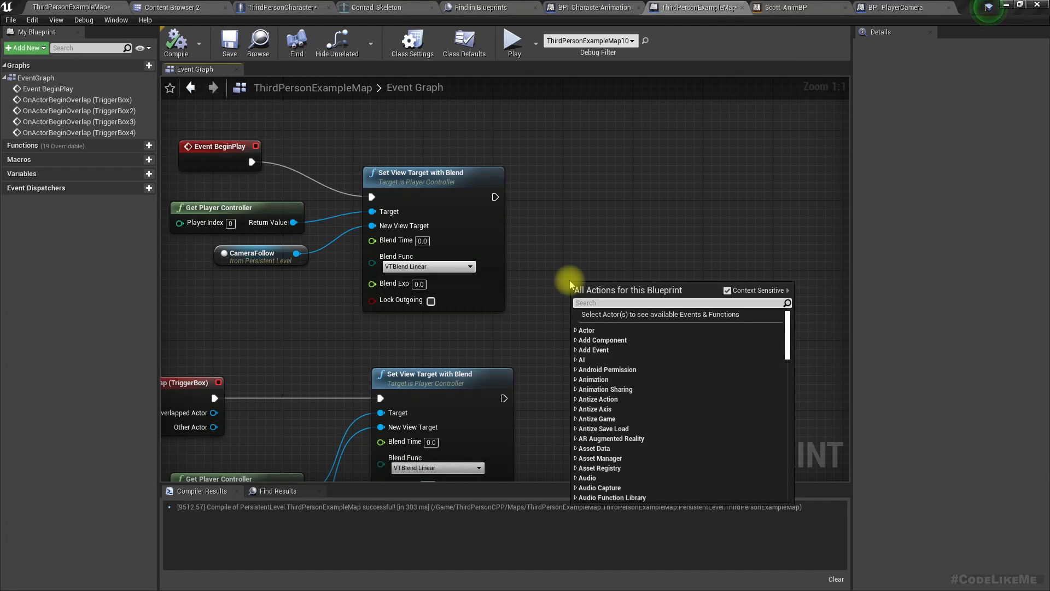
type("get player")
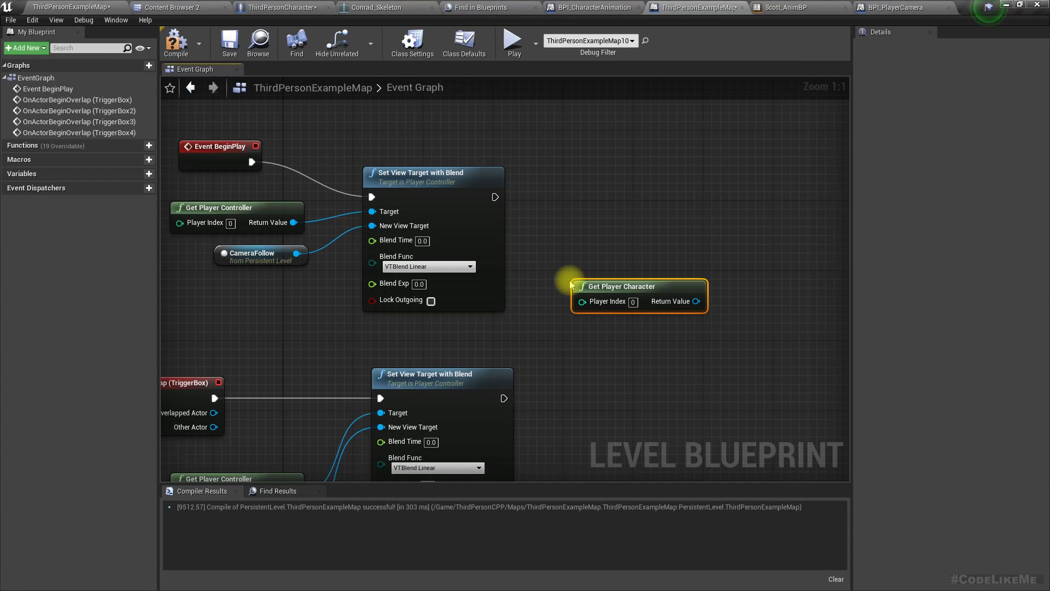
left_click_drag(693, 301, 696, 256)
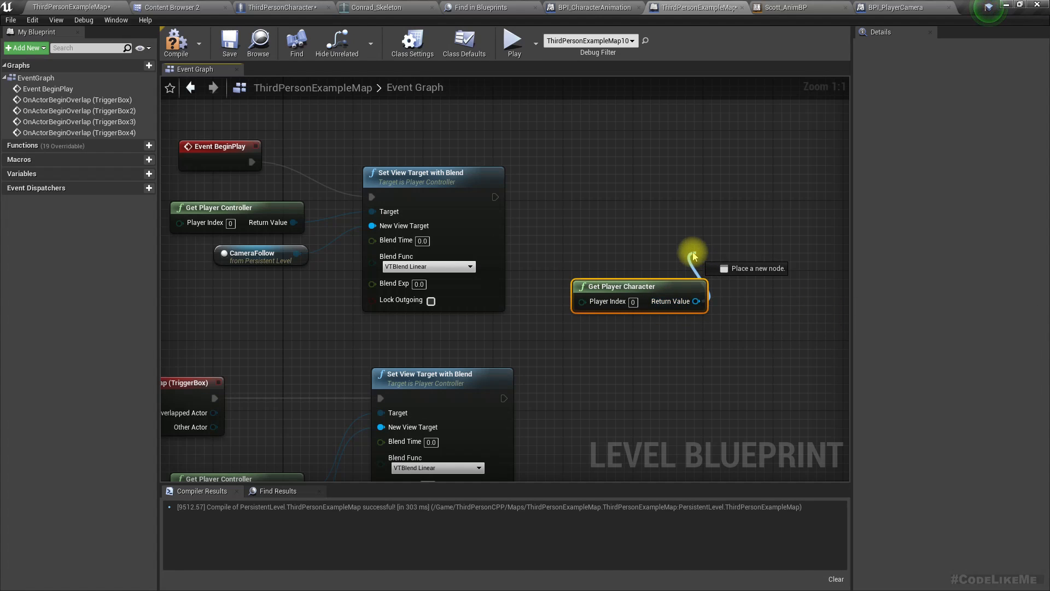
type("changecame")
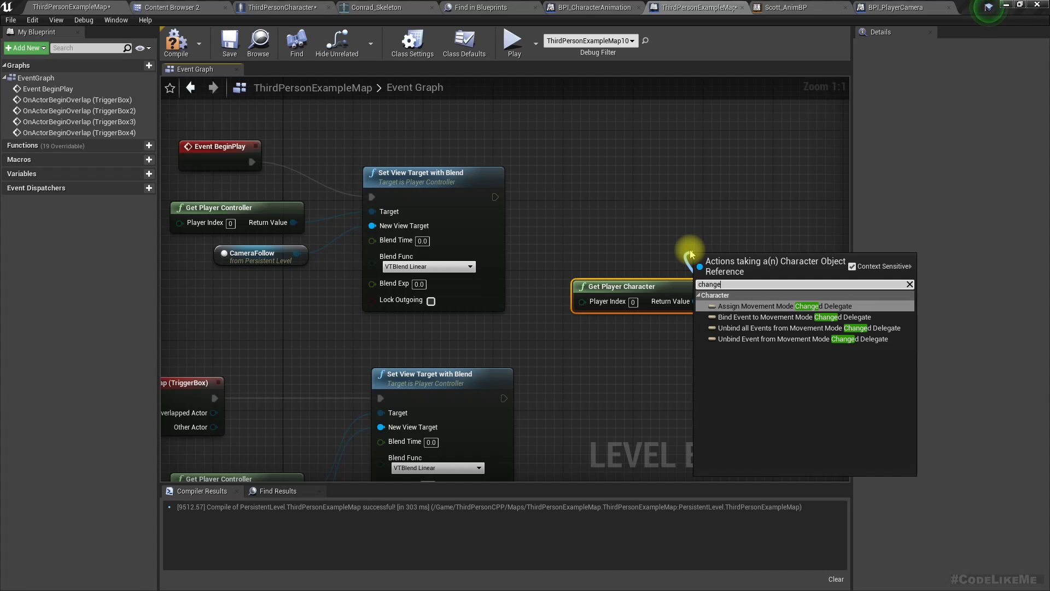
Step: Review the interface and character blueprints, then return to the level blueprint graph
left_click(887, 8)
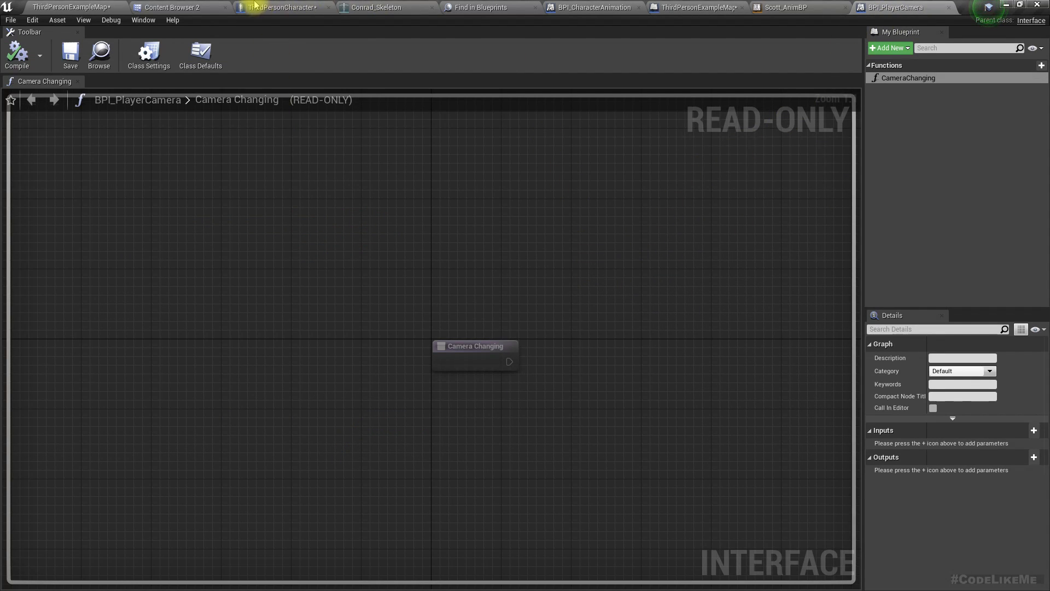
left_click(281, 7)
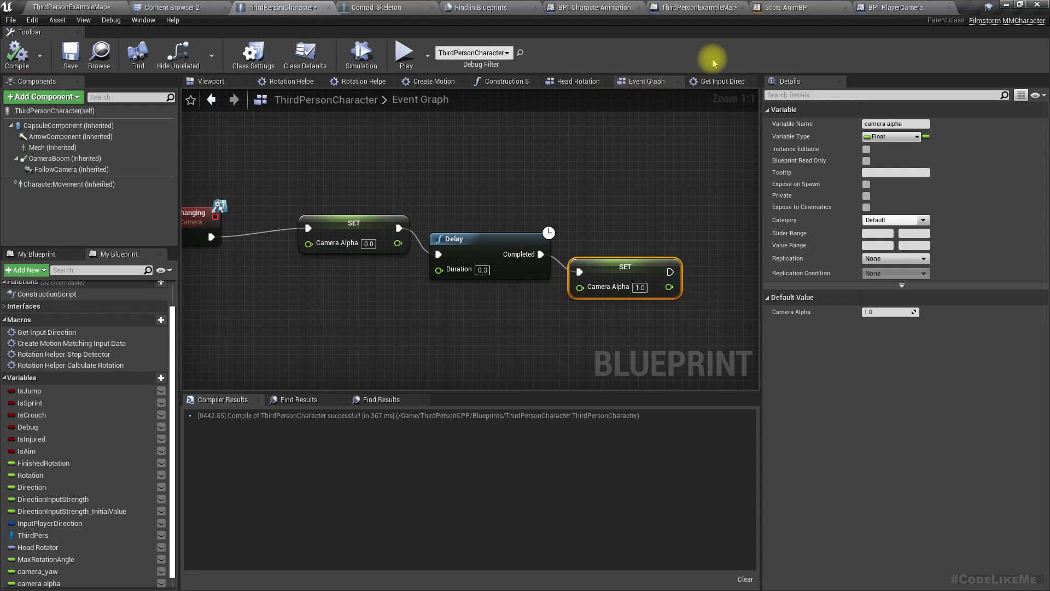
left_click(695, 8)
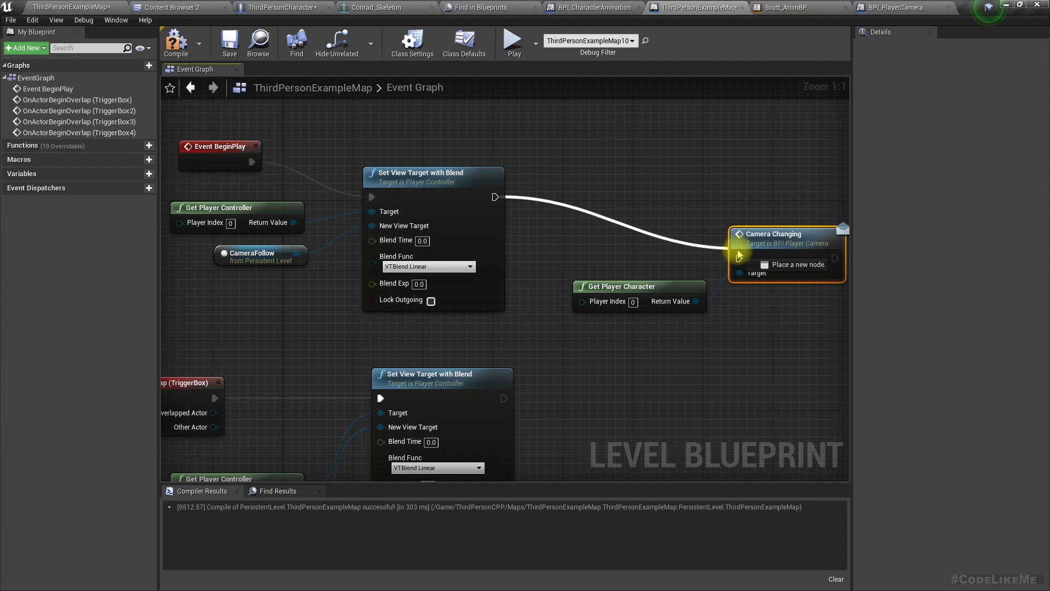
scroll("down", 3)
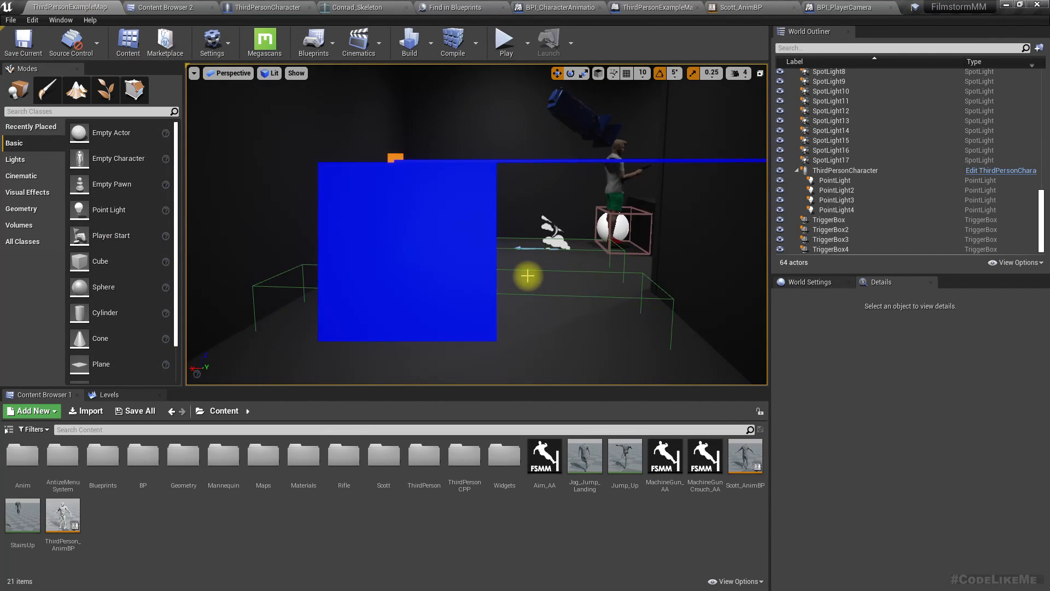
Step: Play the level, then adjust the Camera Changing chain timing to 1.0 in the character blueprint
left_click(504, 38)
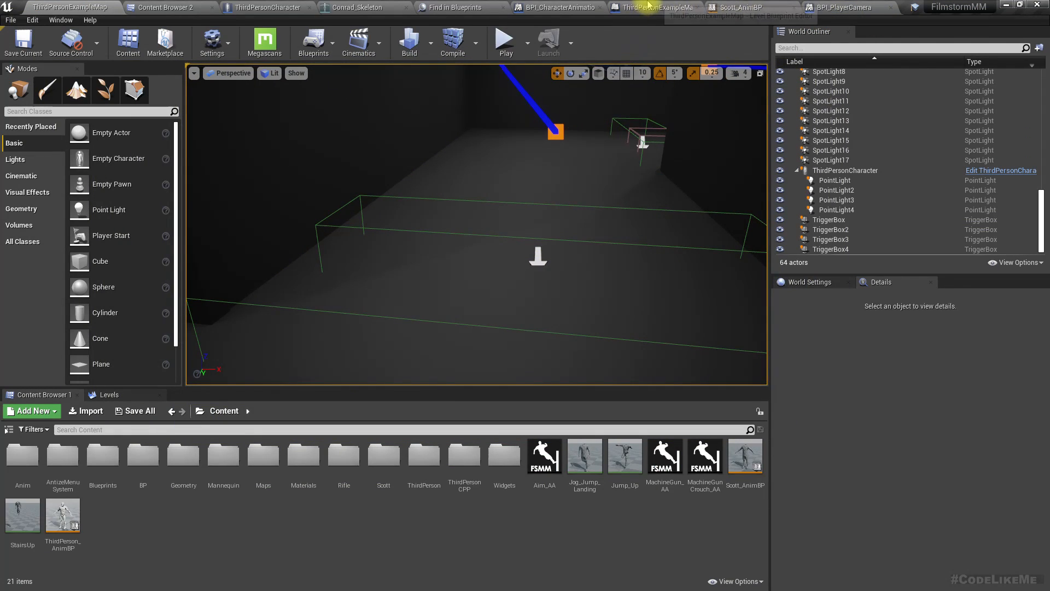
left_click(277, 8)
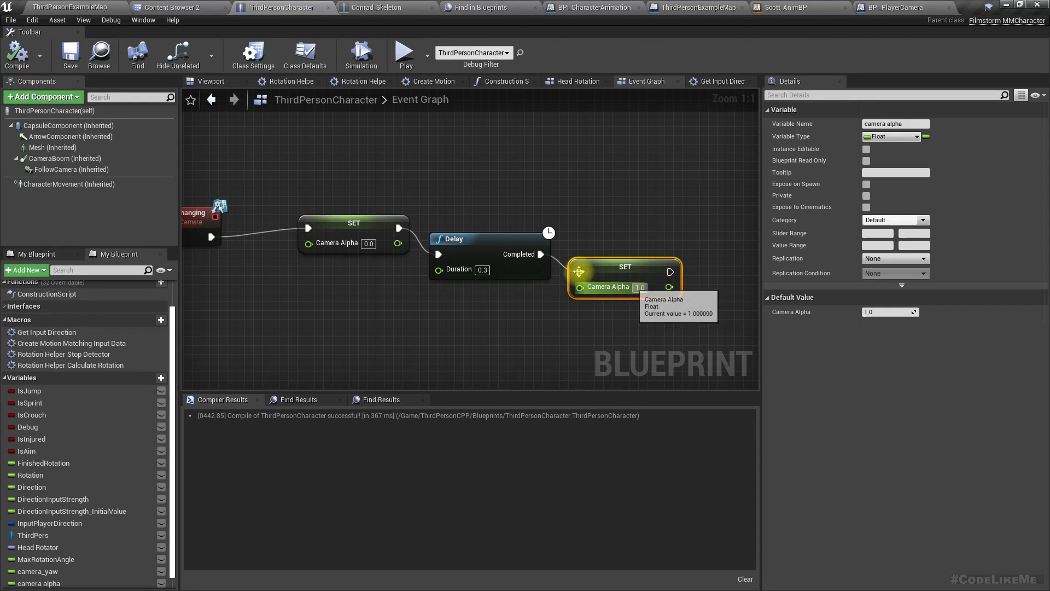
mouse_move(726, 368)
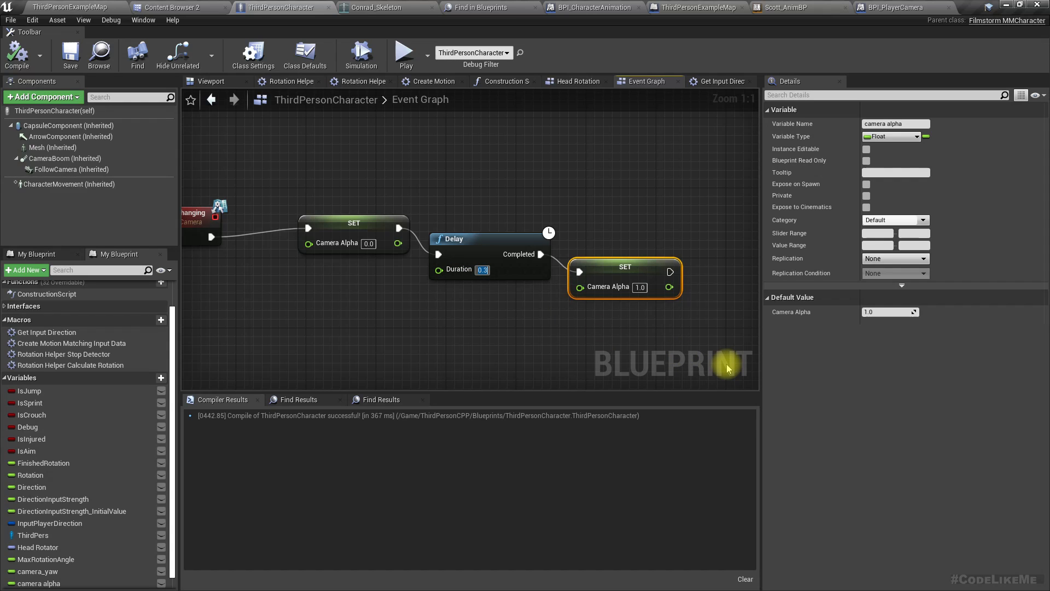
type("1.0")
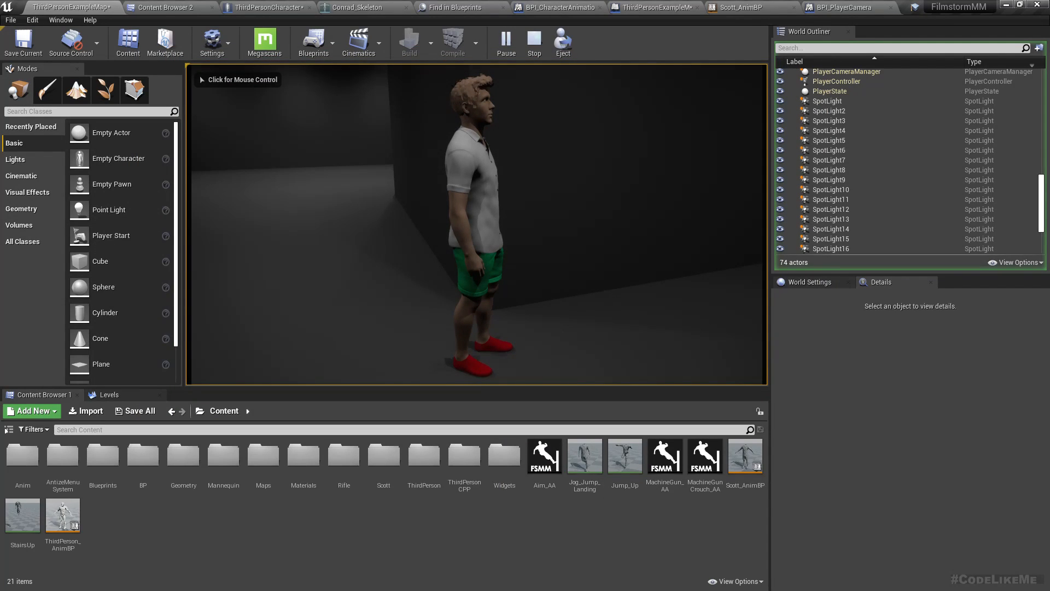
Step: Scroll through the Patreon creator page listing the Unreal Engine project-file posts
left_click(476, 228)
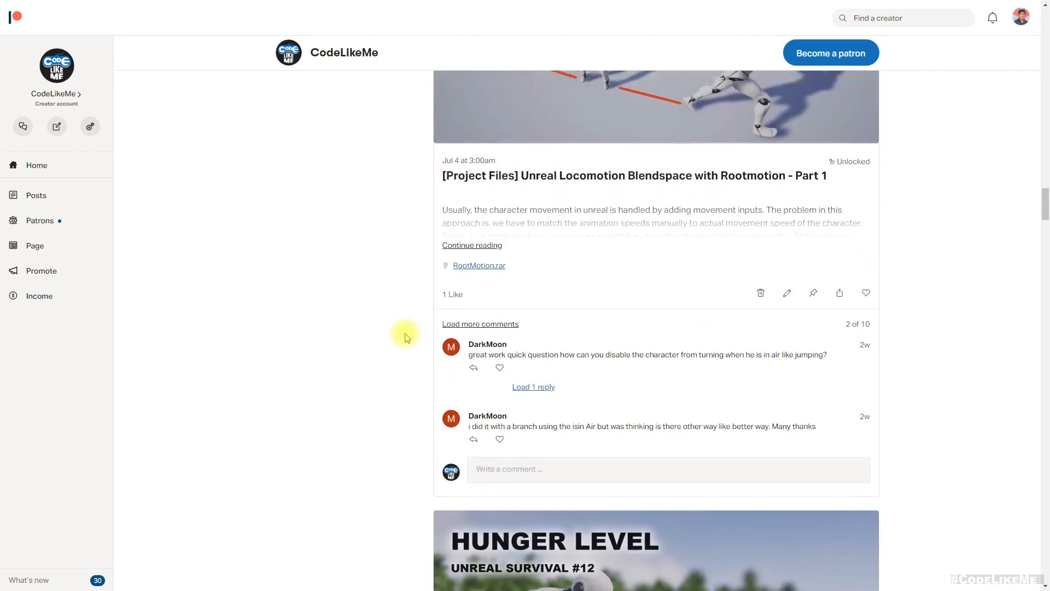
scroll("down", 3)
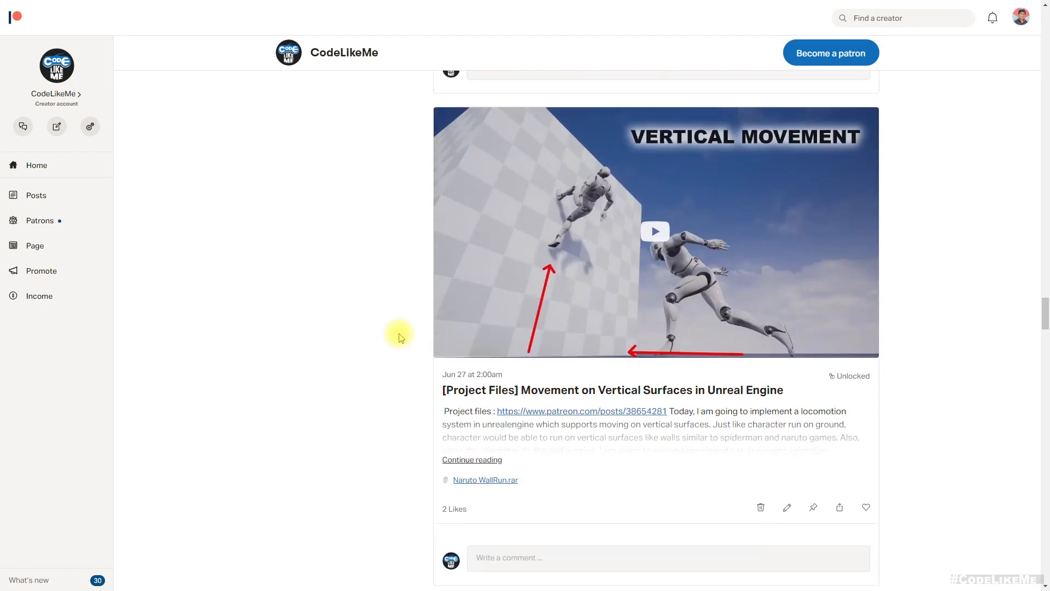
scroll("down", 3)
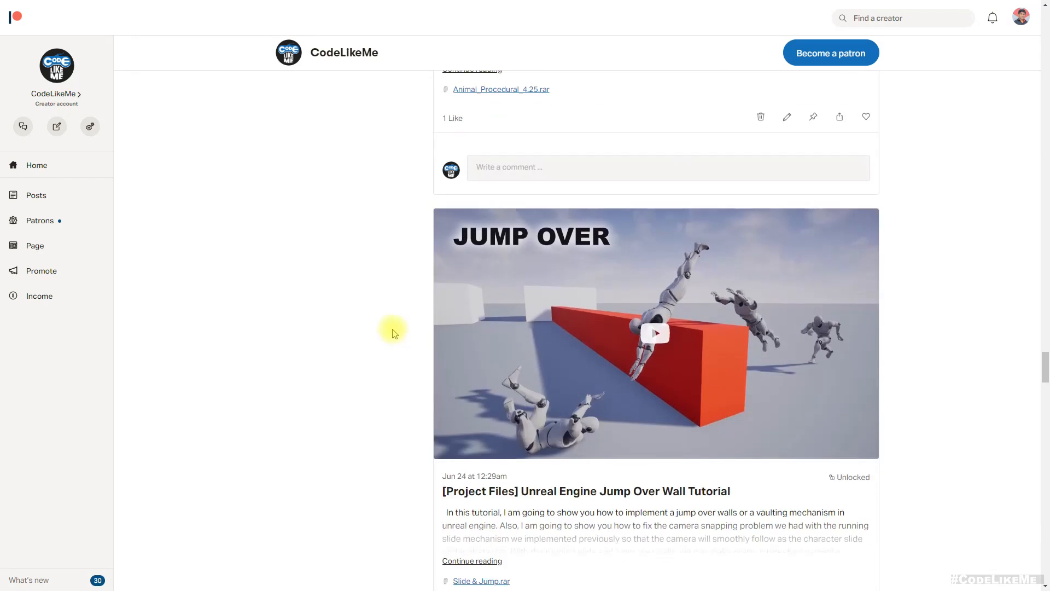
scroll("down", 3)
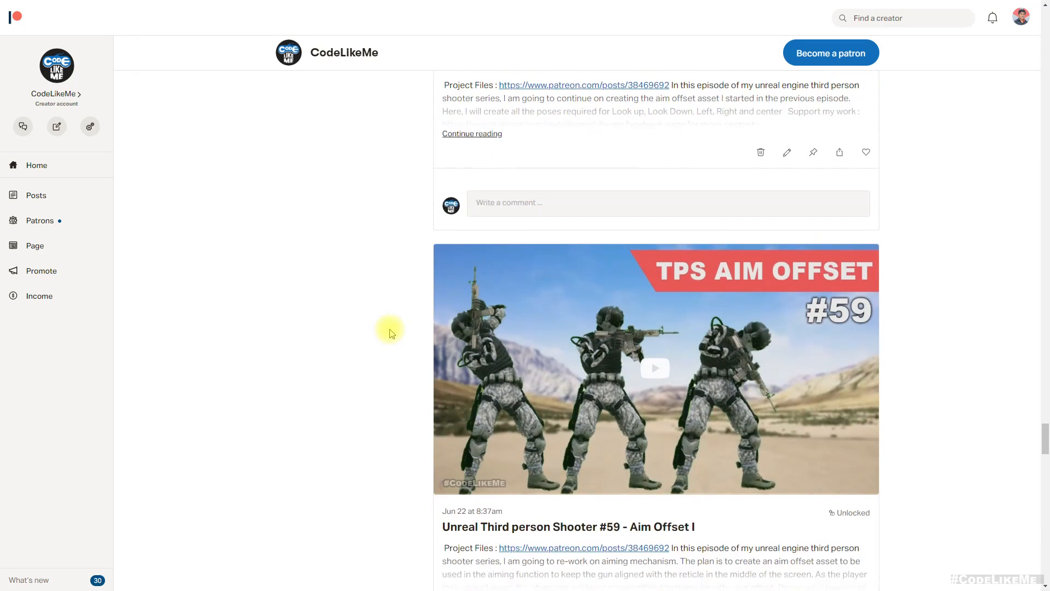